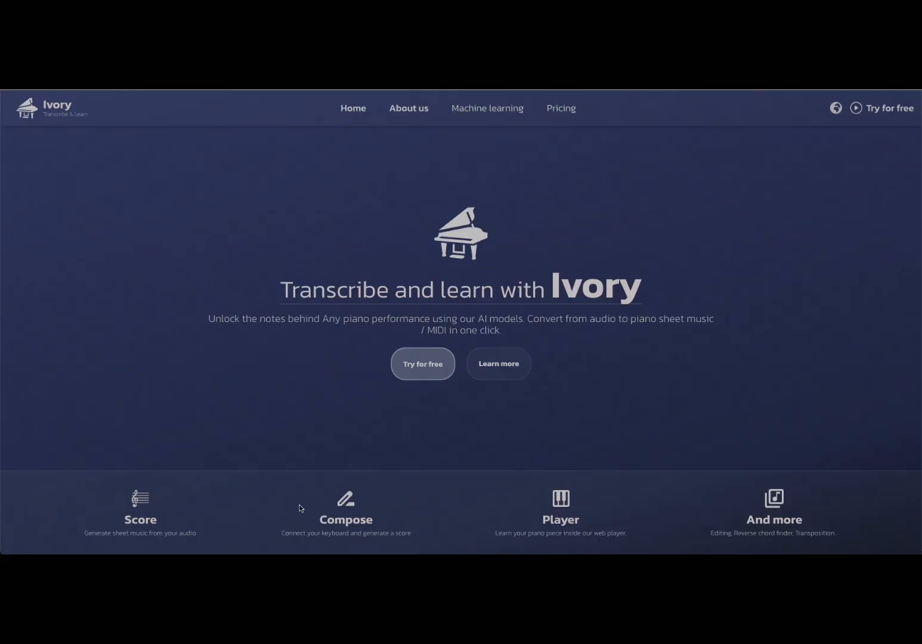
mouse_move(291, 381)
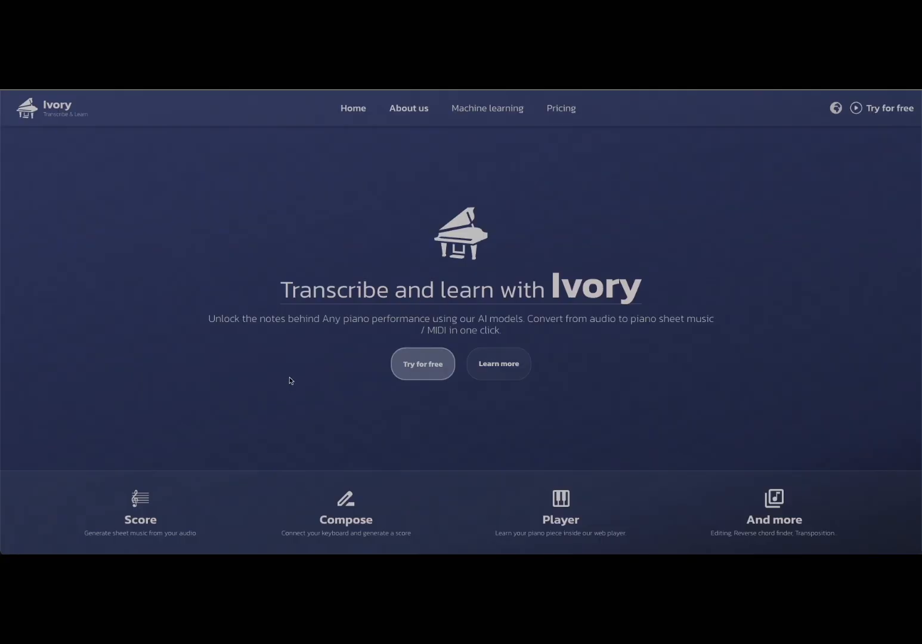
mouse_move(304, 287)
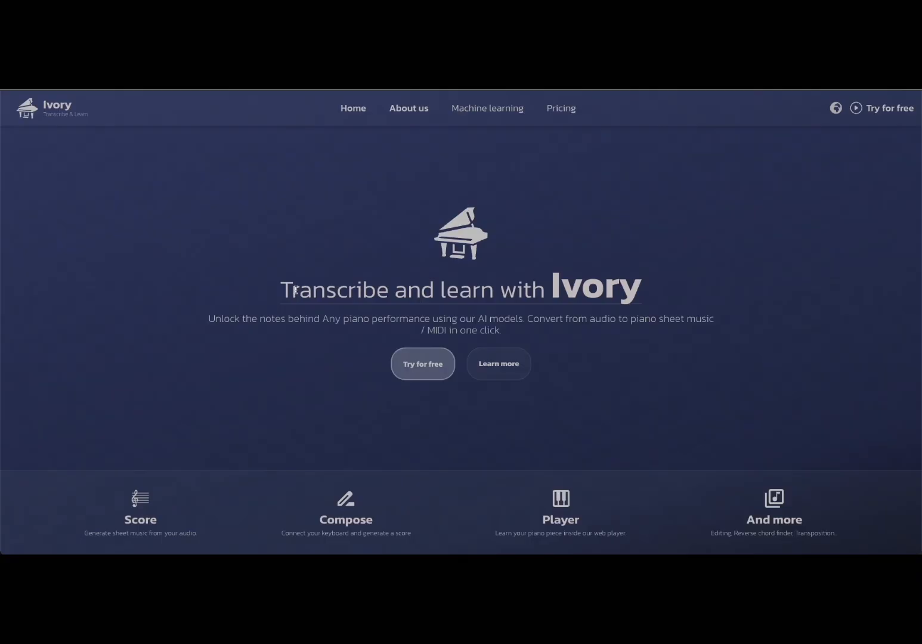
mouse_move(309, 277)
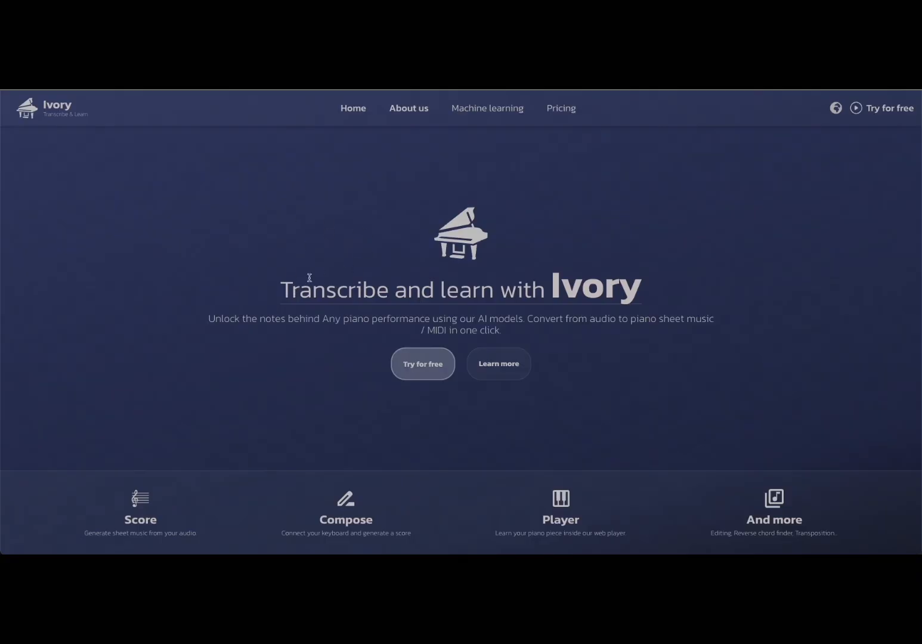
mouse_move(334, 316)
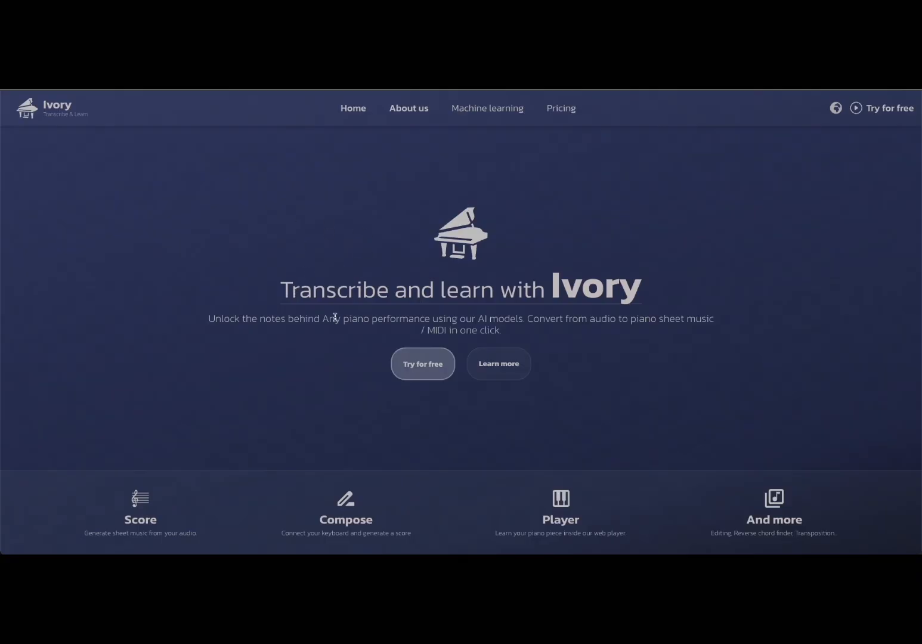
mouse_move(277, 367)
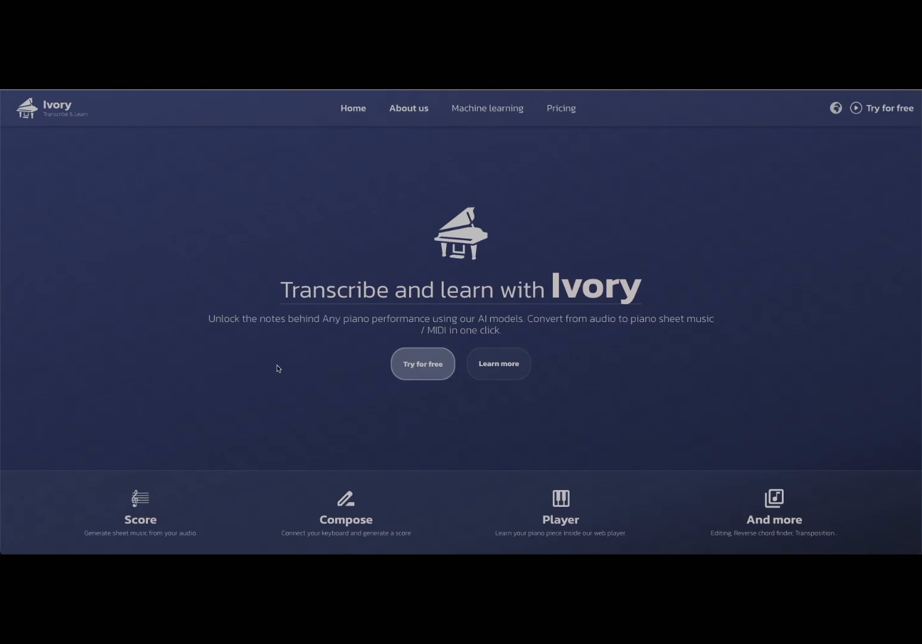
mouse_move(320, 338)
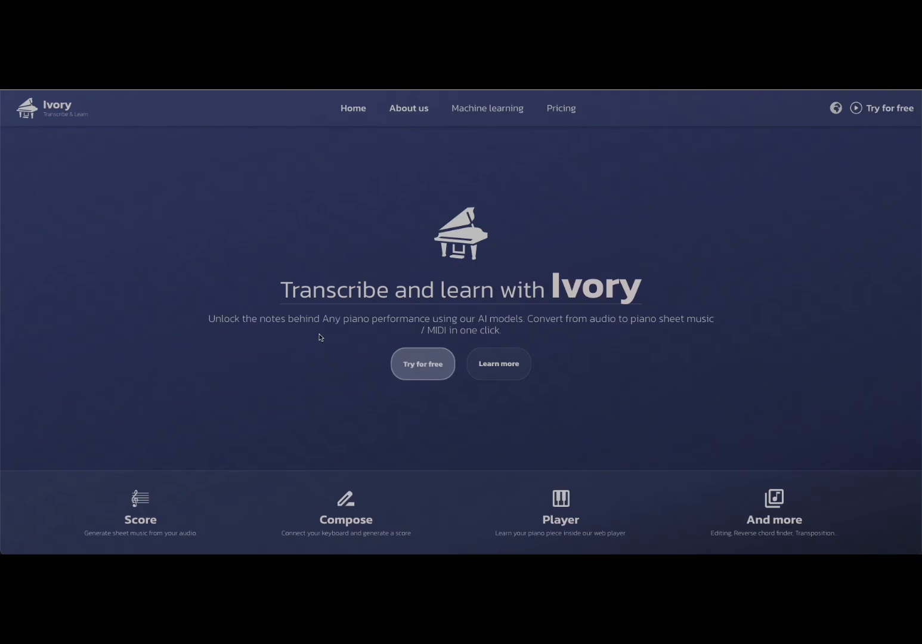
mouse_move(571, 341)
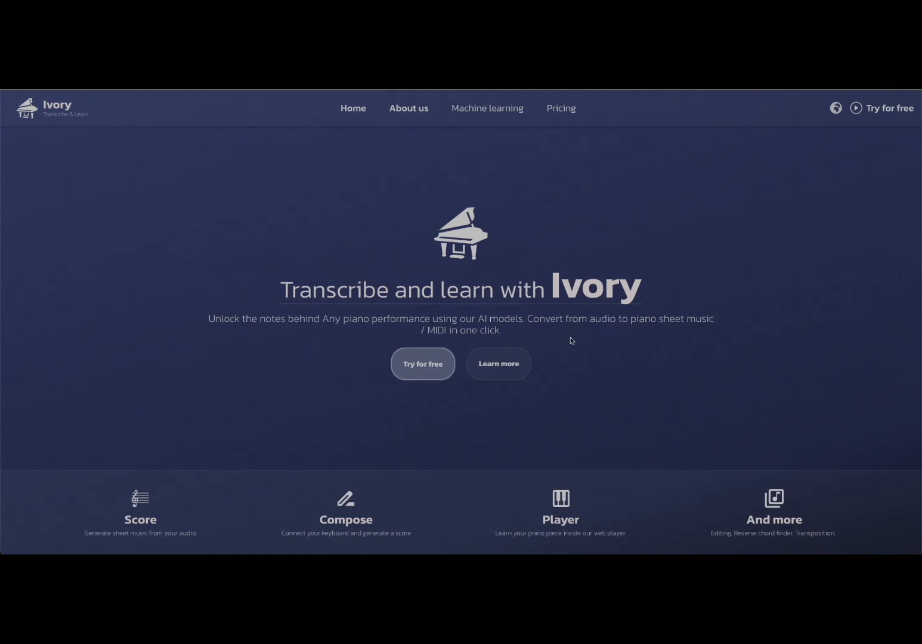
mouse_move(599, 362)
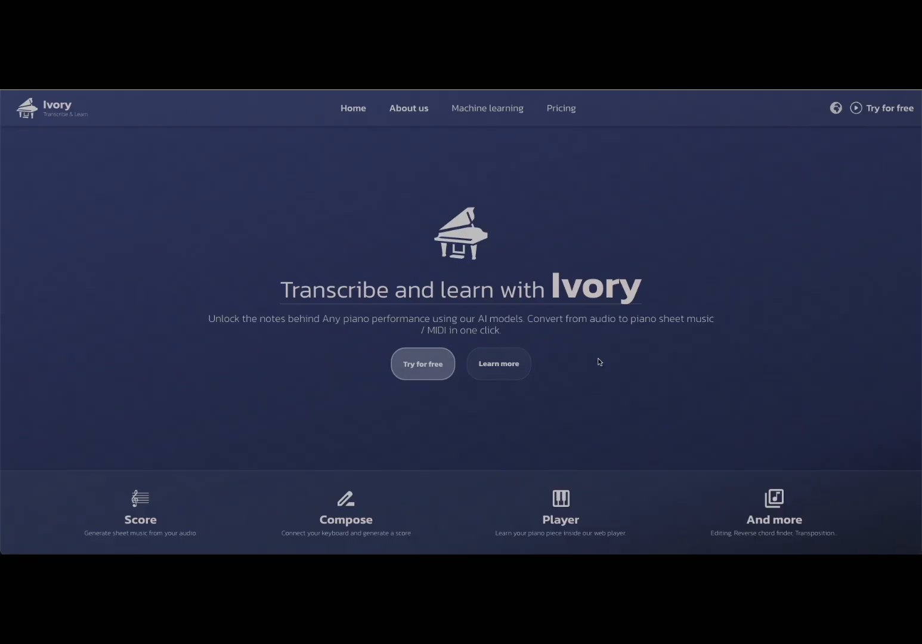
mouse_move(611, 385)
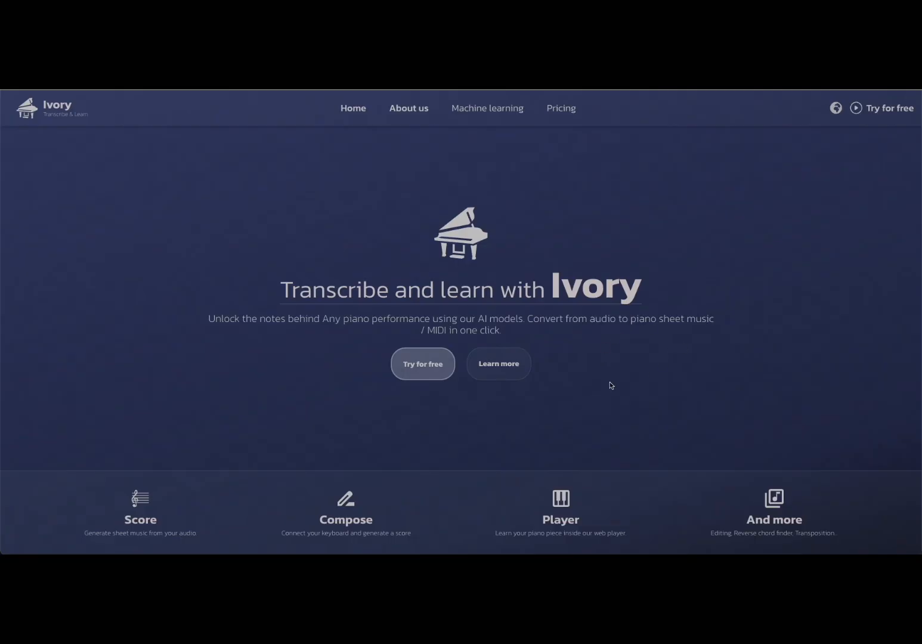
mouse_move(202, 377)
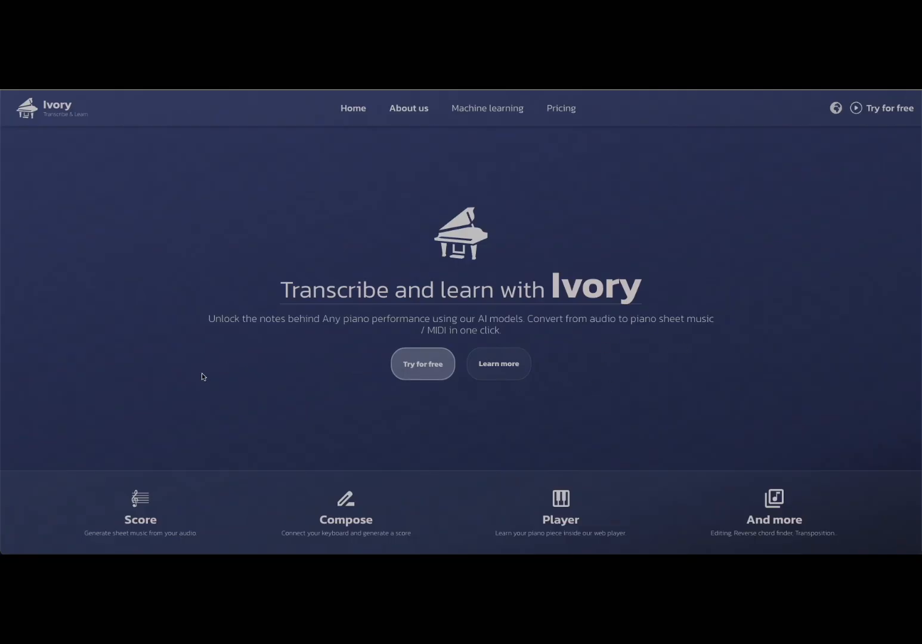
- Scroll the home page down to the 'Focus on what matters' section
scroll(up, 3)
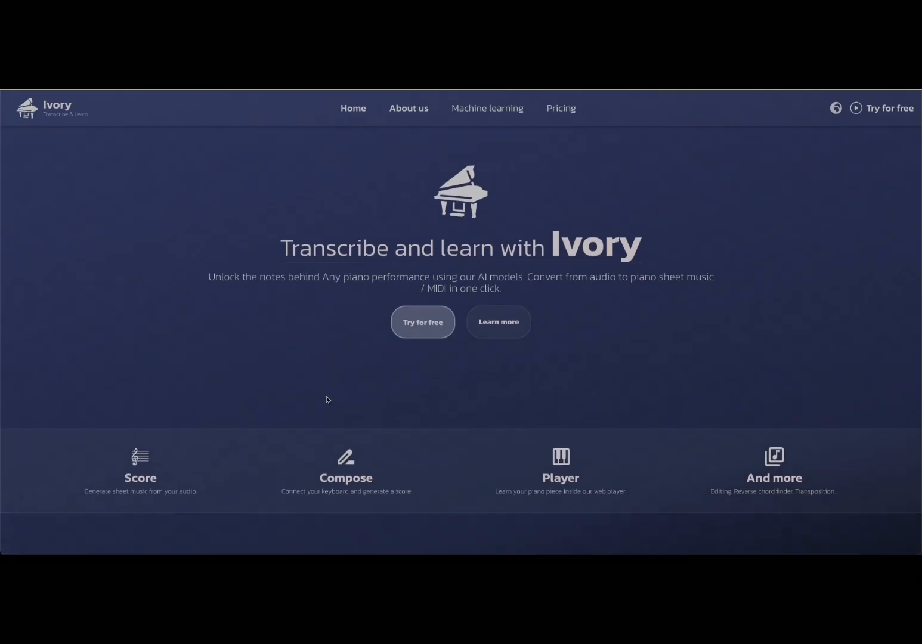
mouse_move(289, 380)
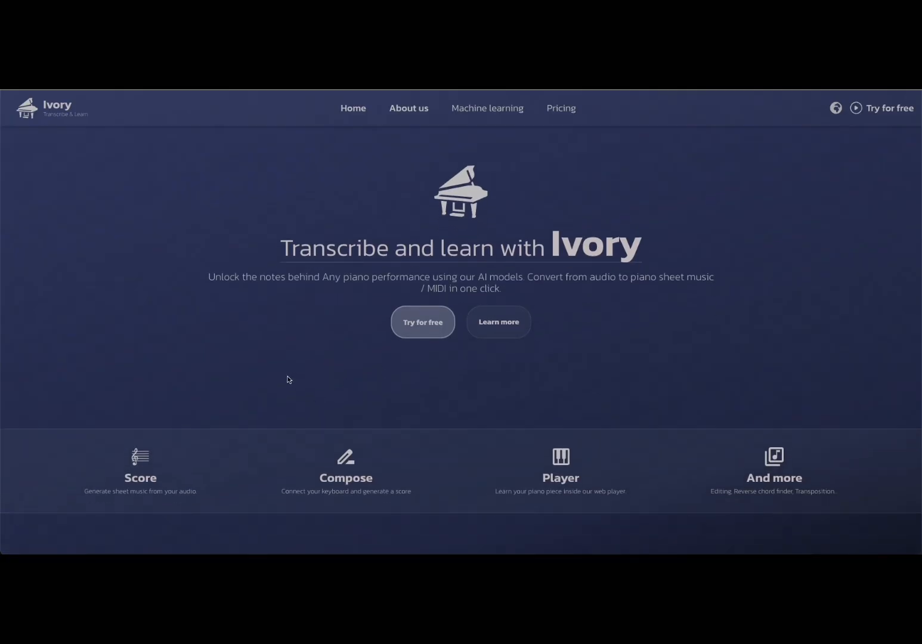
scroll(down, 3)
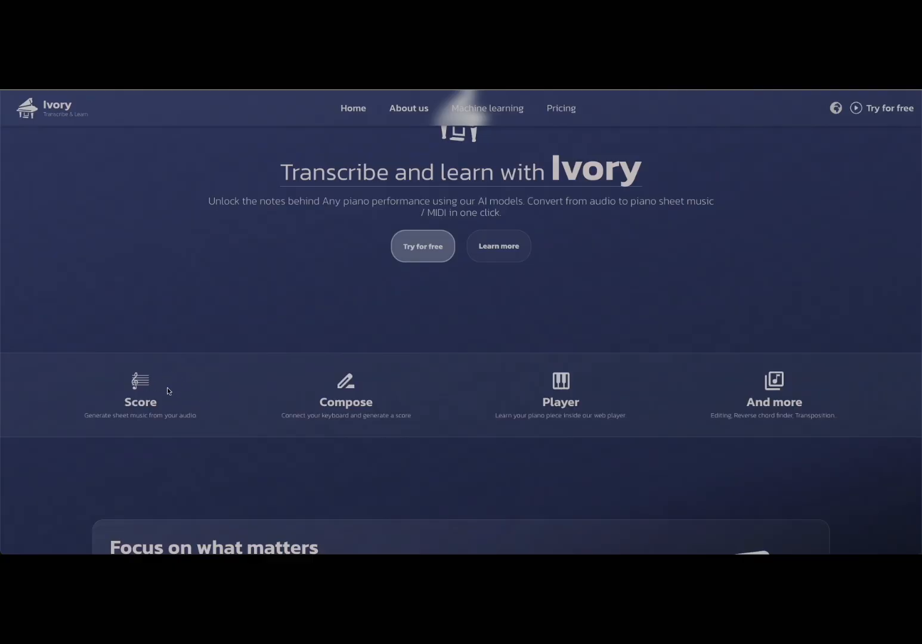
mouse_move(455, 383)
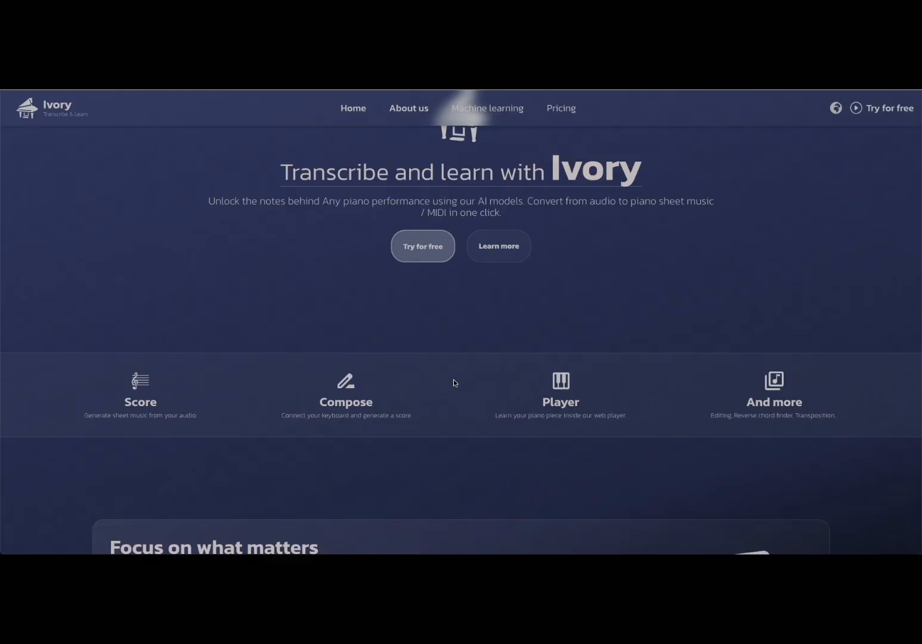
mouse_move(463, 395)
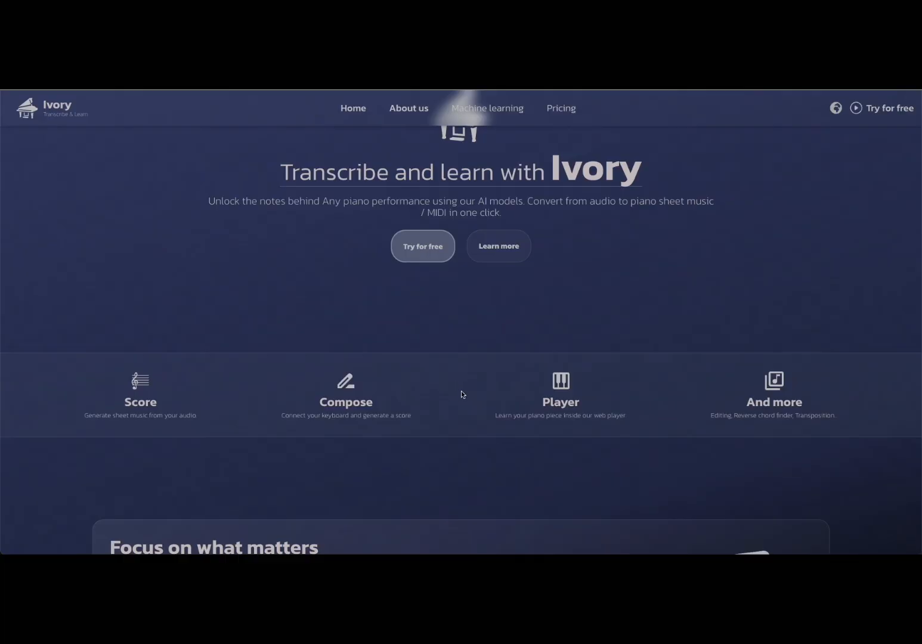
mouse_move(605, 424)
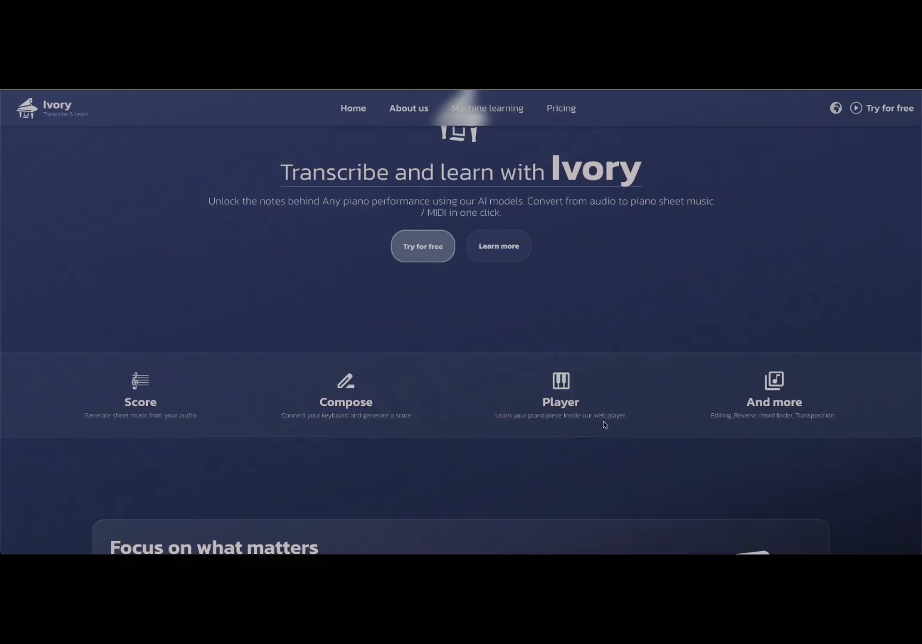
mouse_move(641, 413)
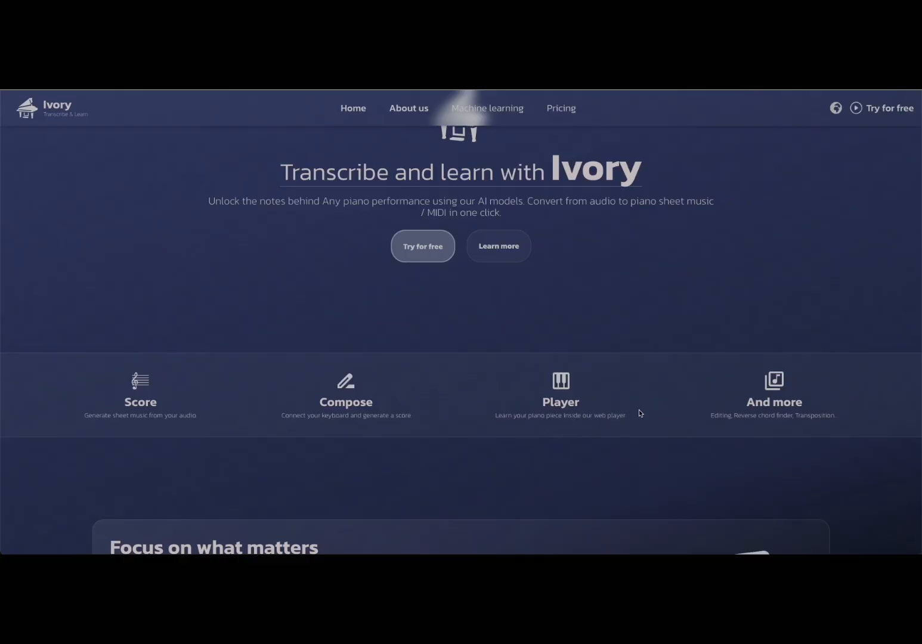
mouse_move(646, 396)
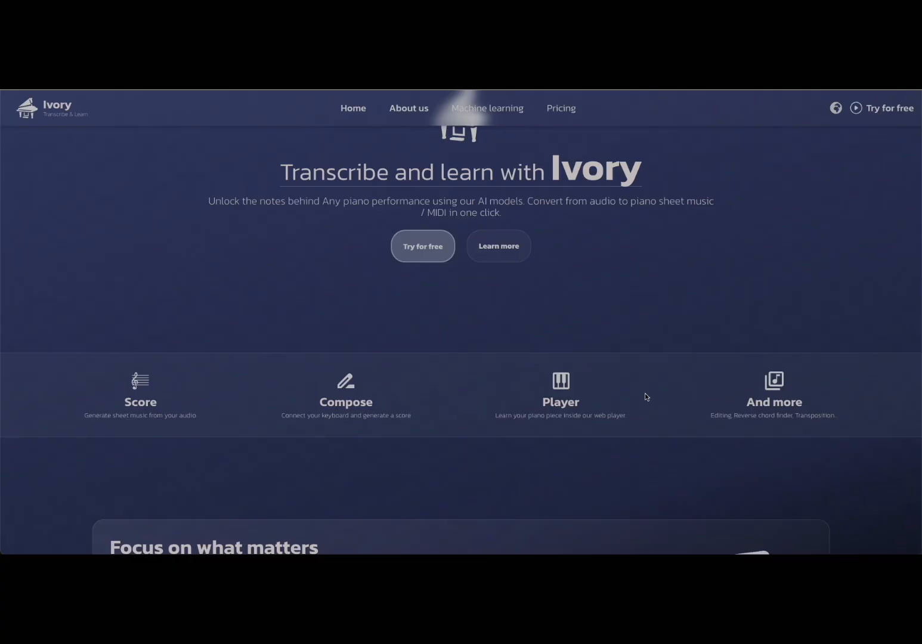
mouse_move(676, 401)
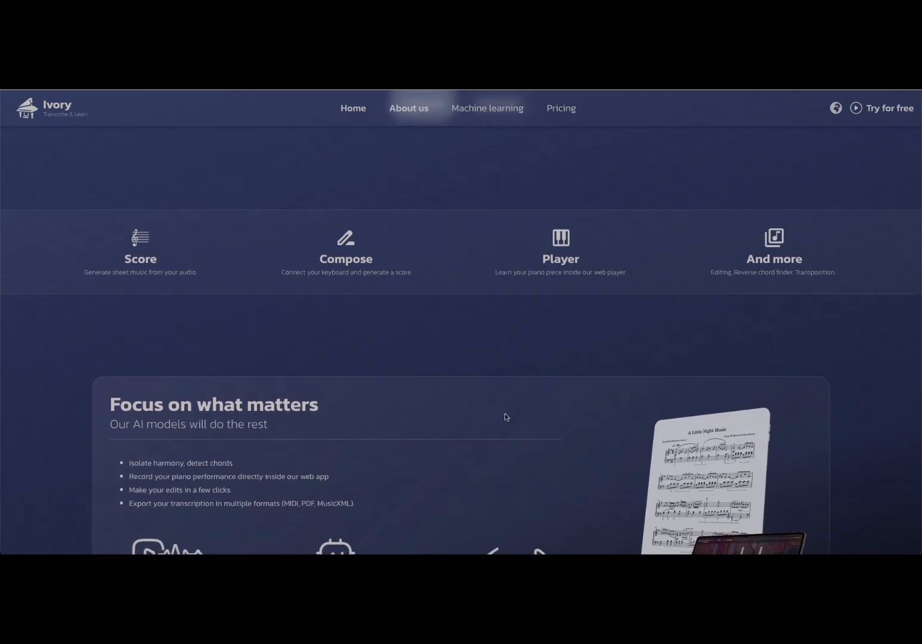
- Scroll past the web player feature grid to the Our Team profiles and Contact us form
scroll(down, 3)
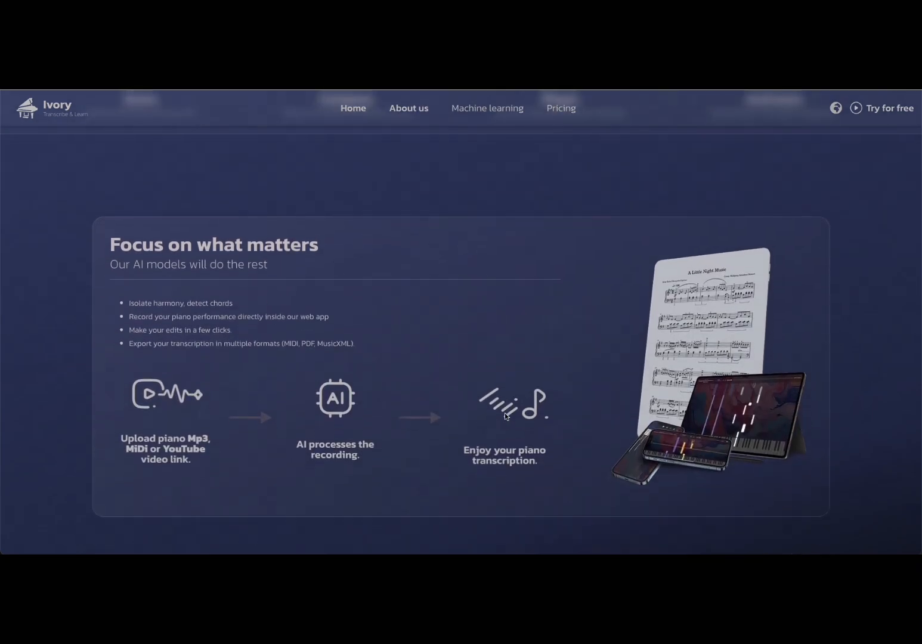
scroll(down, 3)
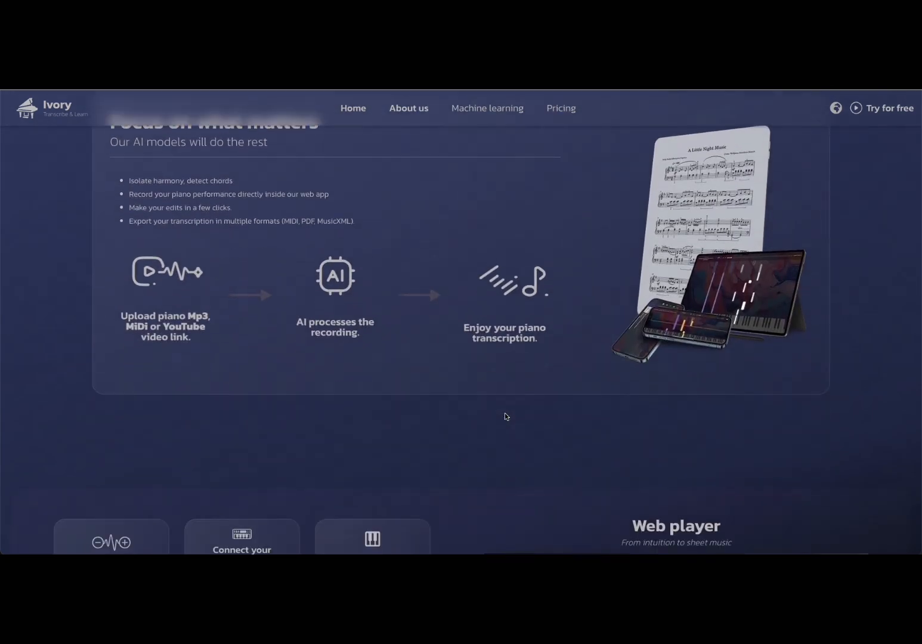
scroll(down, 3)
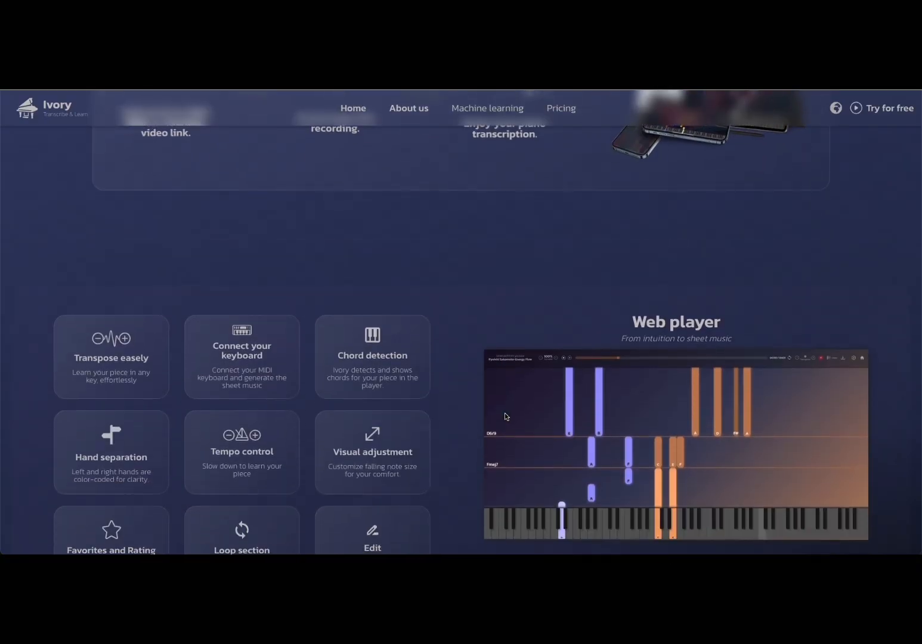
scroll(down, 3)
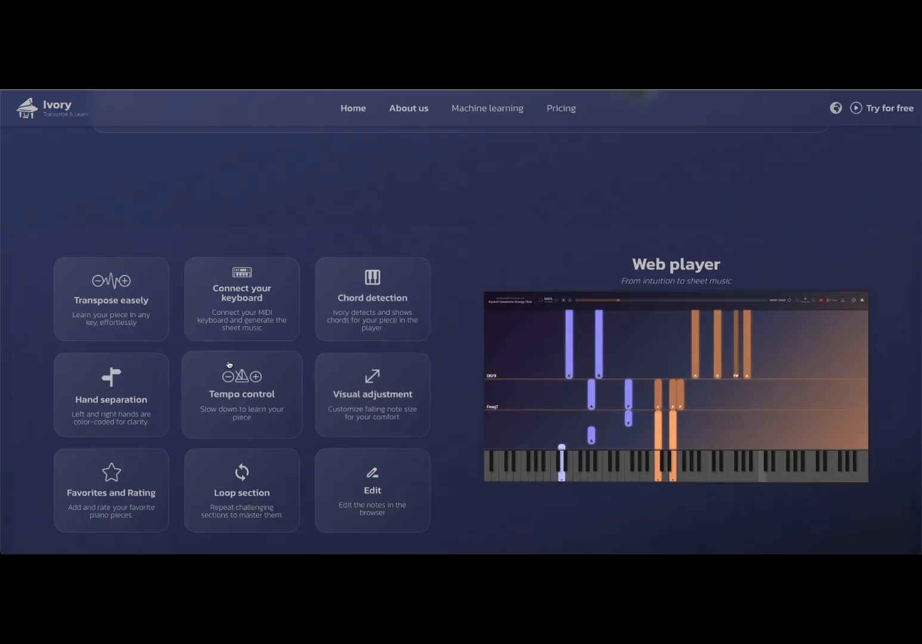
mouse_move(264, 306)
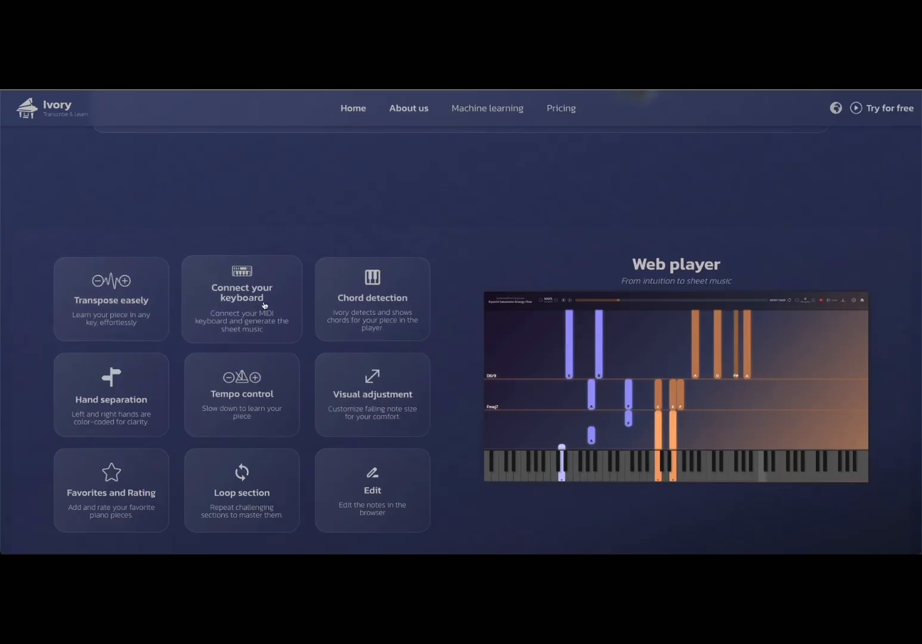
mouse_move(372, 329)
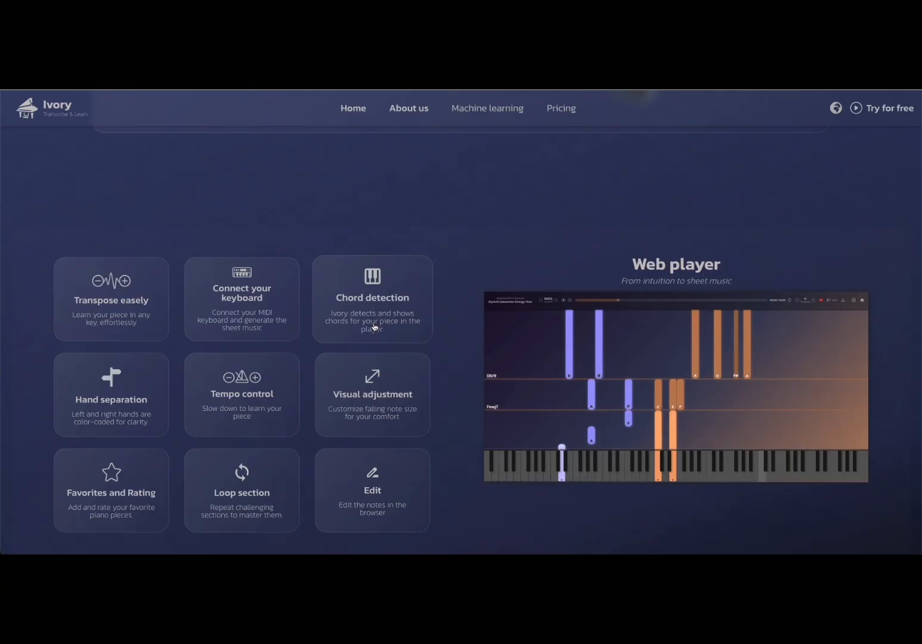
mouse_move(143, 413)
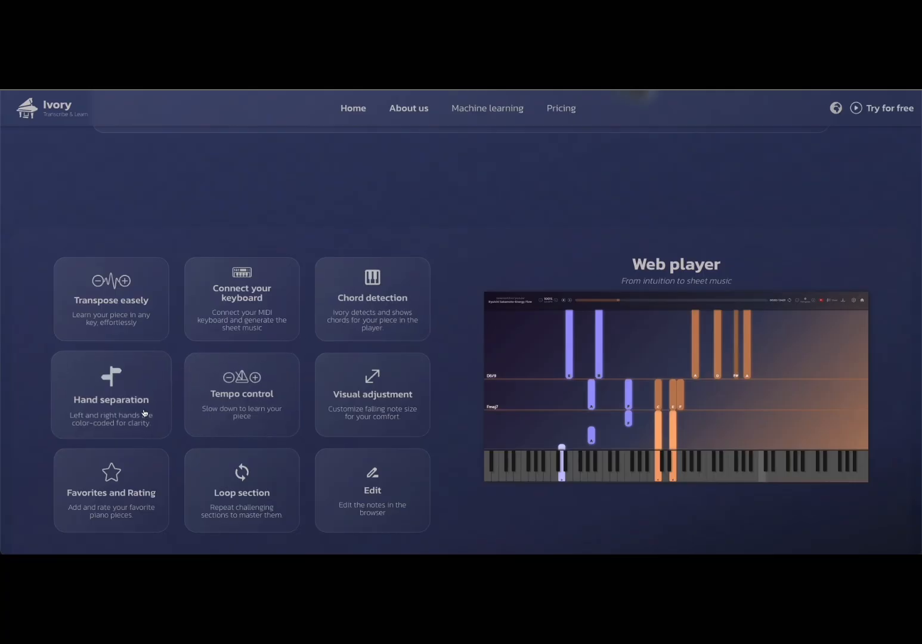
mouse_move(318, 436)
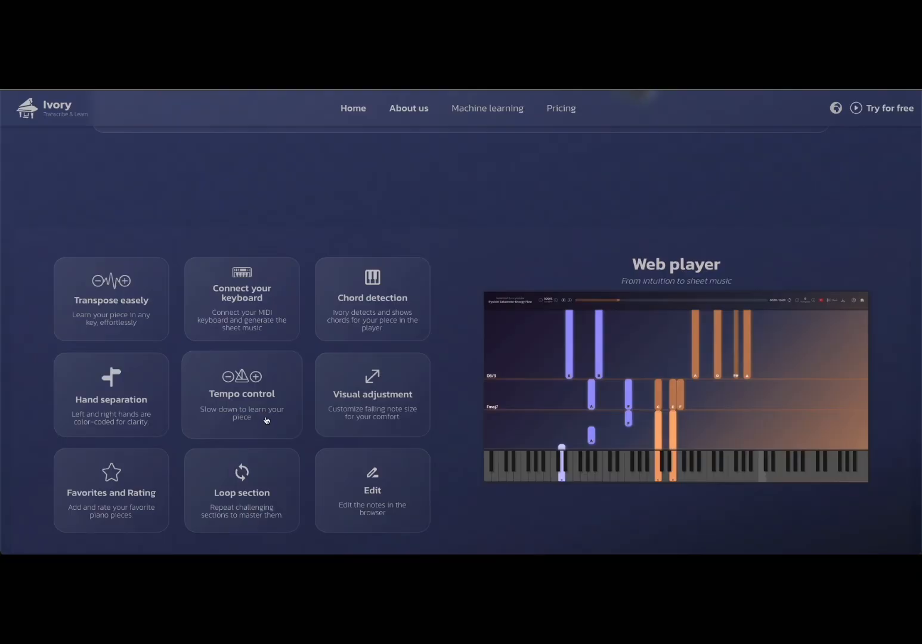
mouse_move(410, 397)
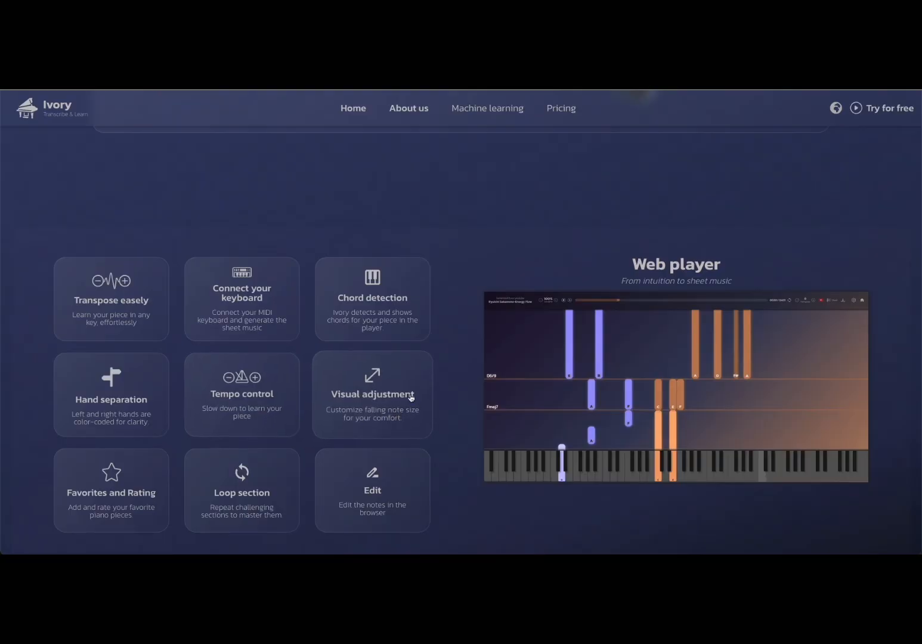
scroll(down, 3)
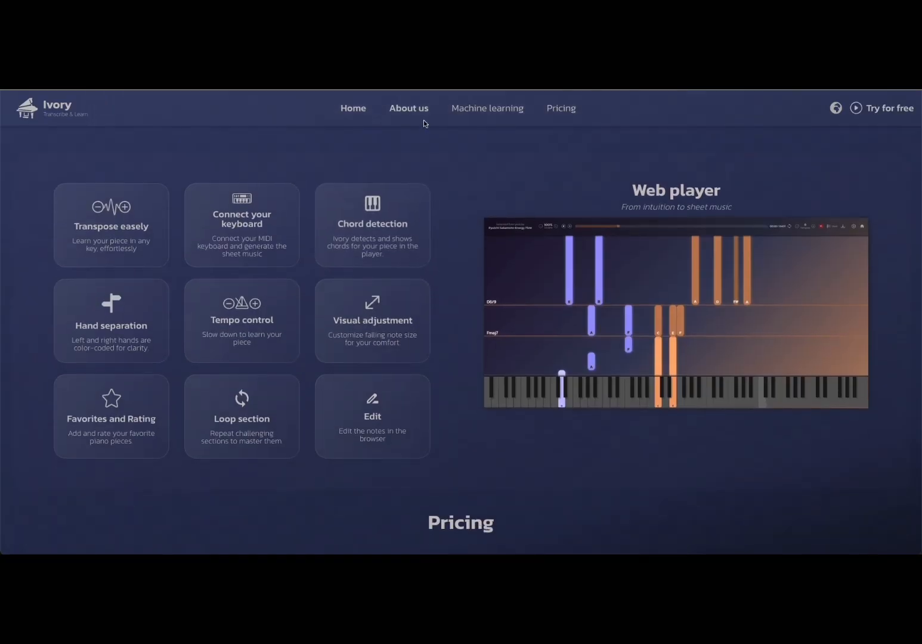
click(409, 107)
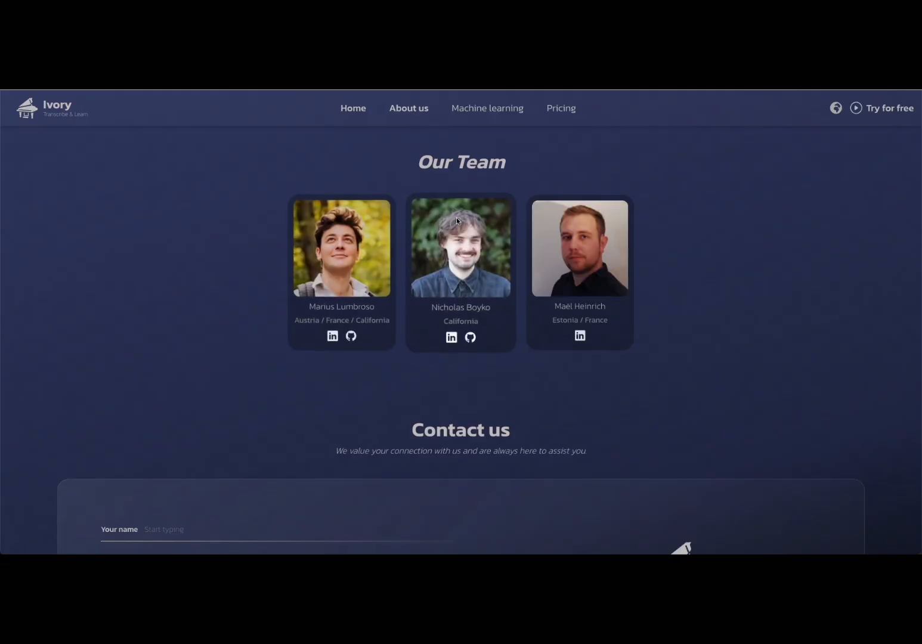
mouse_move(512, 237)
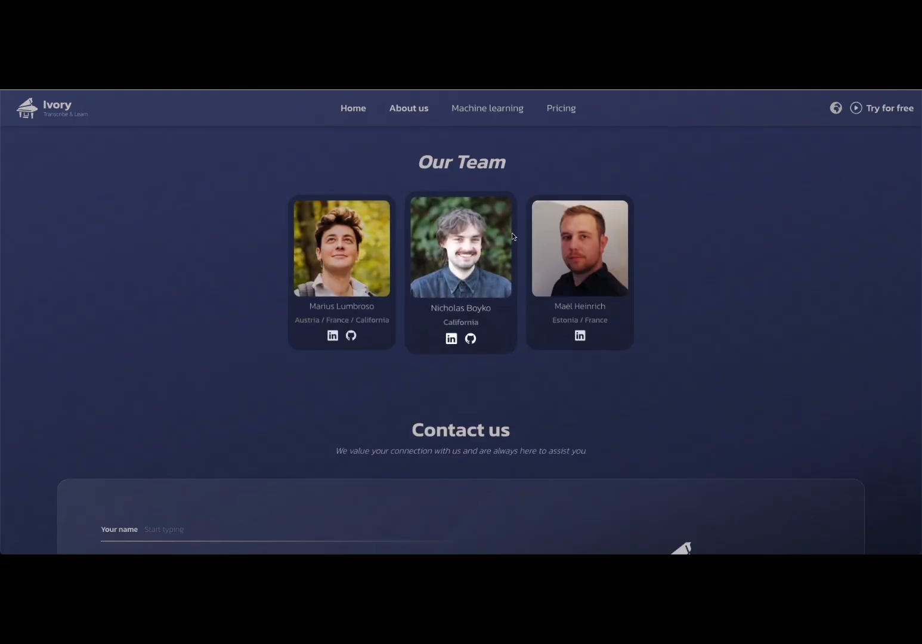
- View the Machine learning article, then the Pricing page with Free, Monthly and Yearly plans
click(487, 108)
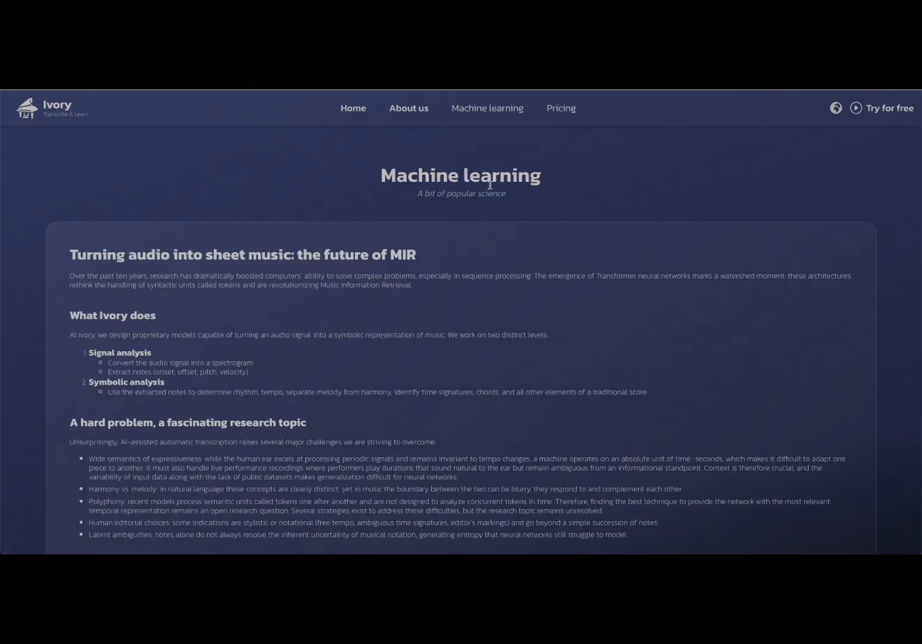
mouse_move(478, 219)
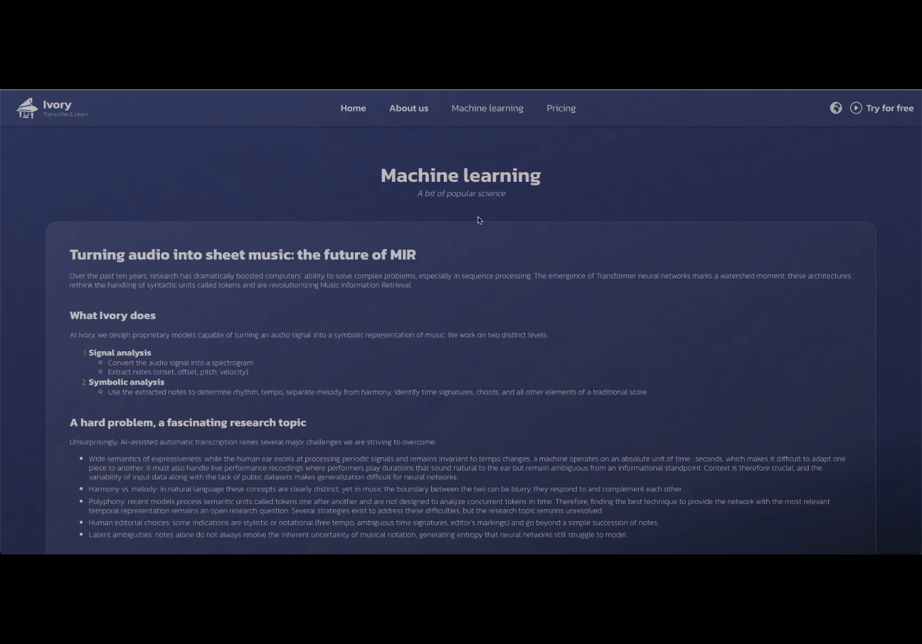
mouse_move(477, 269)
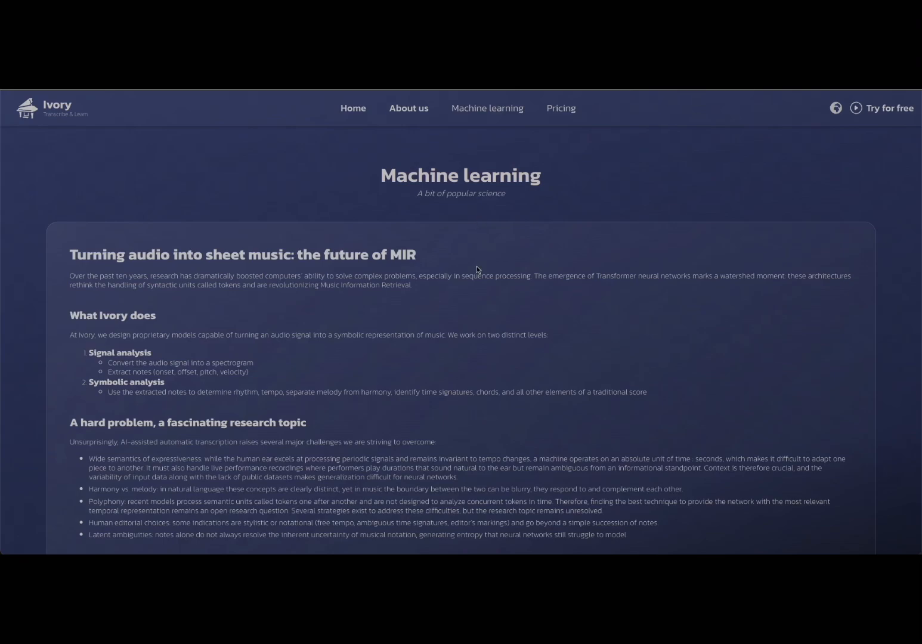
mouse_move(532, 289)
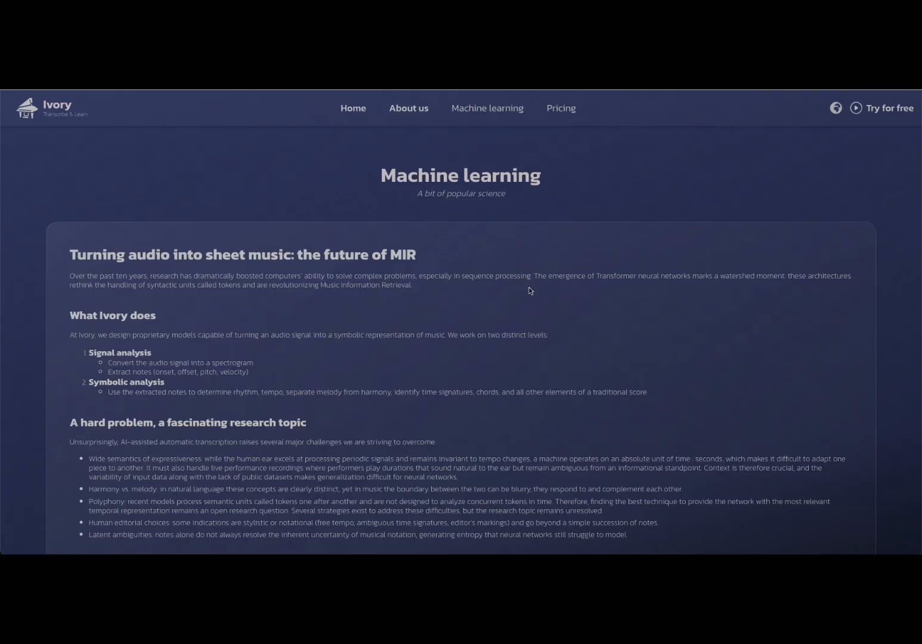
mouse_move(561, 108)
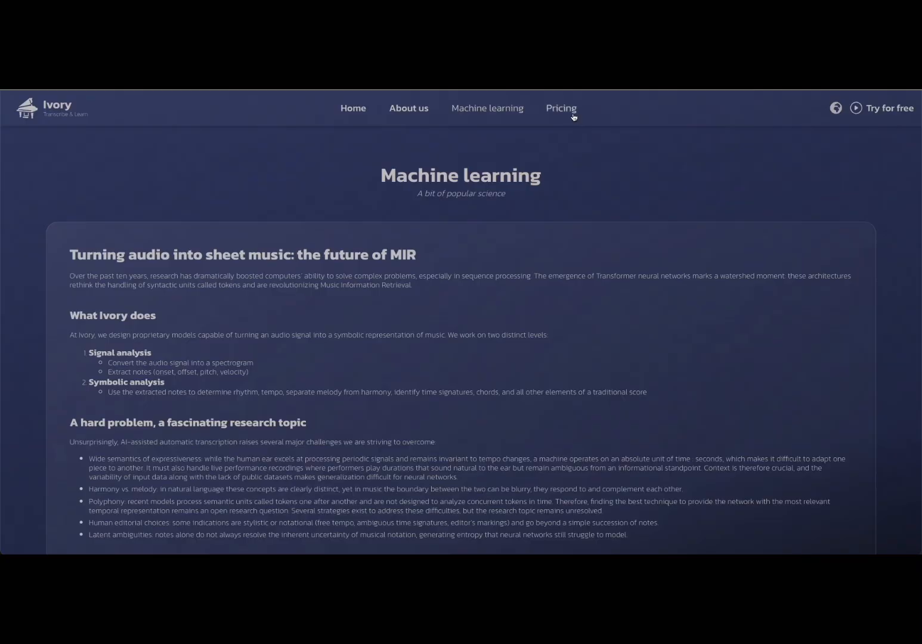
click(560, 108)
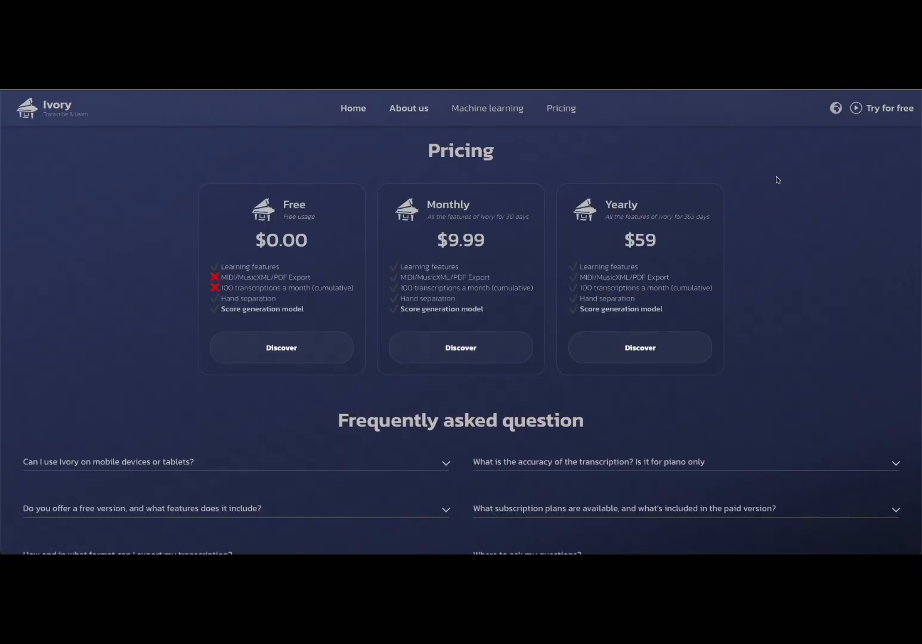
mouse_move(874, 108)
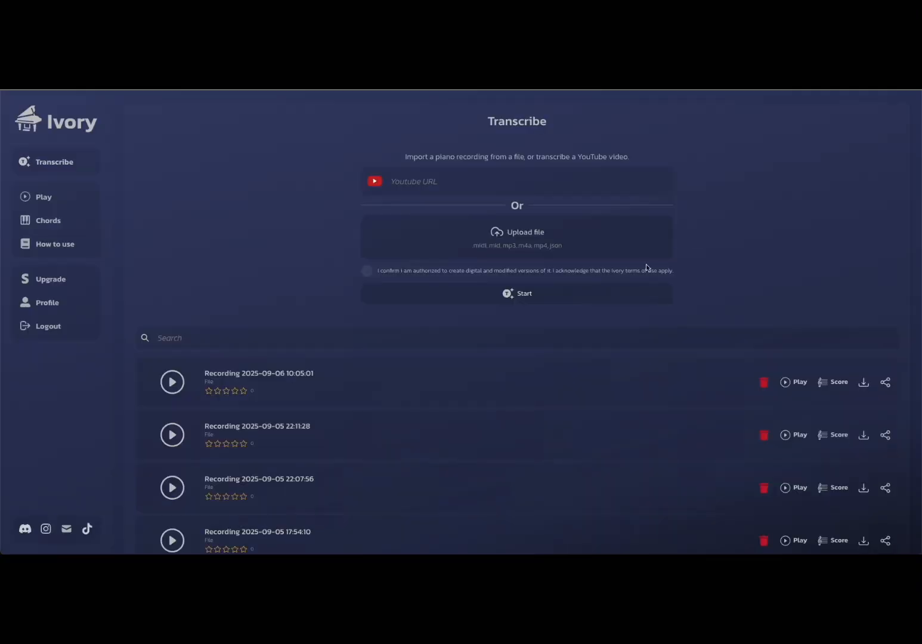
mouse_move(284, 244)
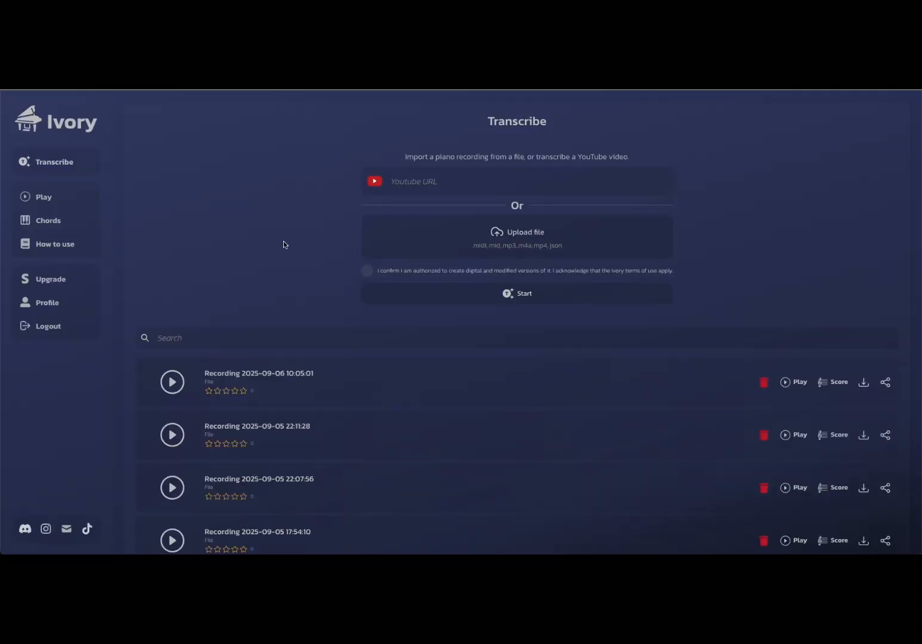
mouse_move(269, 239)
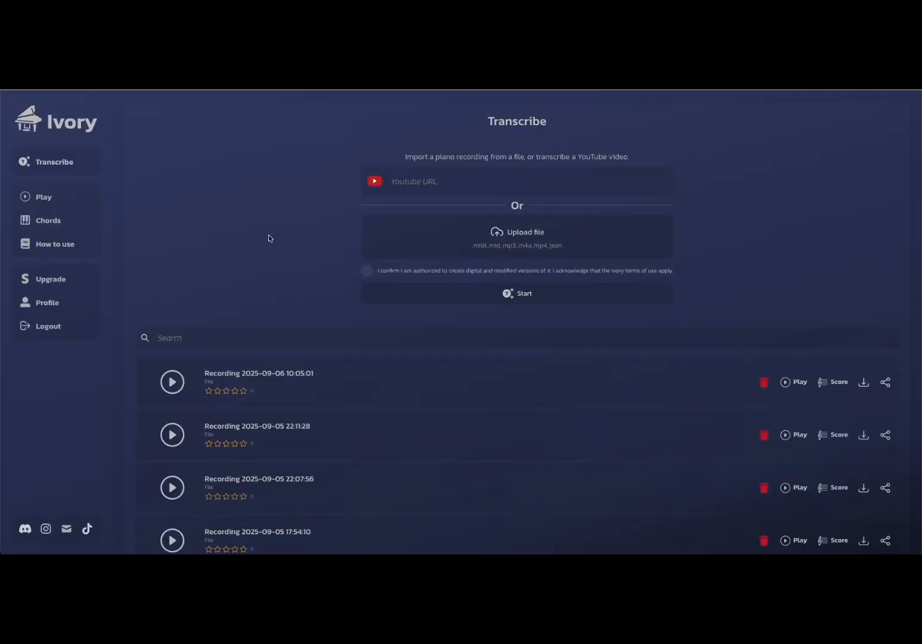
mouse_move(301, 181)
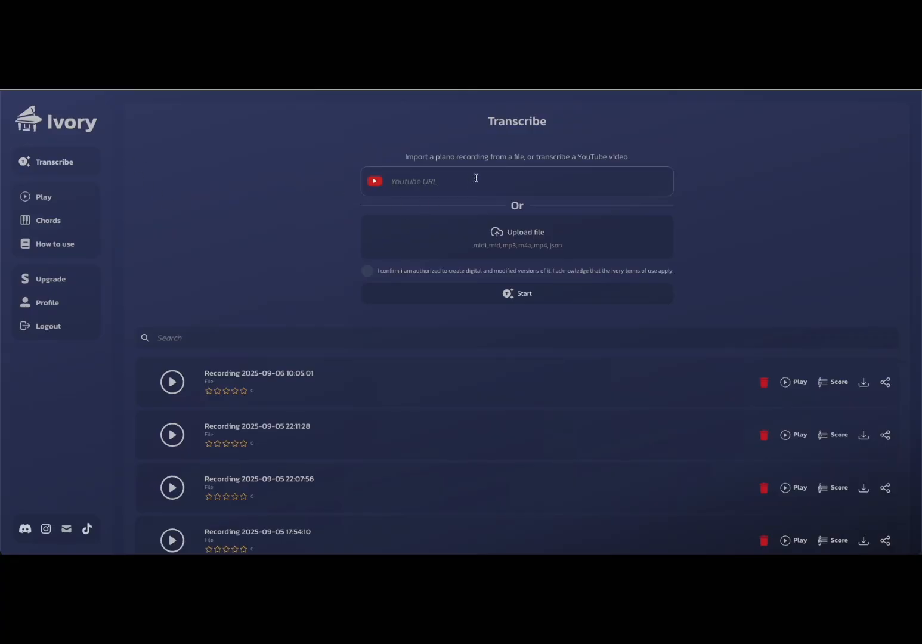
scroll(down, 3)
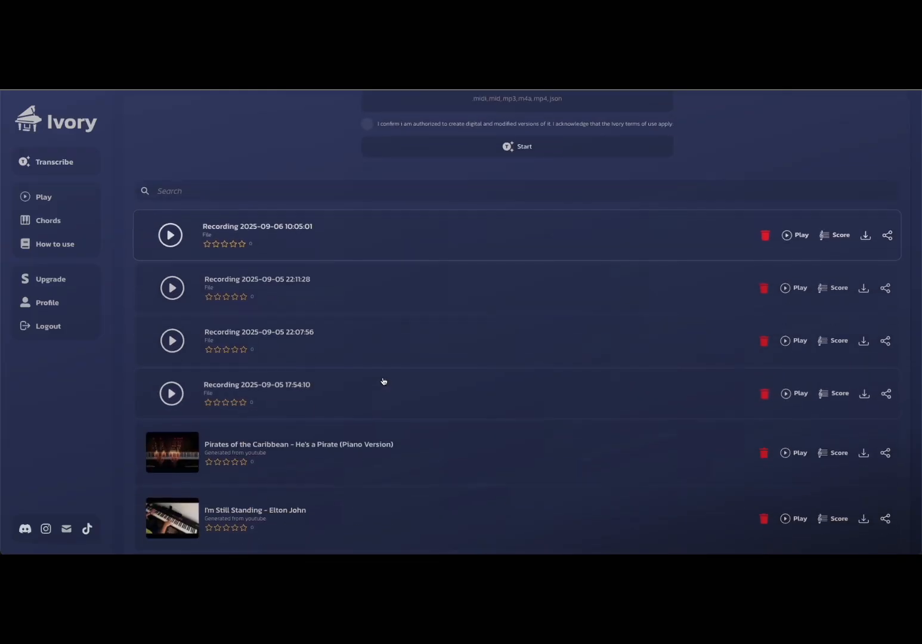
scroll(down, 3)
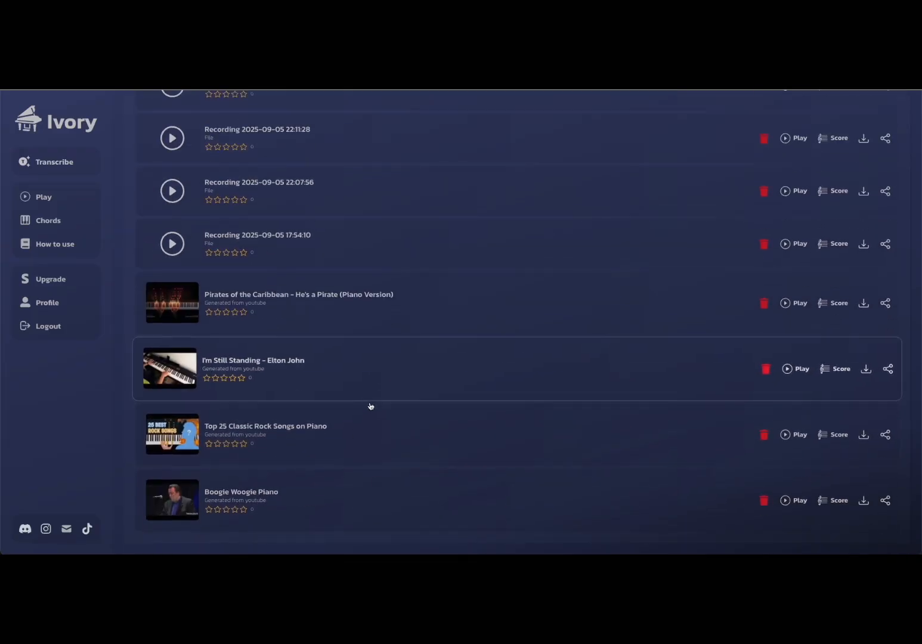
scroll(up, 3)
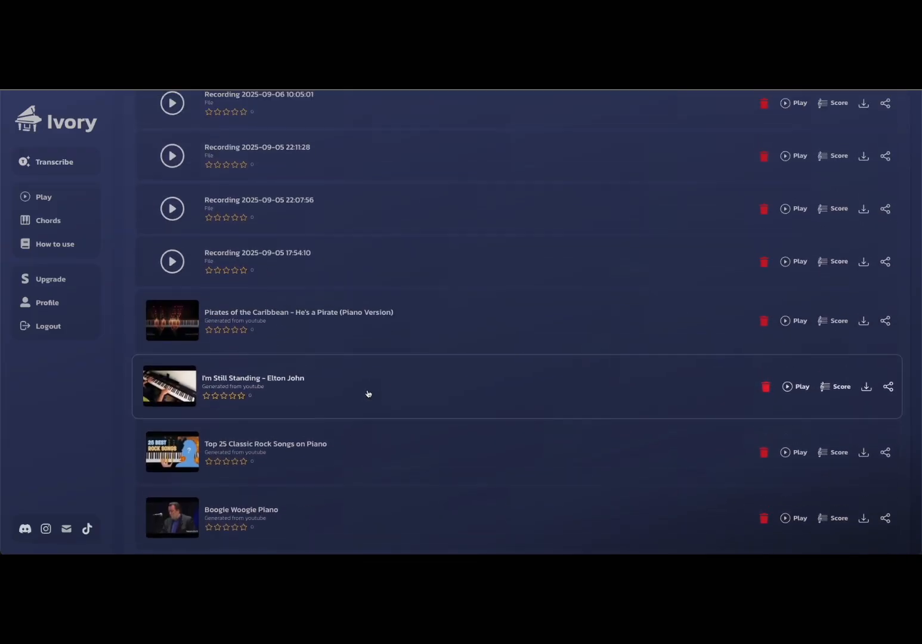
scroll(down, 3)
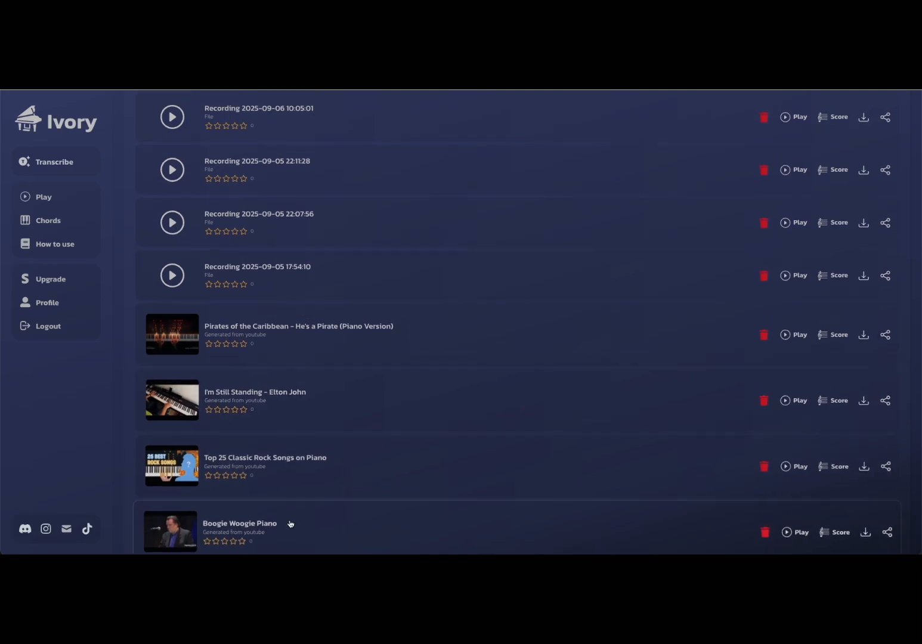
mouse_move(348, 502)
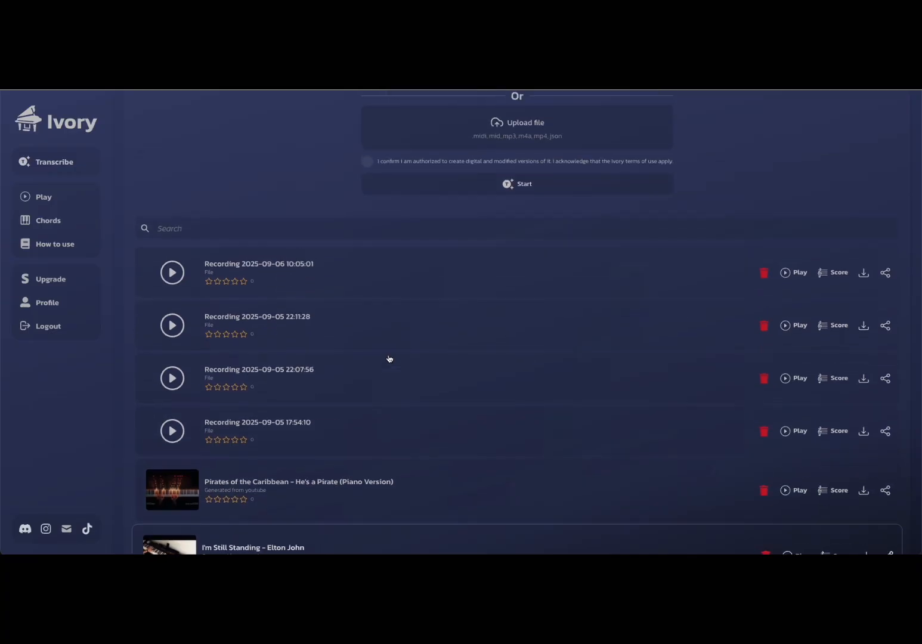
scroll(up, 3)
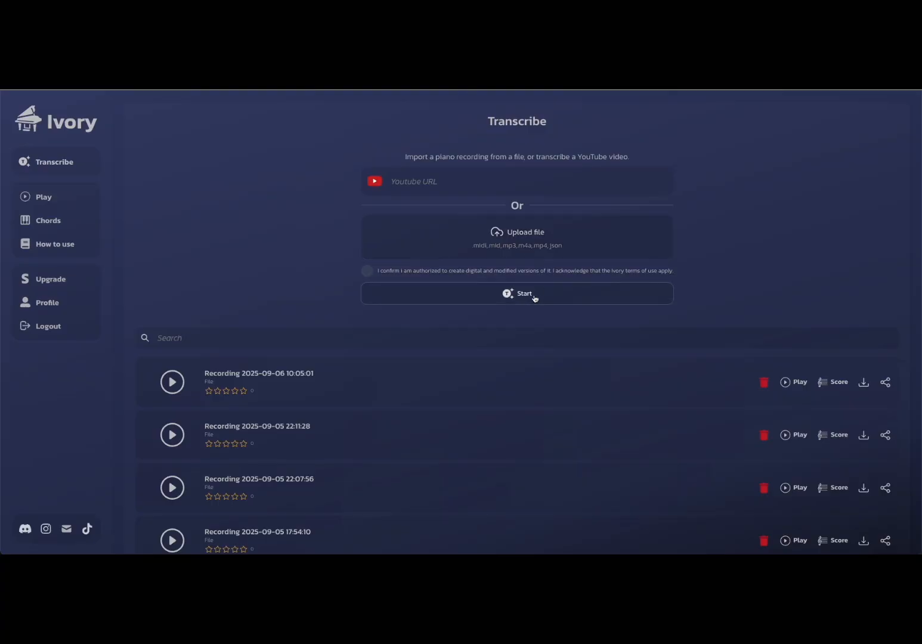
mouse_move(547, 381)
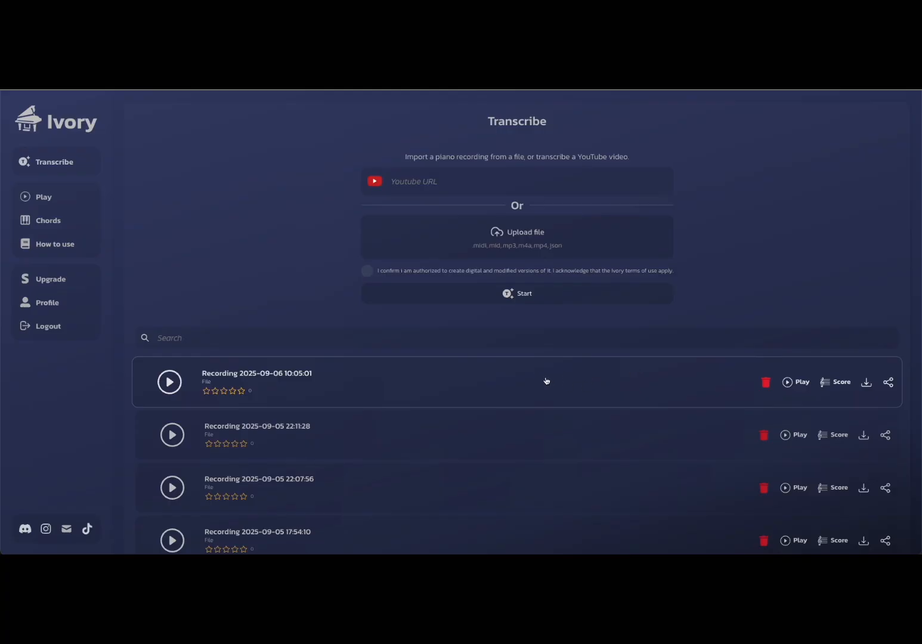
- Open the Live & Record page offering Room 1 and Room 2
click(43, 197)
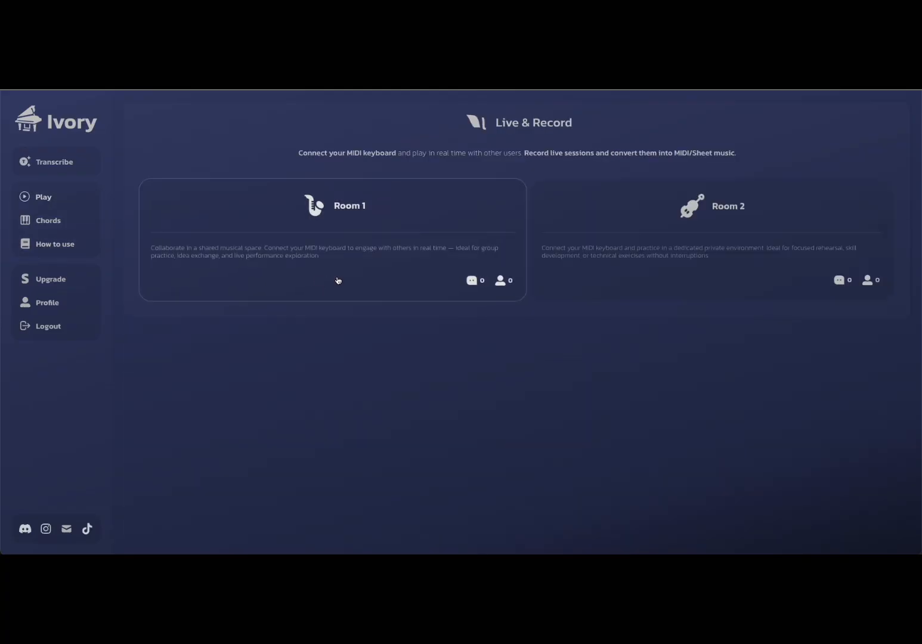
mouse_move(343, 280)
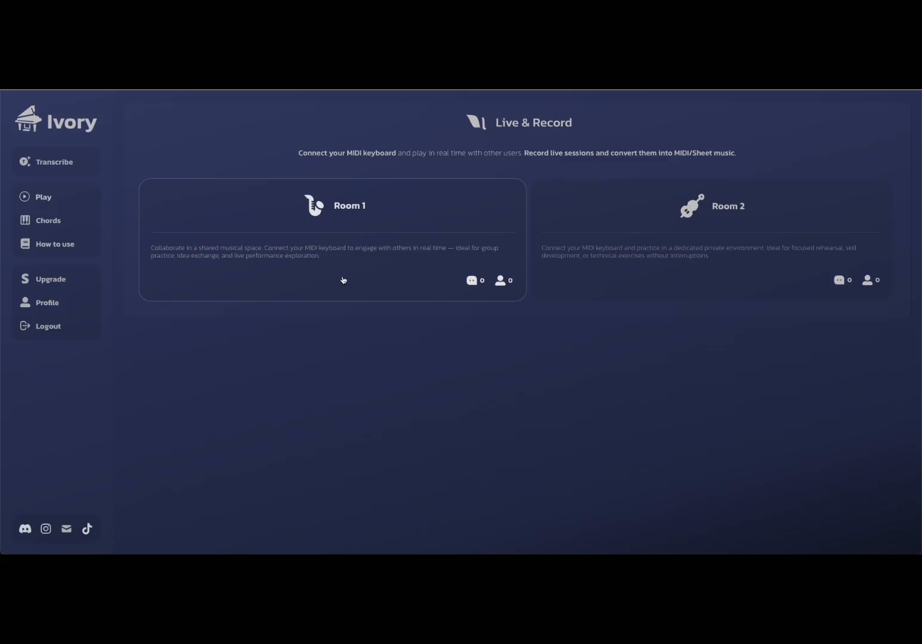
mouse_move(340, 278)
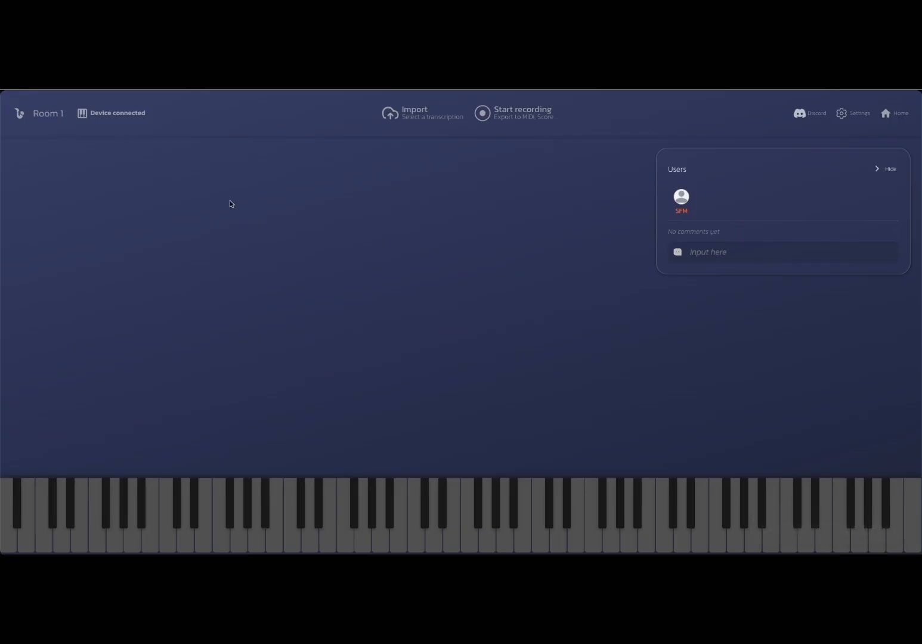
mouse_move(229, 214)
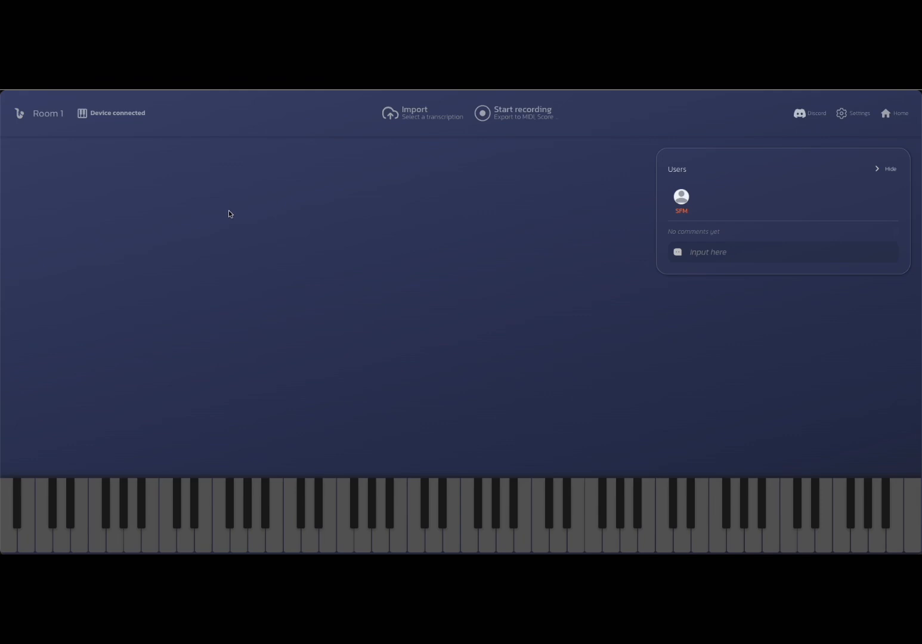
mouse_move(403, 151)
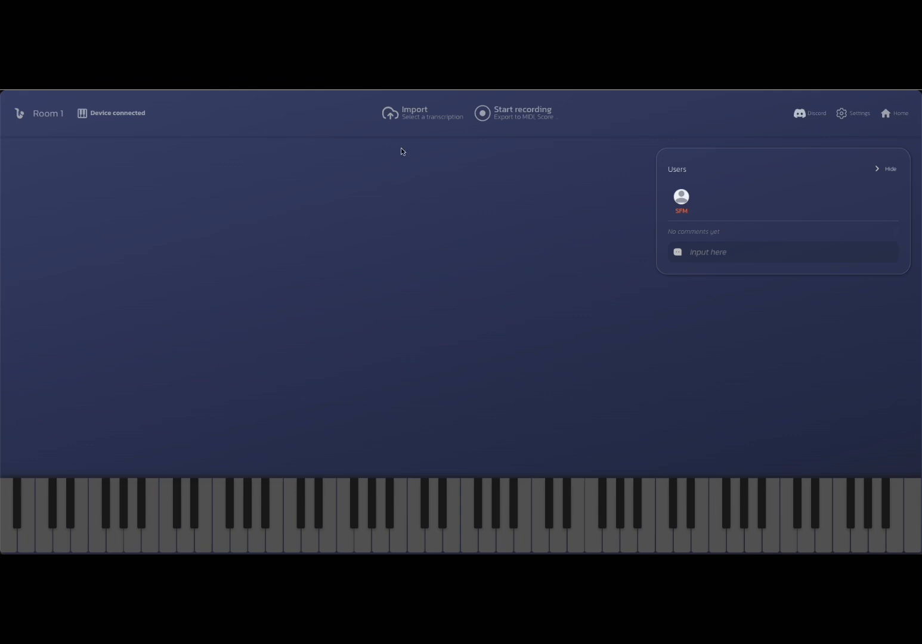
click(412, 113)
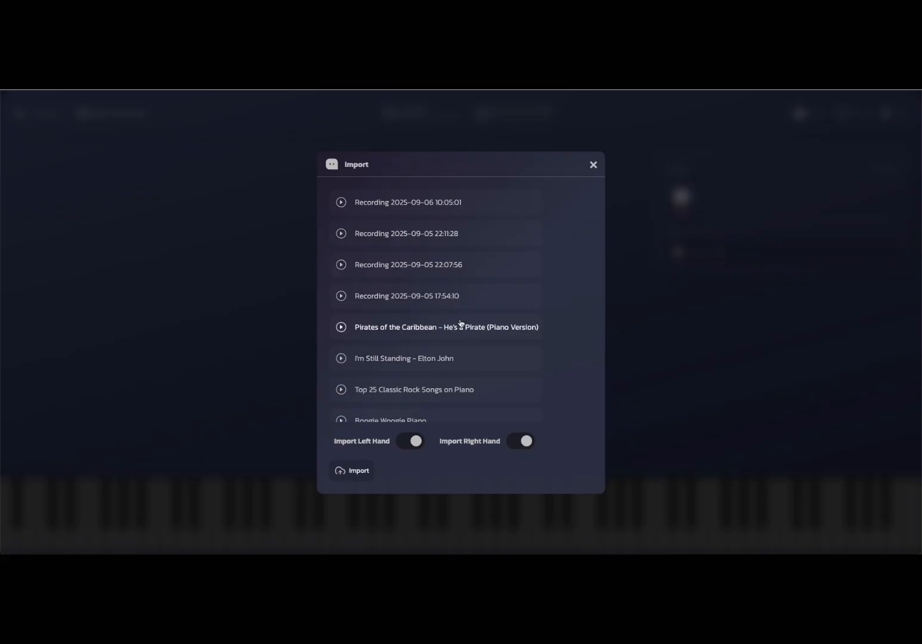
scroll(up, 3)
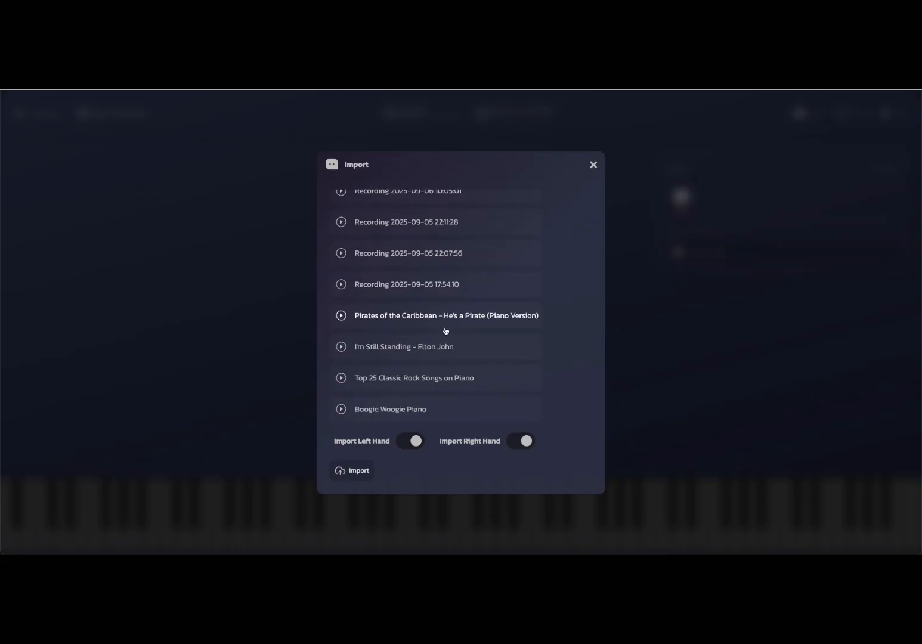
mouse_move(592, 392)
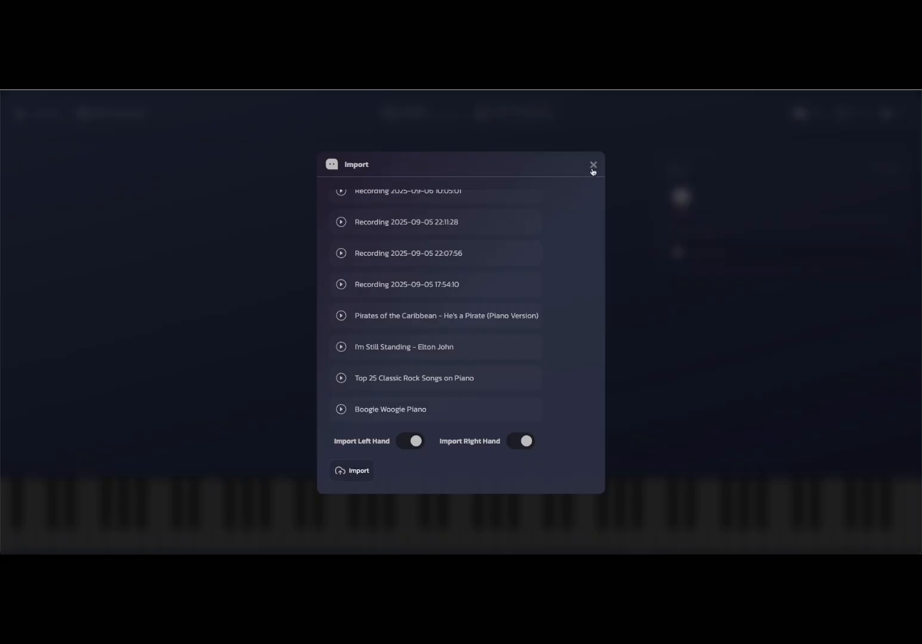
click(593, 165)
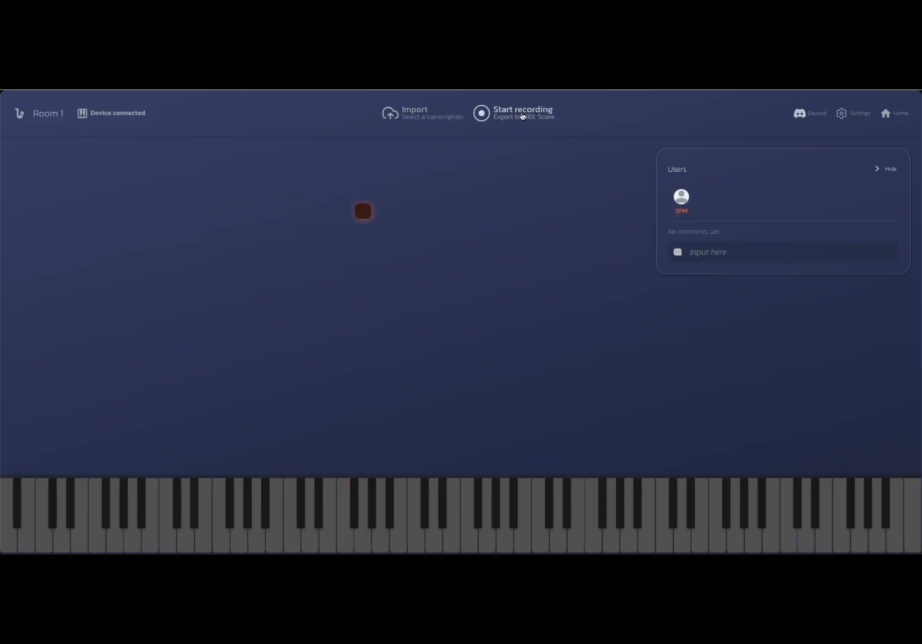
- Record and save a short Room 1 session, then open it in the player
click(517, 113)
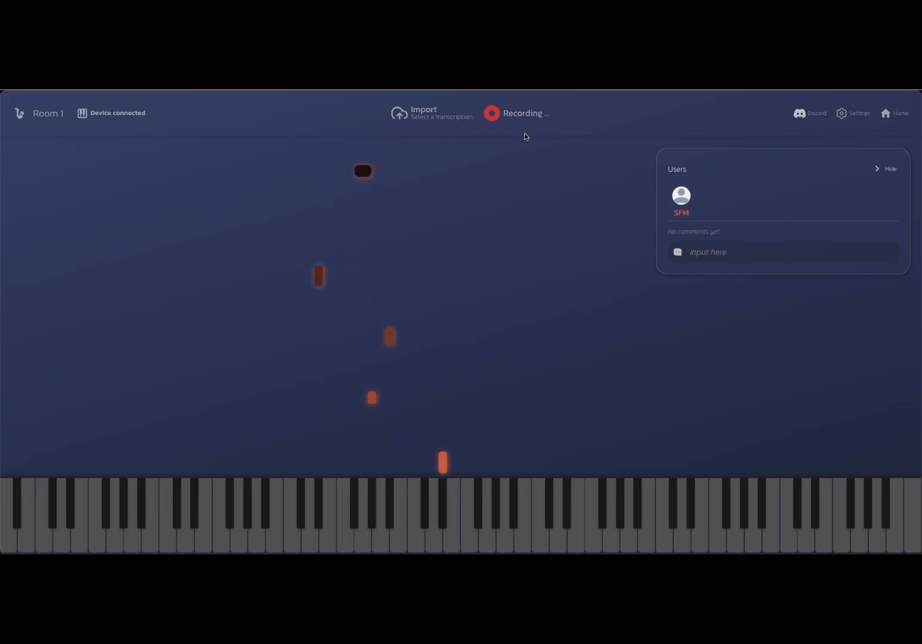
click(492, 114)
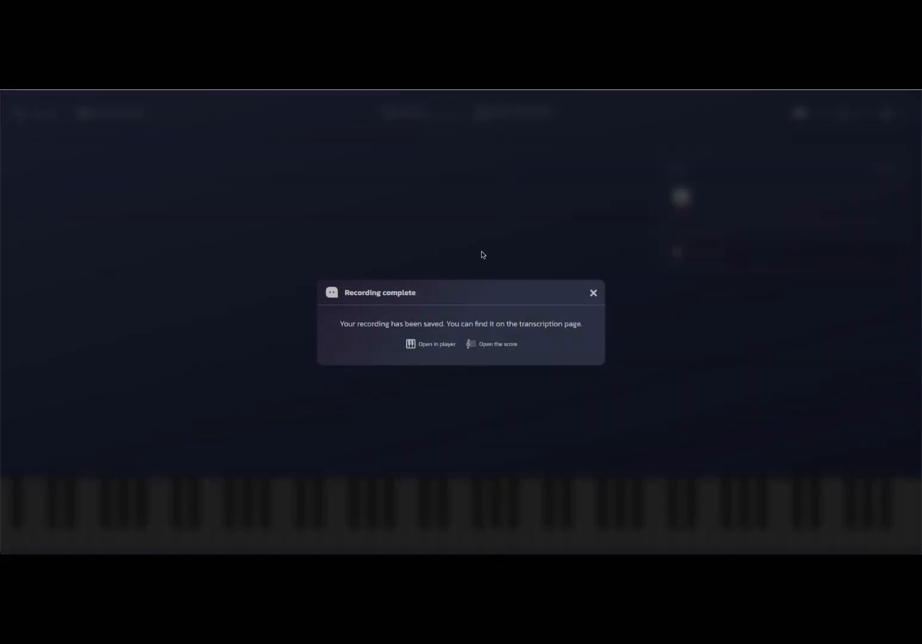
mouse_move(447, 326)
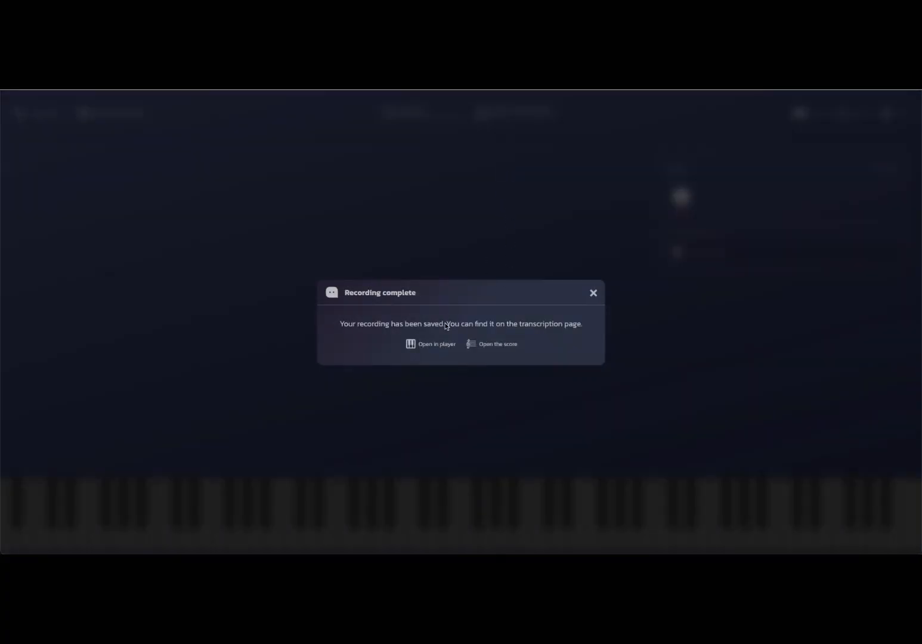
click(429, 344)
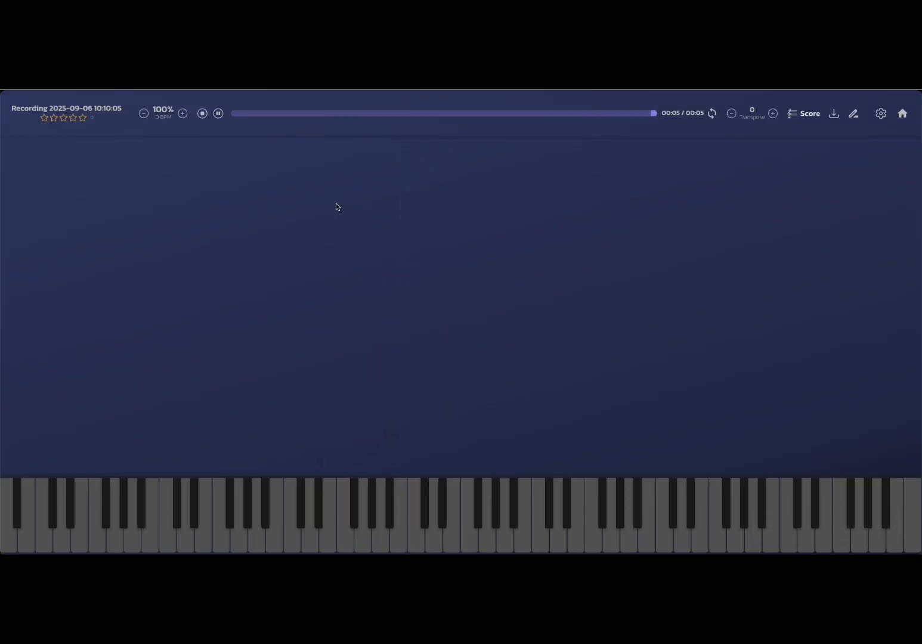
click(202, 114)
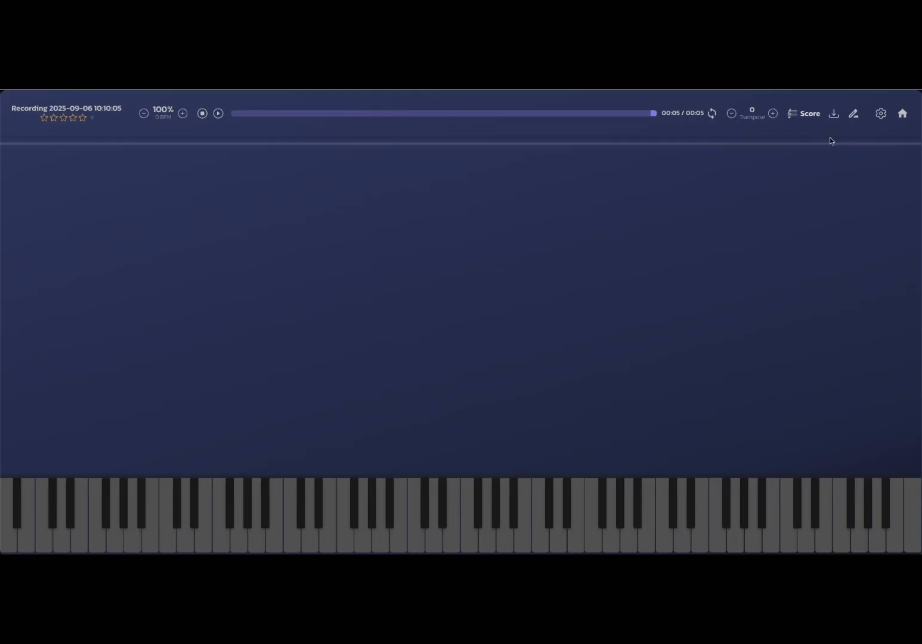
click(833, 114)
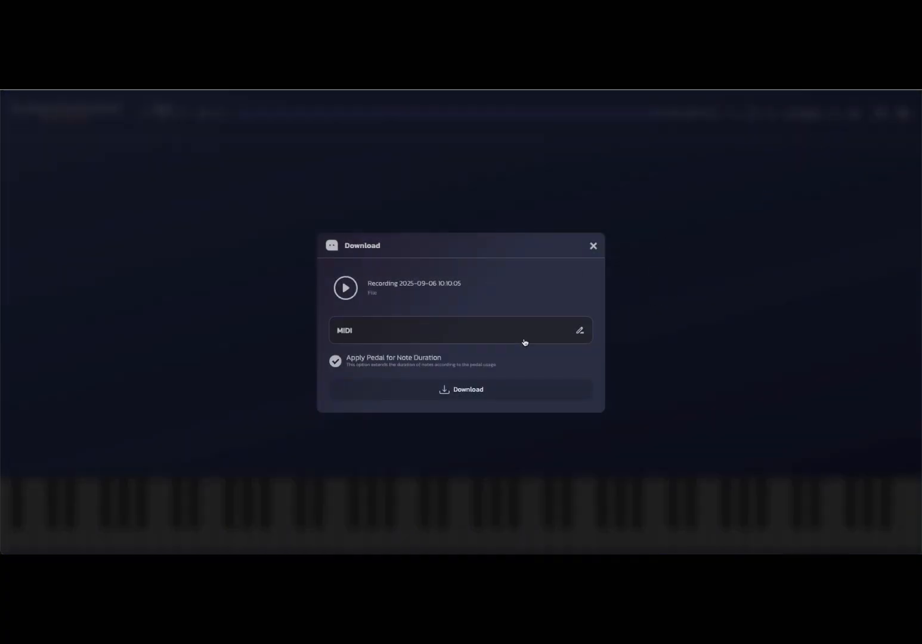
mouse_move(595, 246)
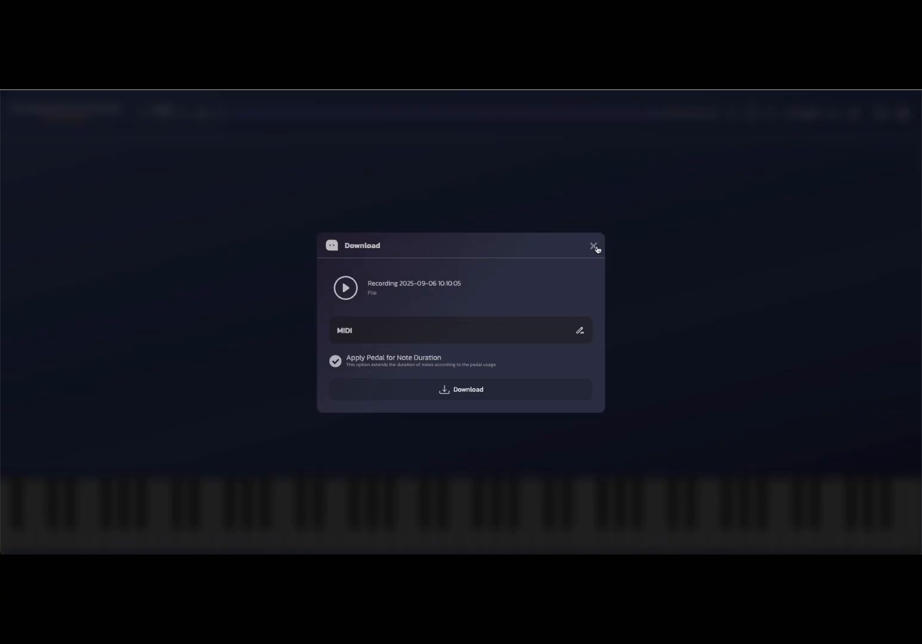
click(593, 246)
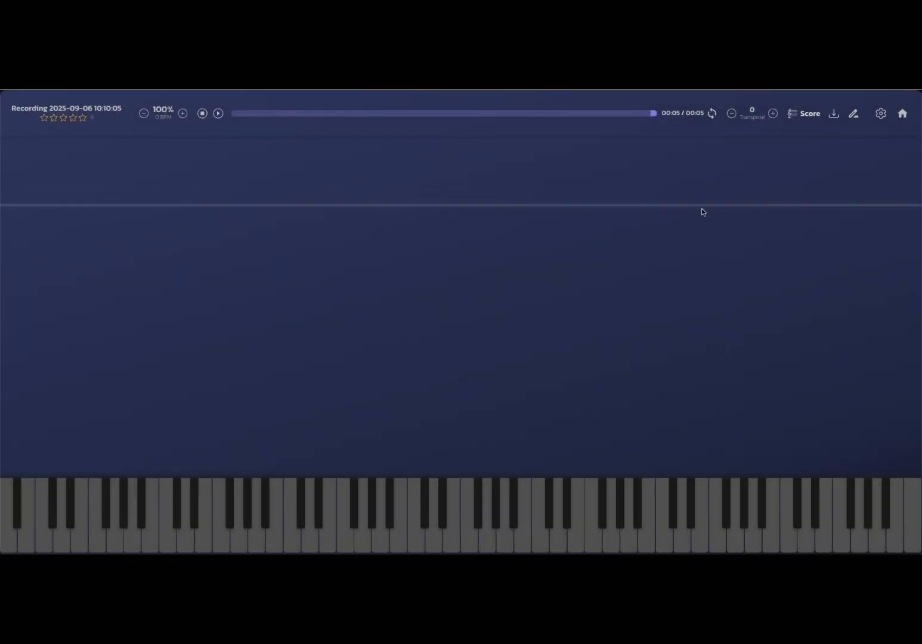
mouse_move(737, 220)
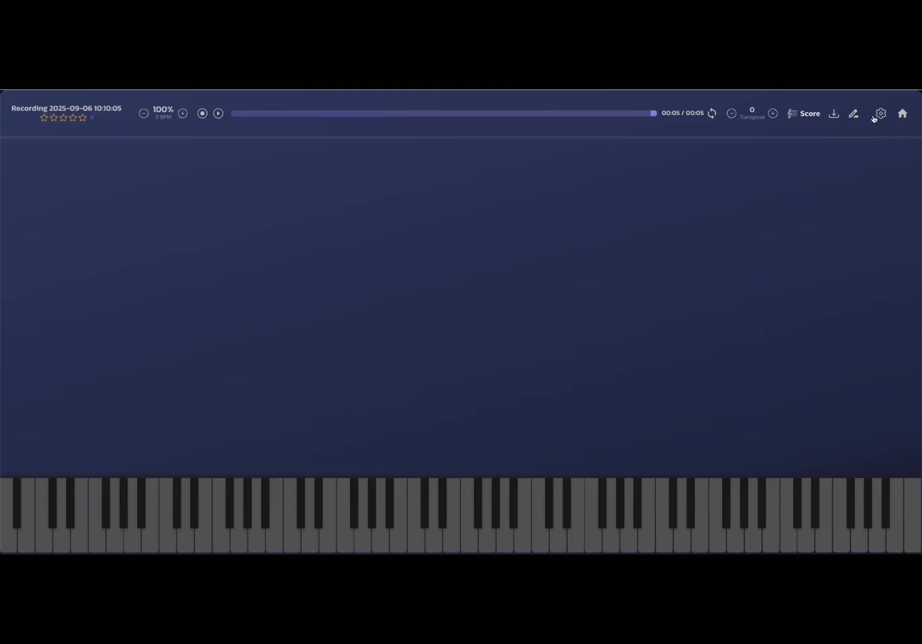
- Turn on chord labels, note lines and pedal tailing in player Settings, then close Settings
click(880, 113)
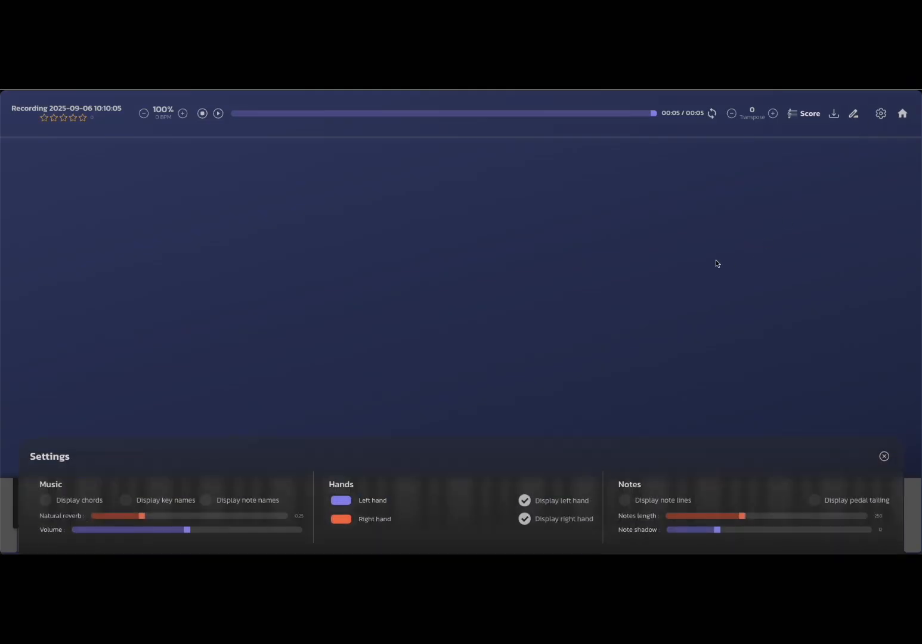
mouse_move(138, 466)
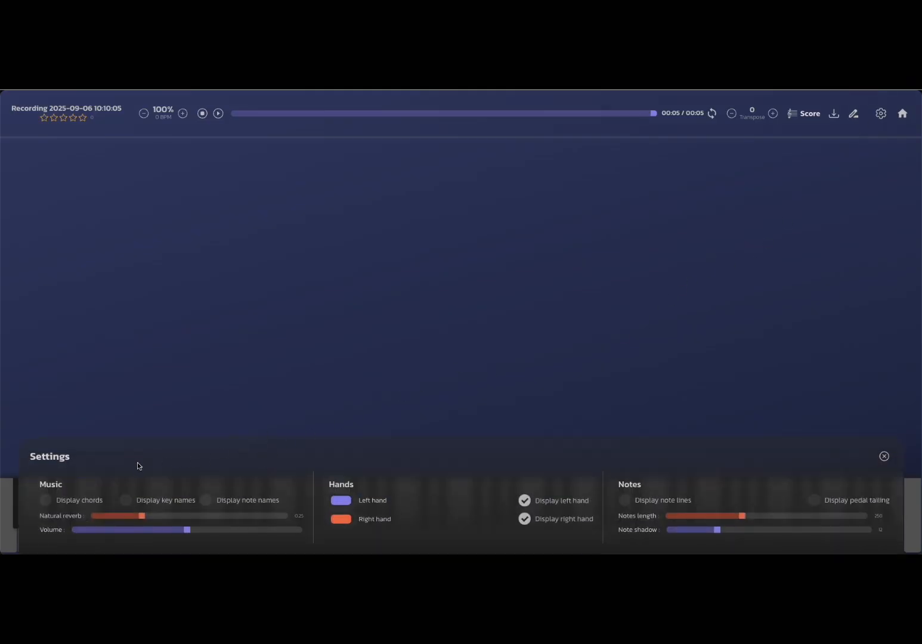
mouse_move(255, 488)
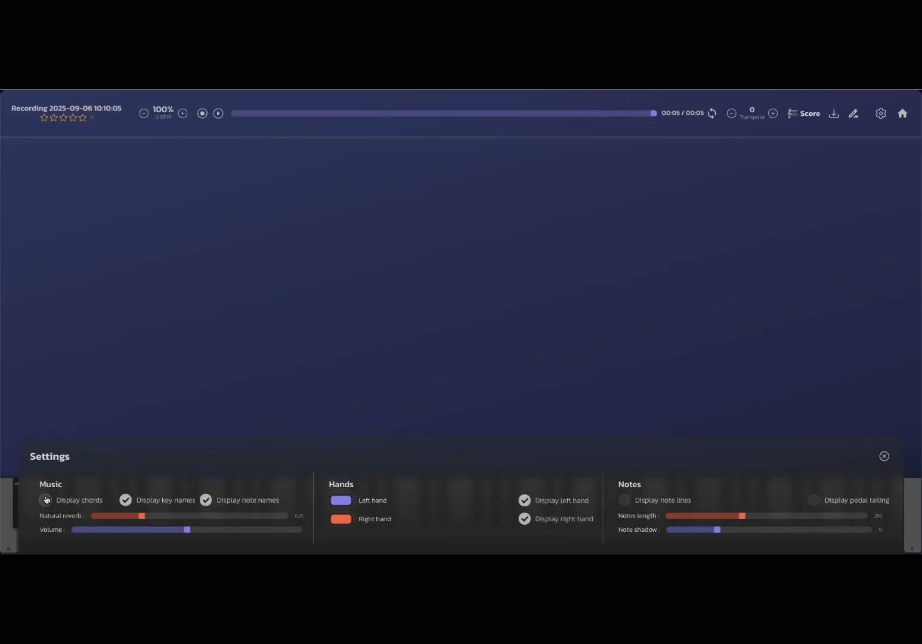
click(45, 500)
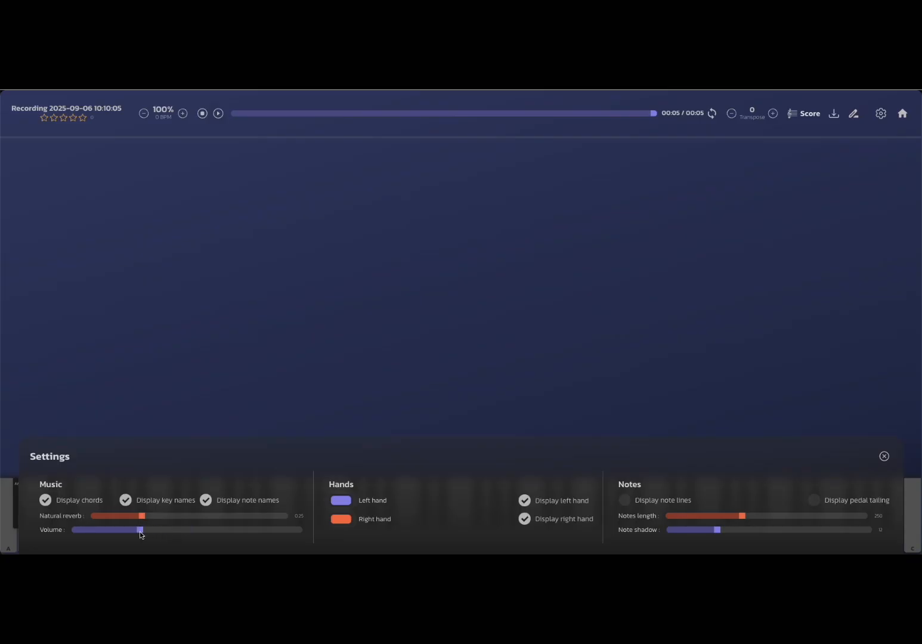
mouse_move(147, 523)
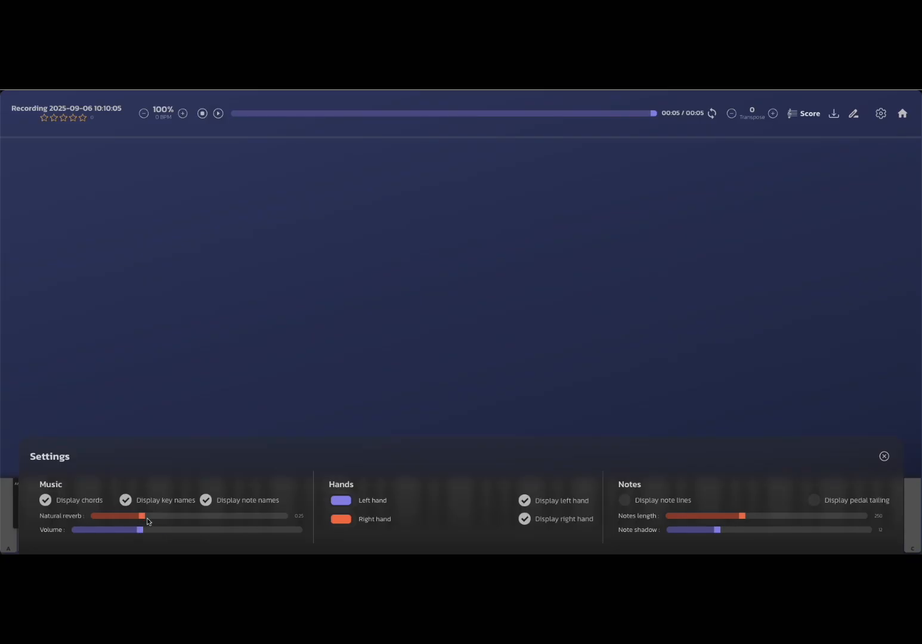
mouse_move(463, 510)
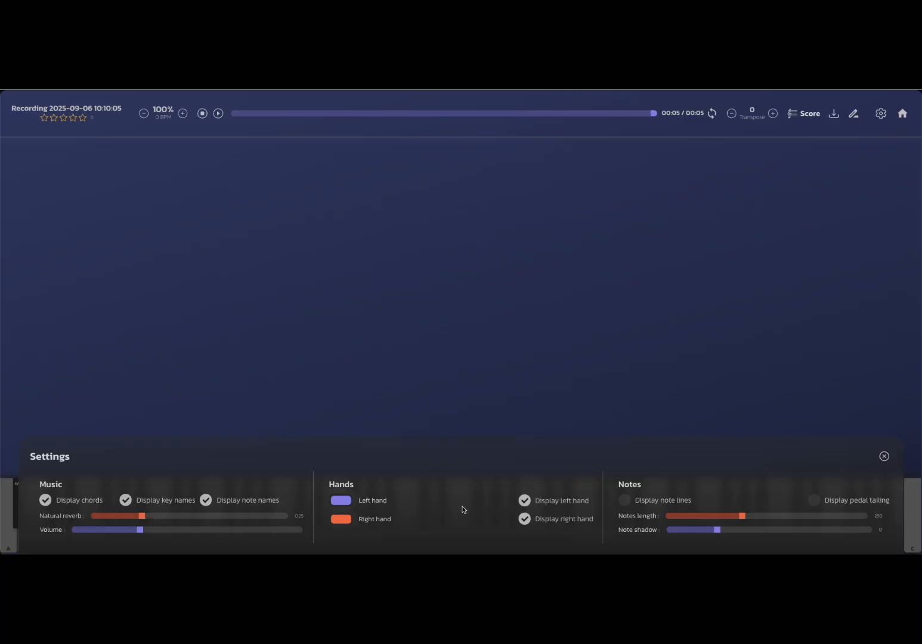
mouse_move(439, 496)
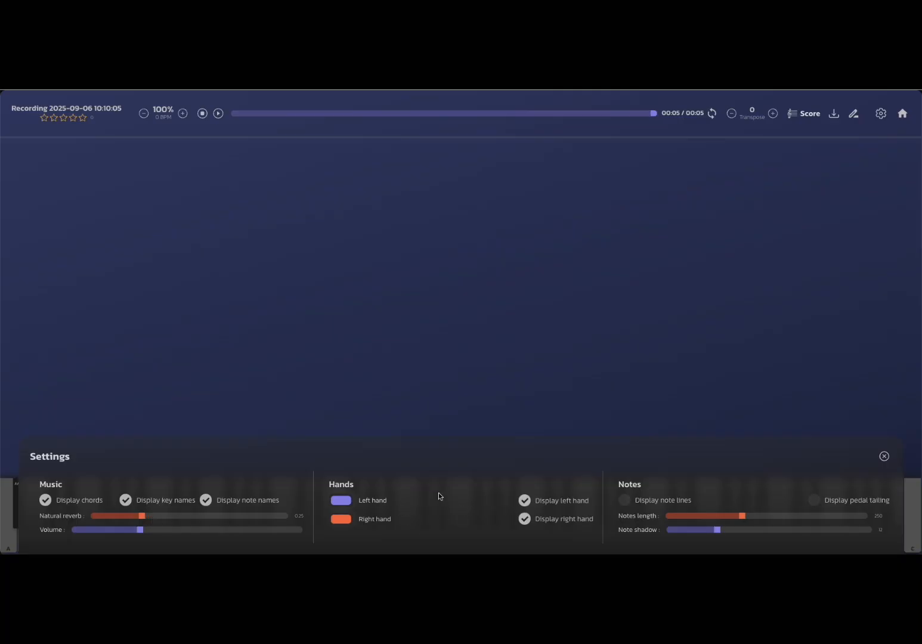
click(624, 500)
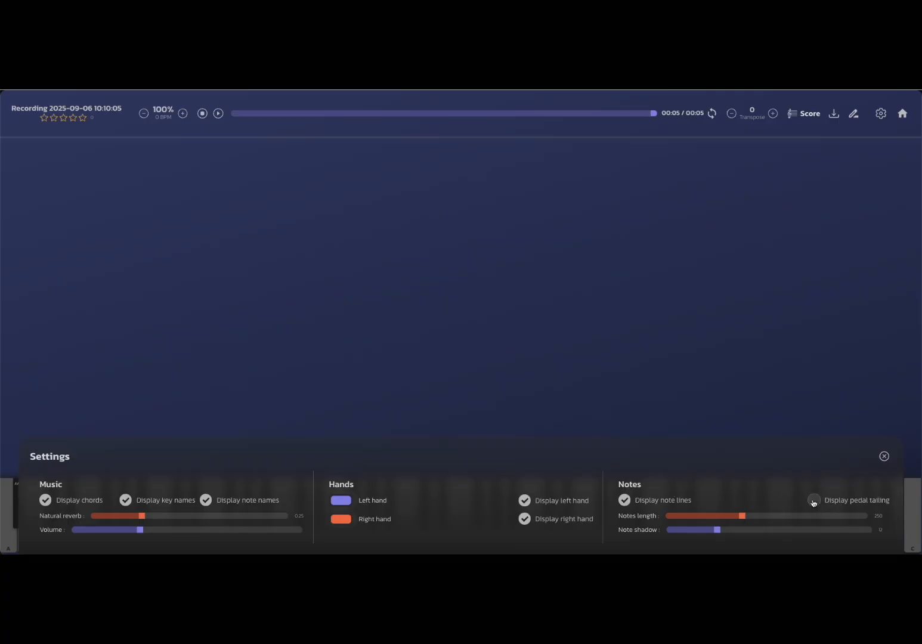
click(814, 500)
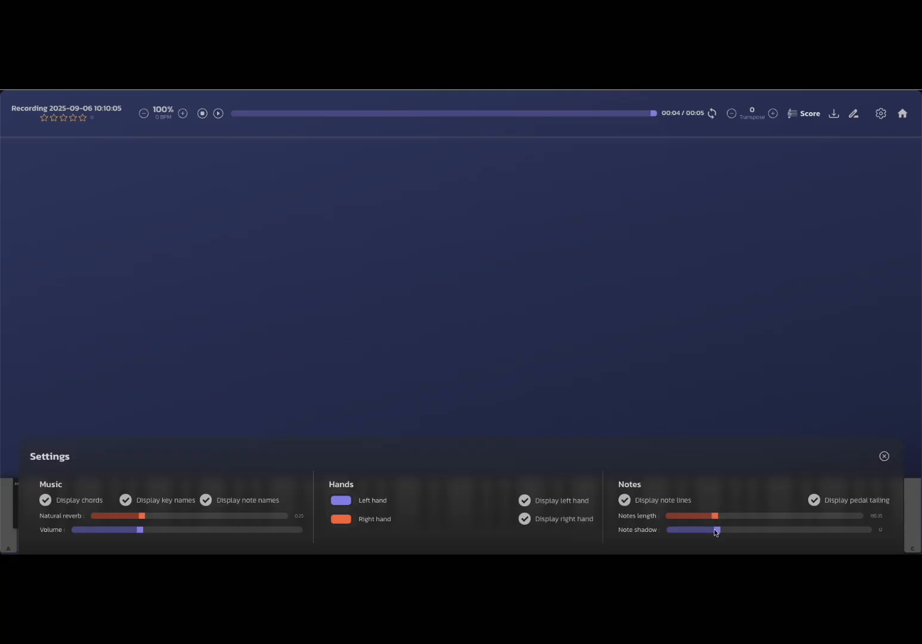
click(884, 457)
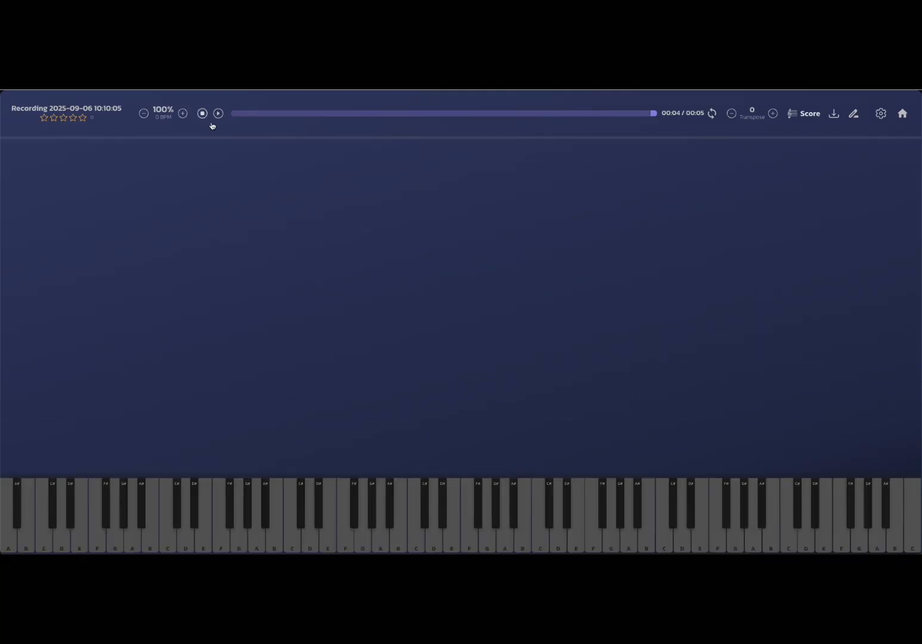
- Play the recording with labelled falling notes, then stop and rewind to the start
click(218, 114)
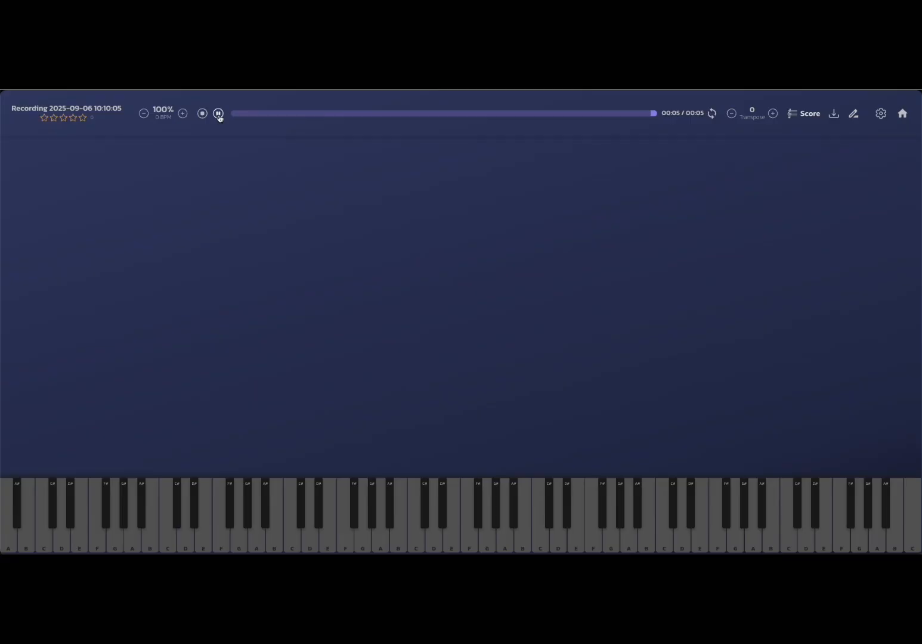
click(219, 113)
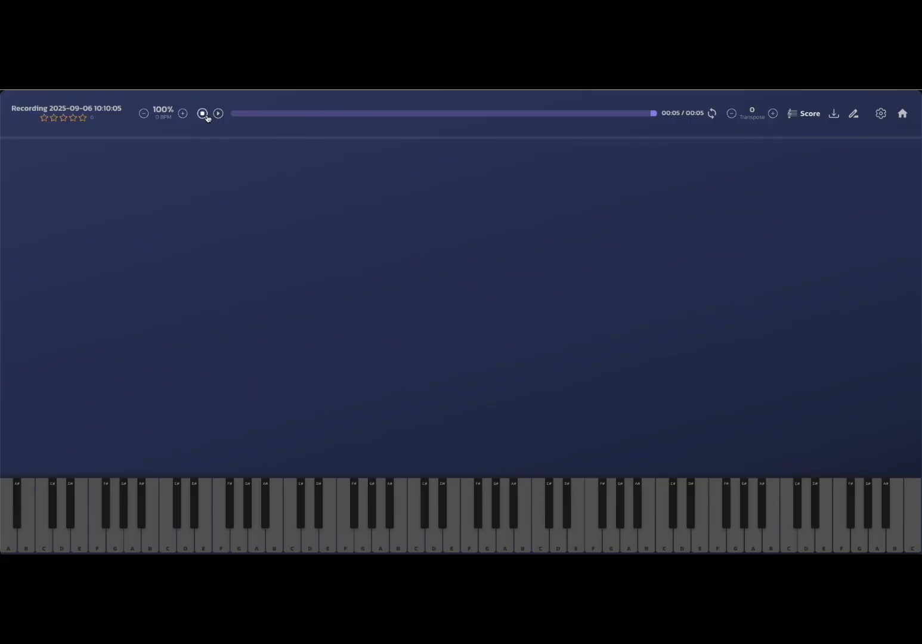
click(203, 112)
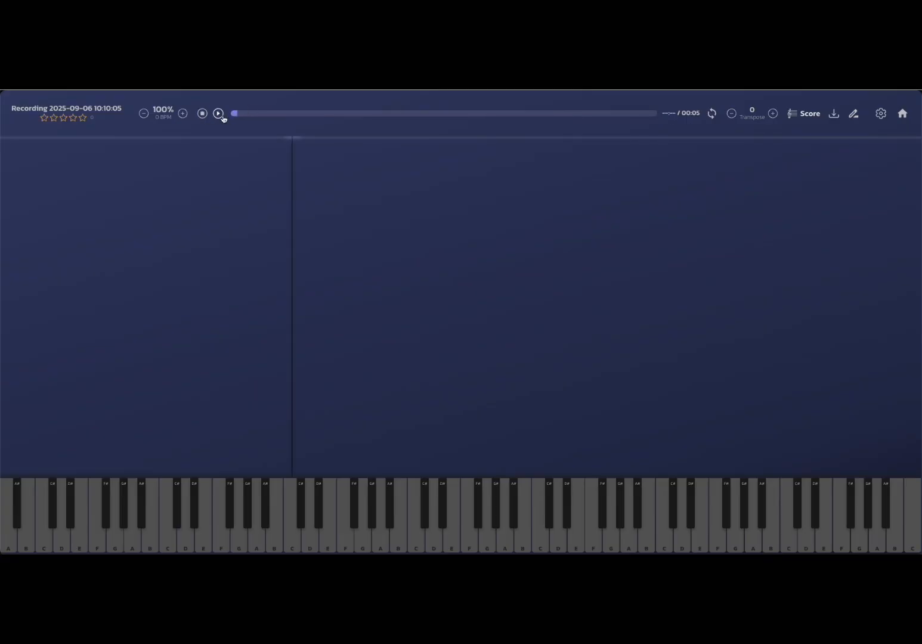
click(217, 114)
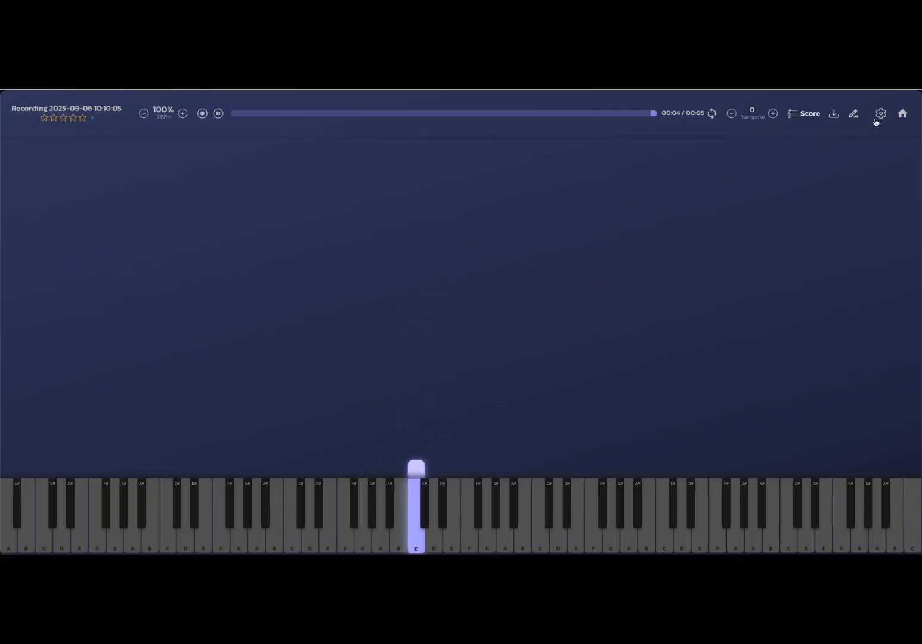
click(880, 114)
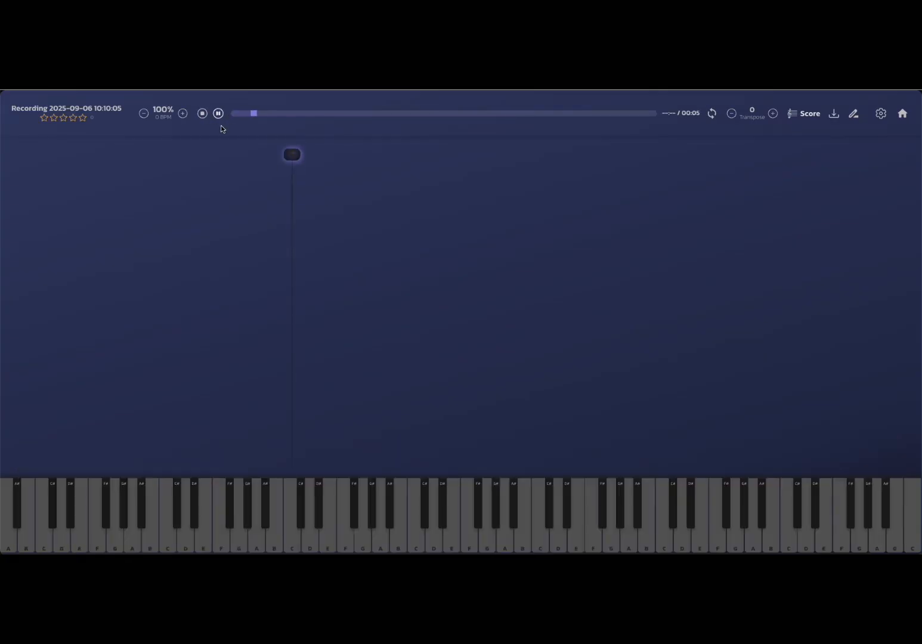
click(218, 113)
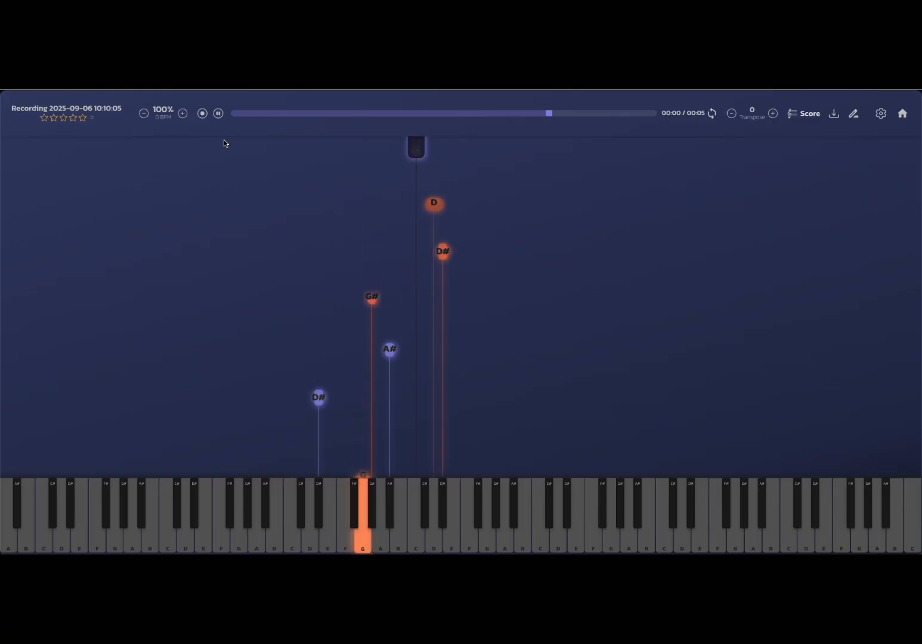
click(202, 113)
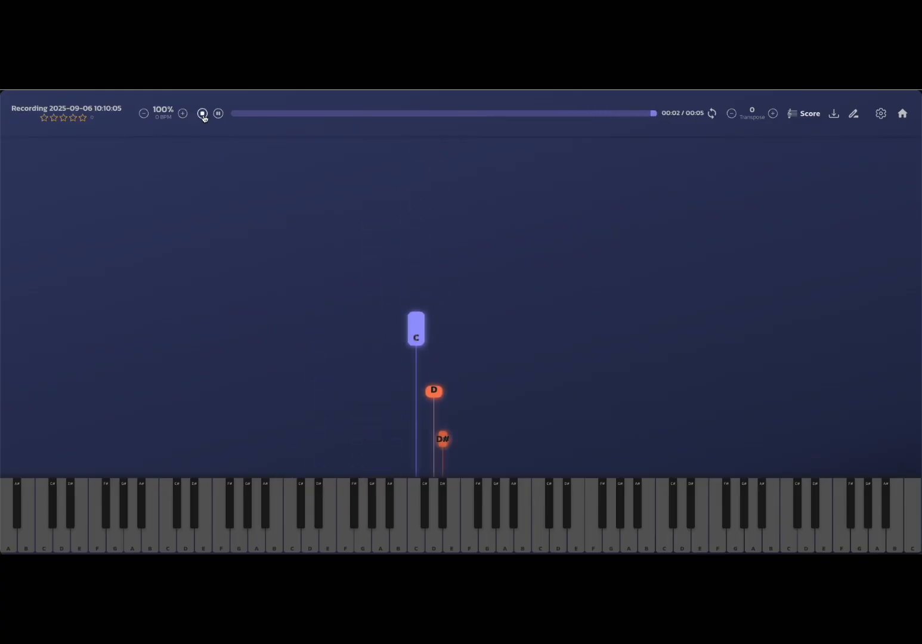
click(203, 113)
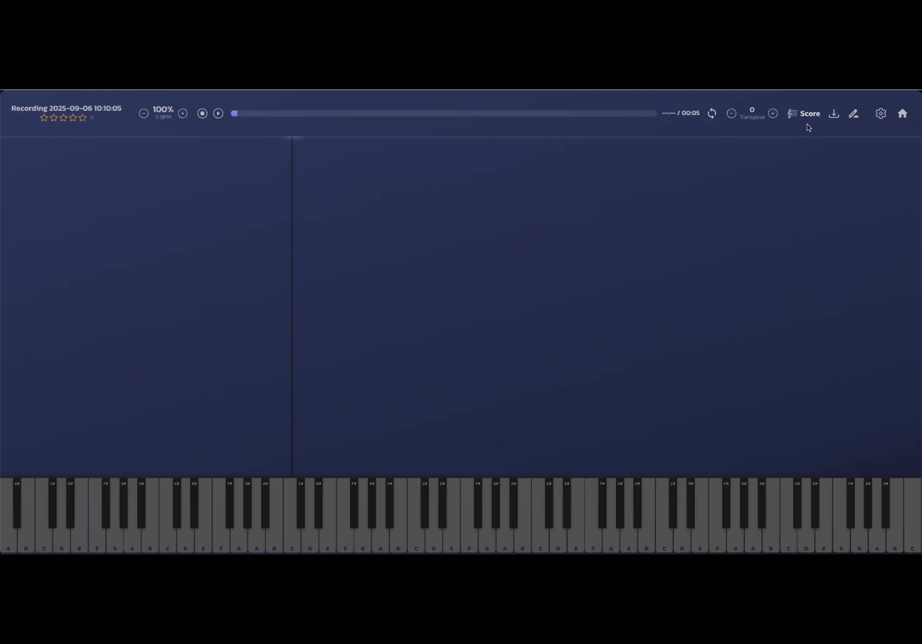
- Open the recording as C minor sheet music, select a second-measure note and play it
click(810, 114)
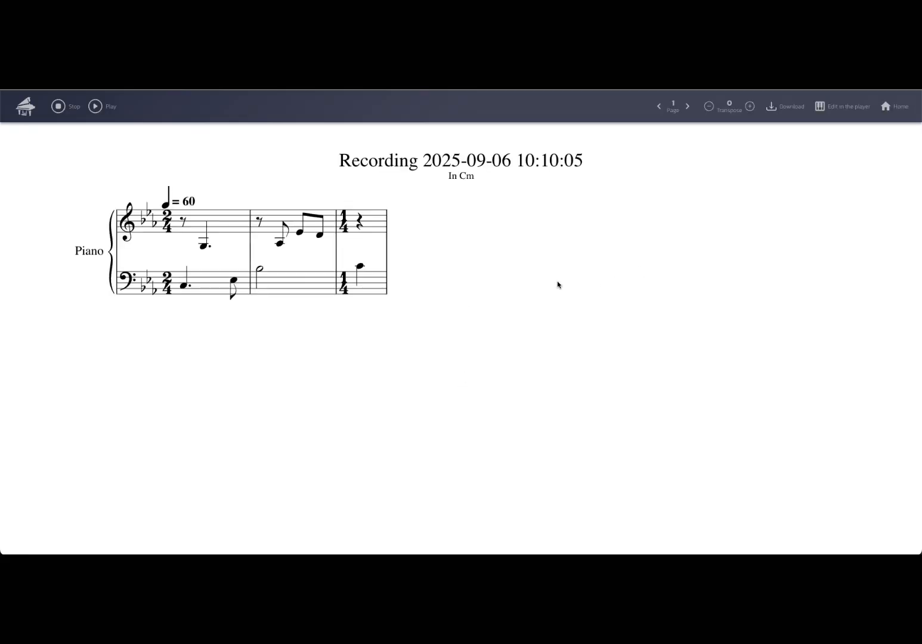
click(280, 242)
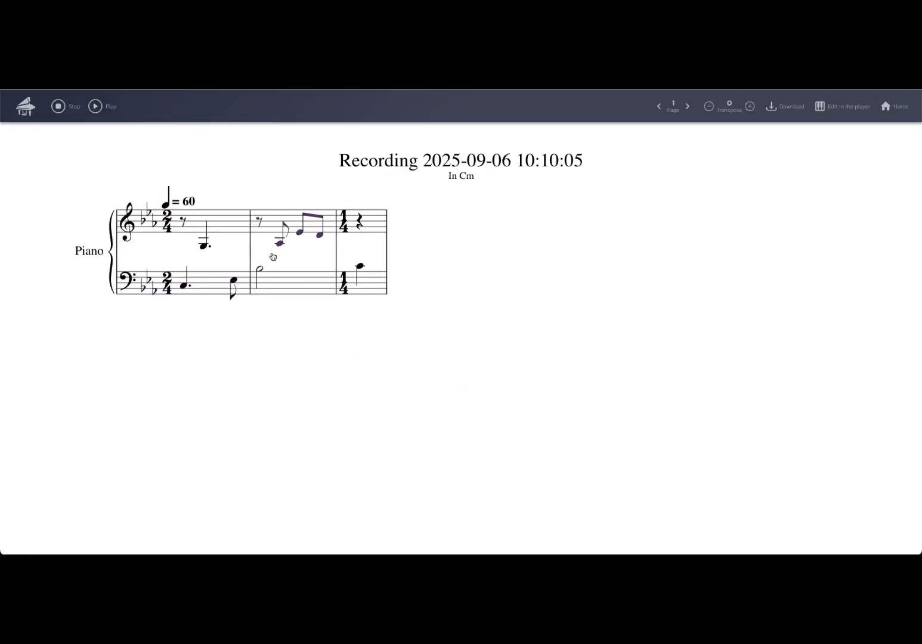
click(95, 106)
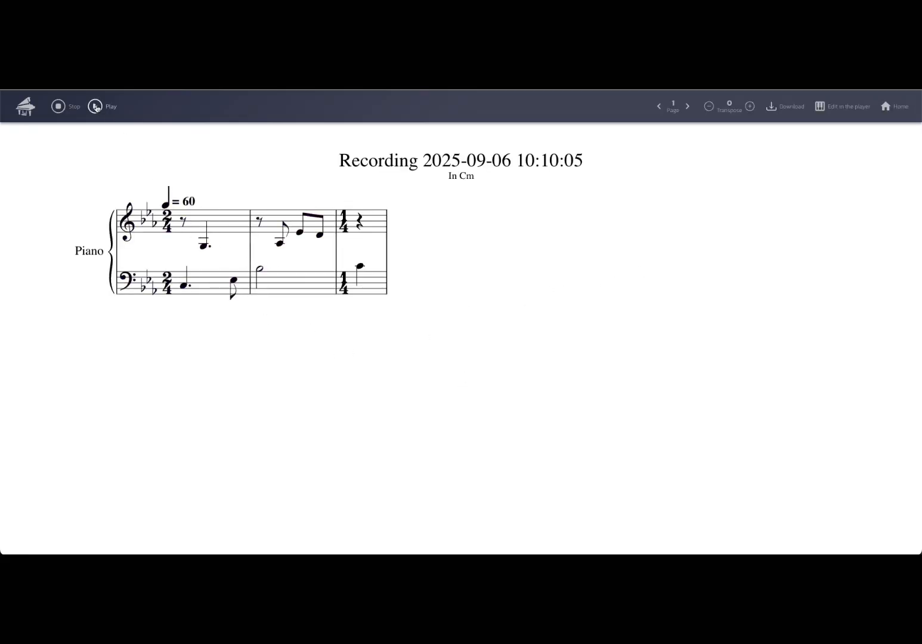
click(95, 106)
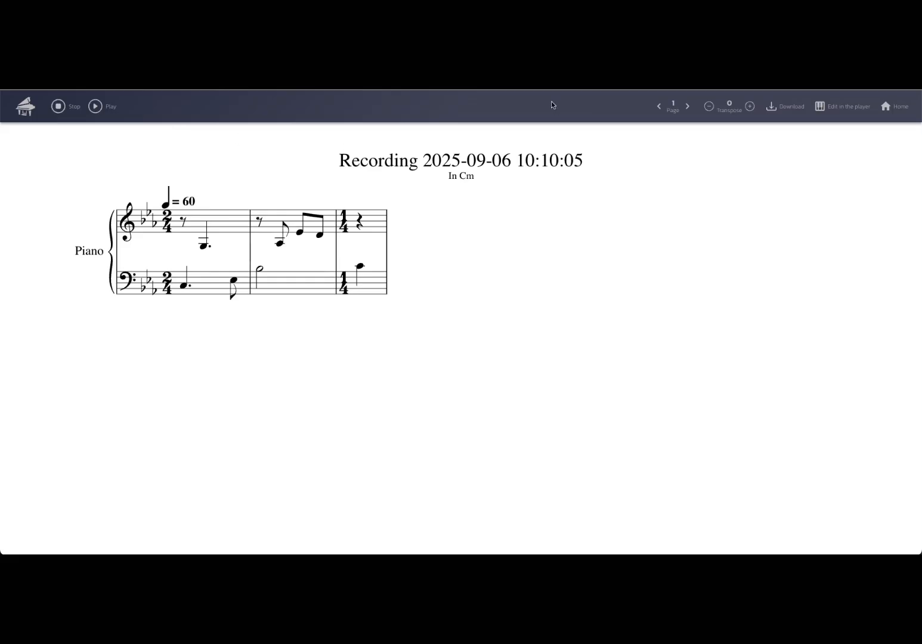
- Briefly transpose the score up a semitone, dismiss the download options, and edit in the player
click(750, 106)
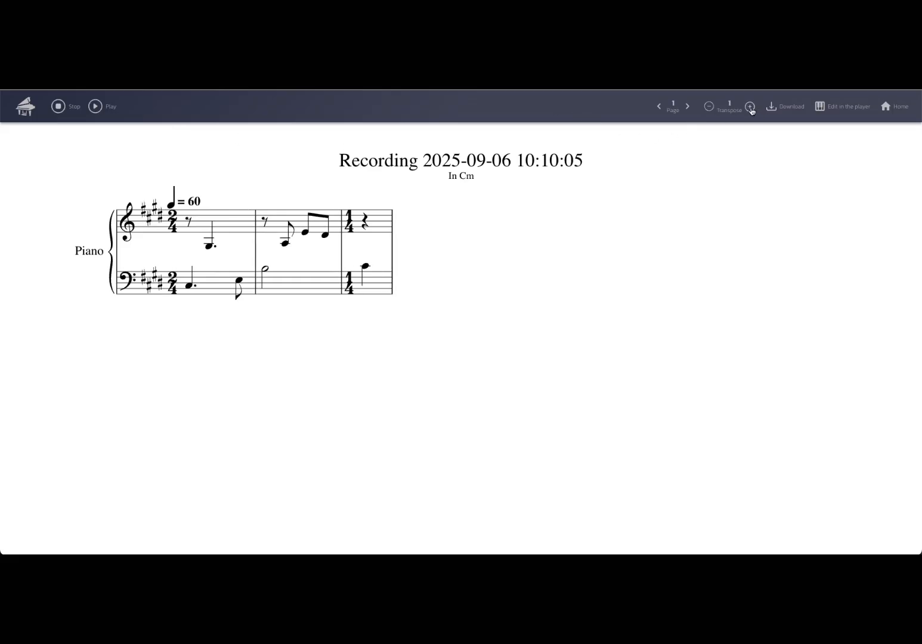
click(709, 106)
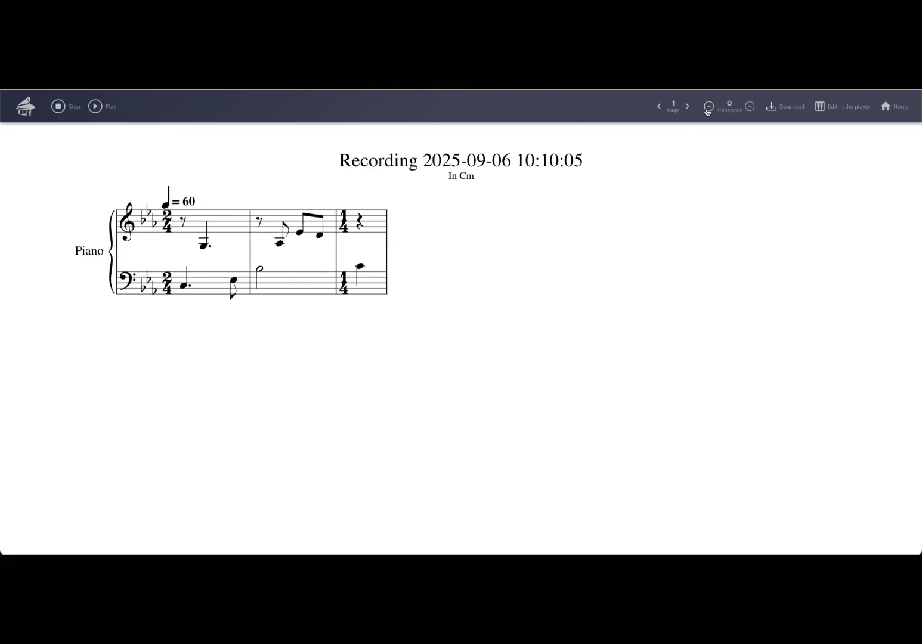
click(790, 107)
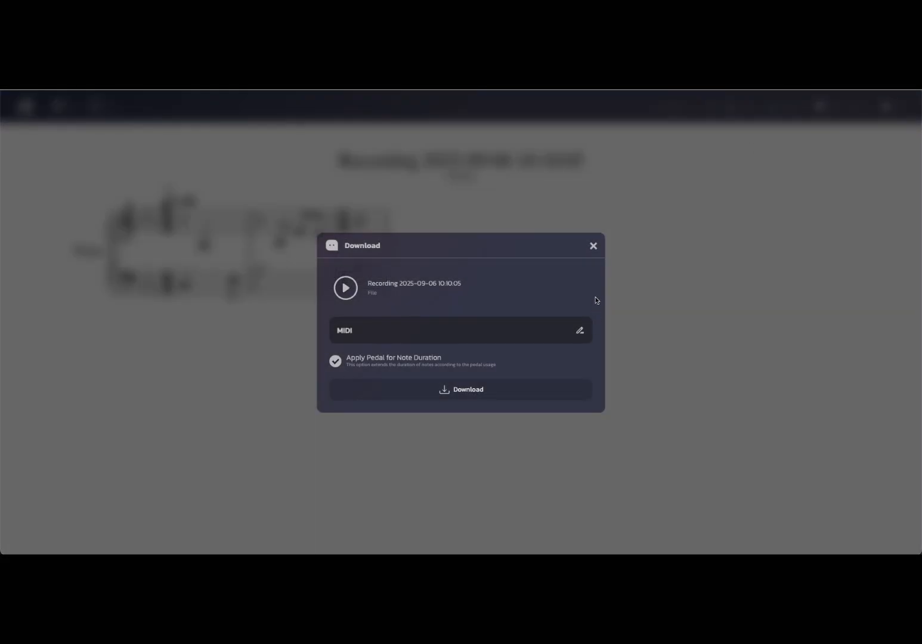
click(593, 245)
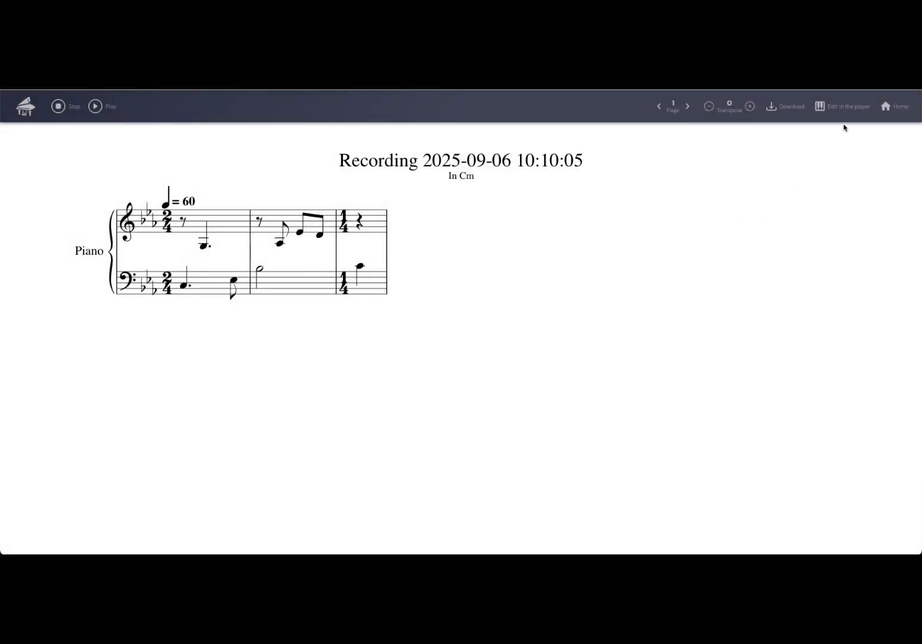
click(848, 106)
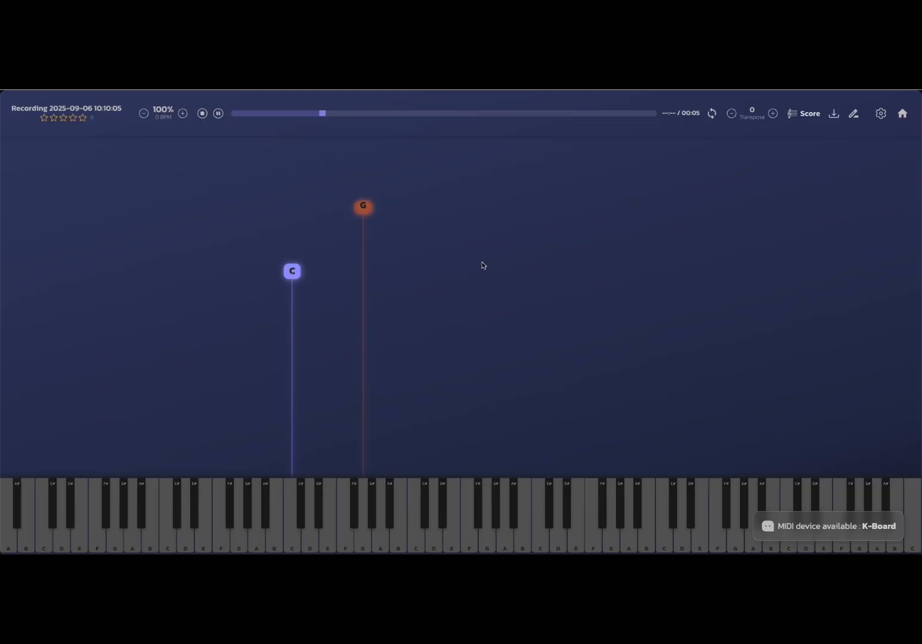
- Return to Room 1, dismiss the Recording complete notice, and leave for Live & Record
click(202, 114)
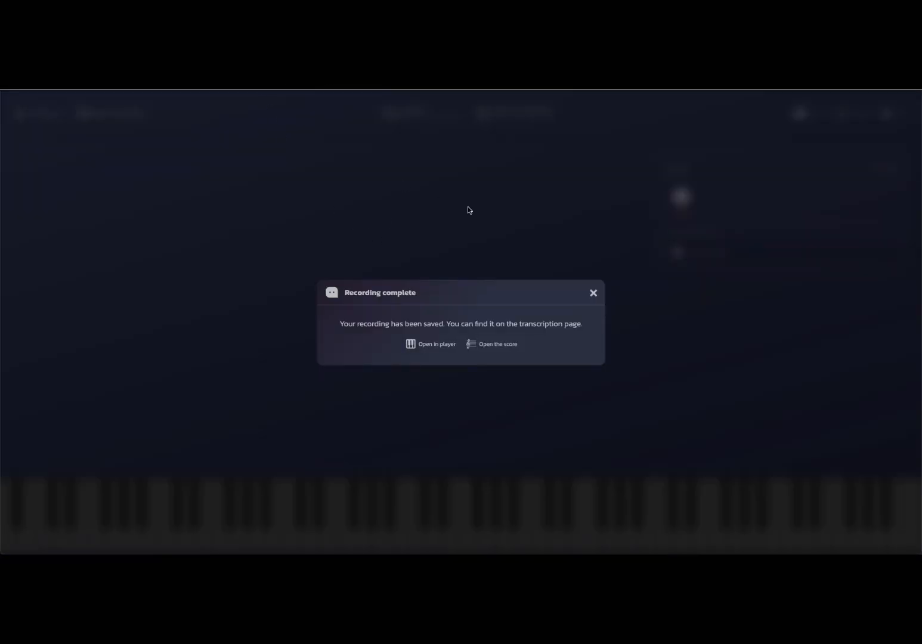
mouse_move(565, 260)
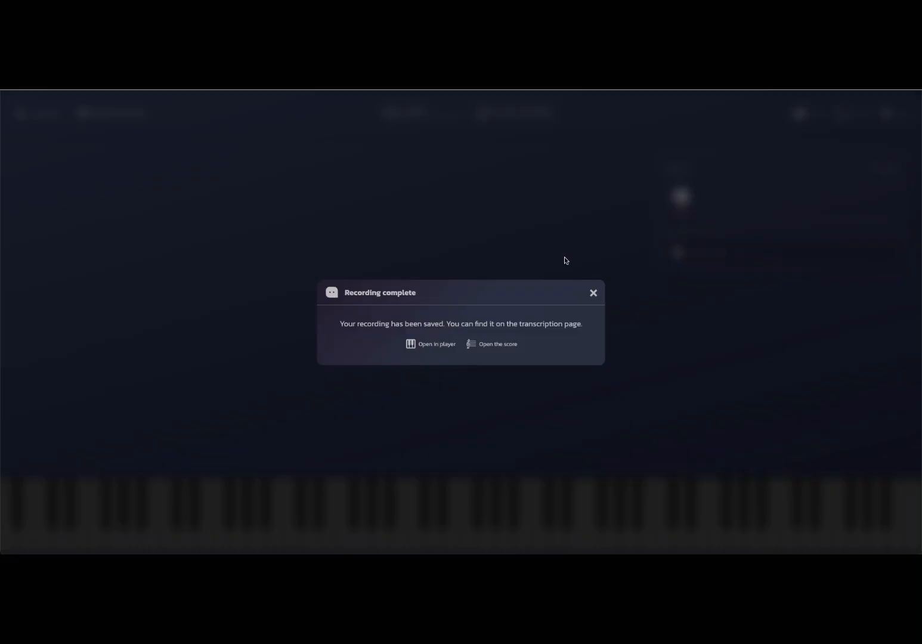
mouse_move(593, 293)
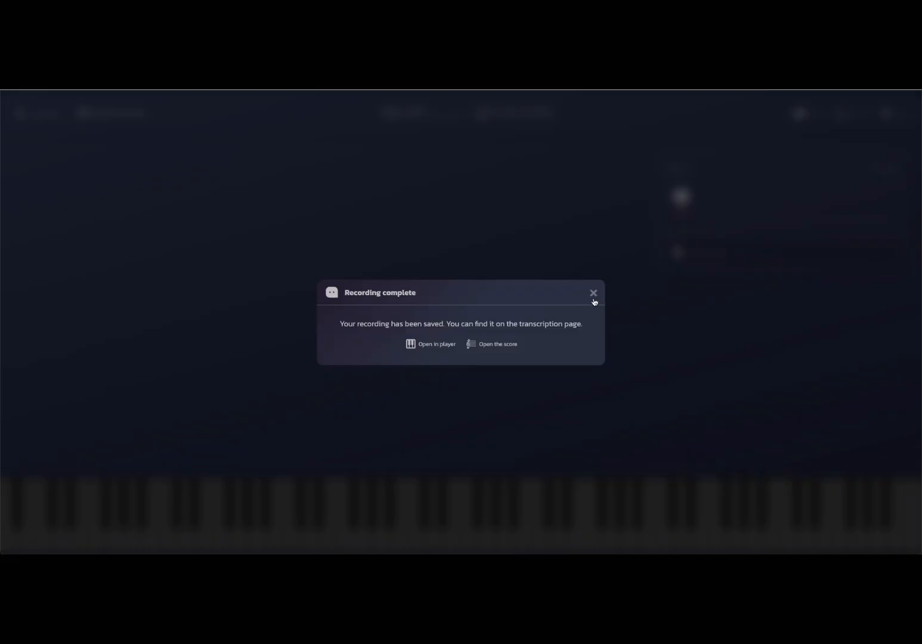
click(593, 292)
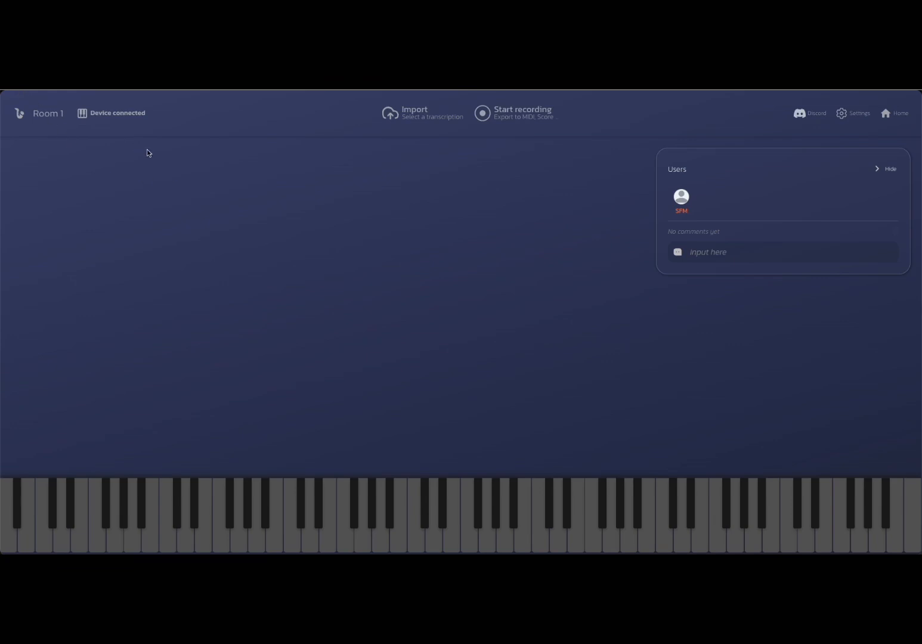
click(894, 113)
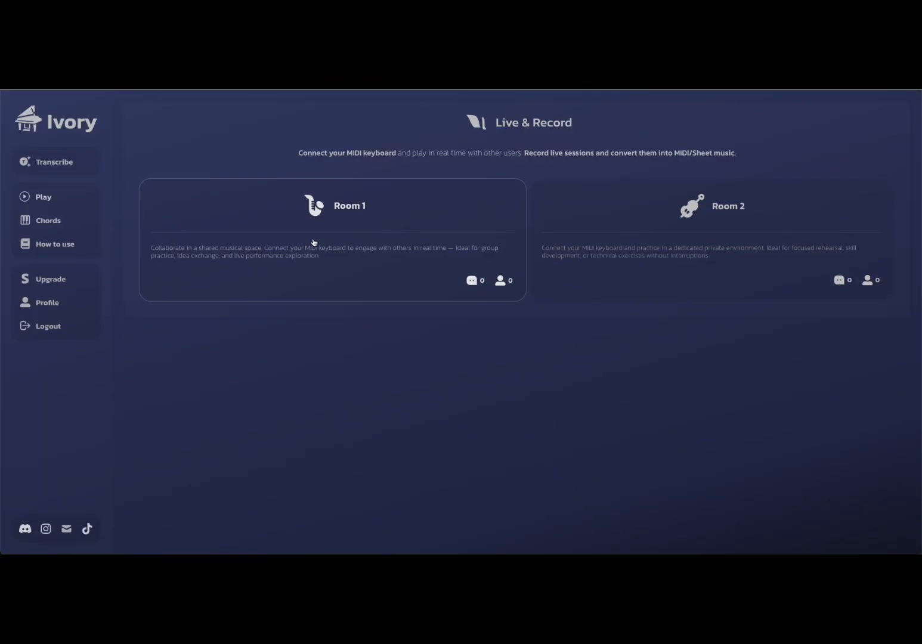
- Open the Chords page, build an Fm chord on the keyboard, then clear it
click(48, 221)
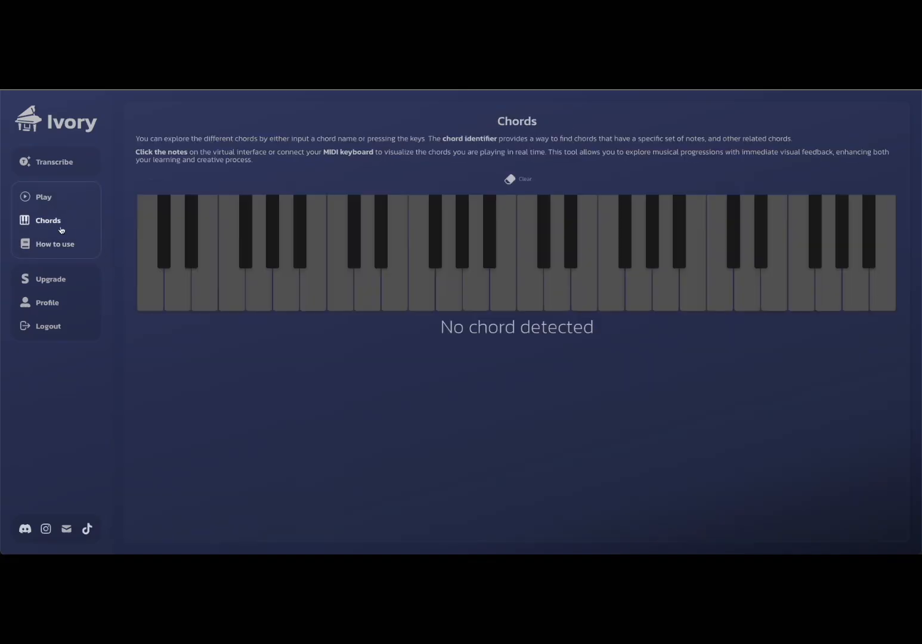
mouse_move(367, 301)
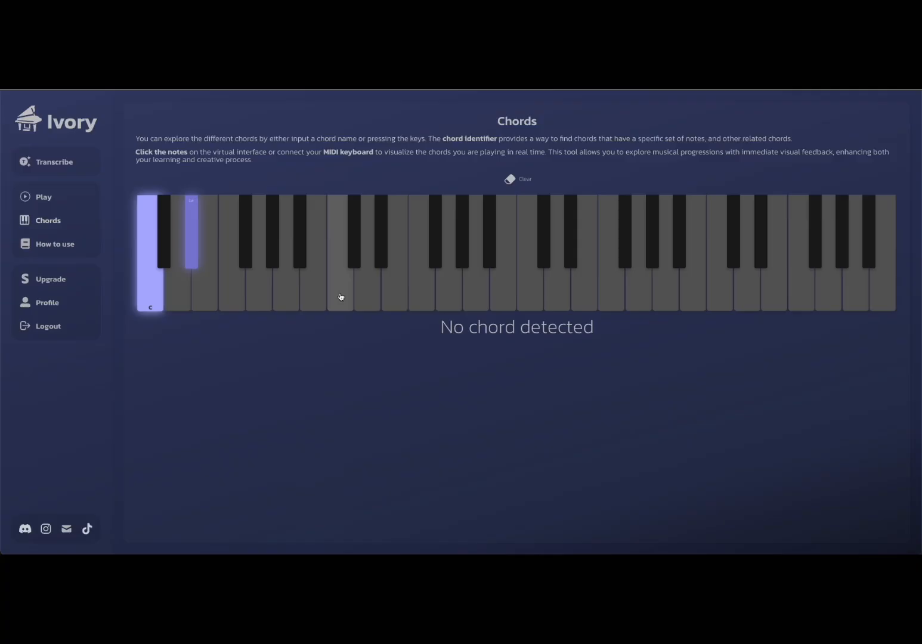
click(517, 179)
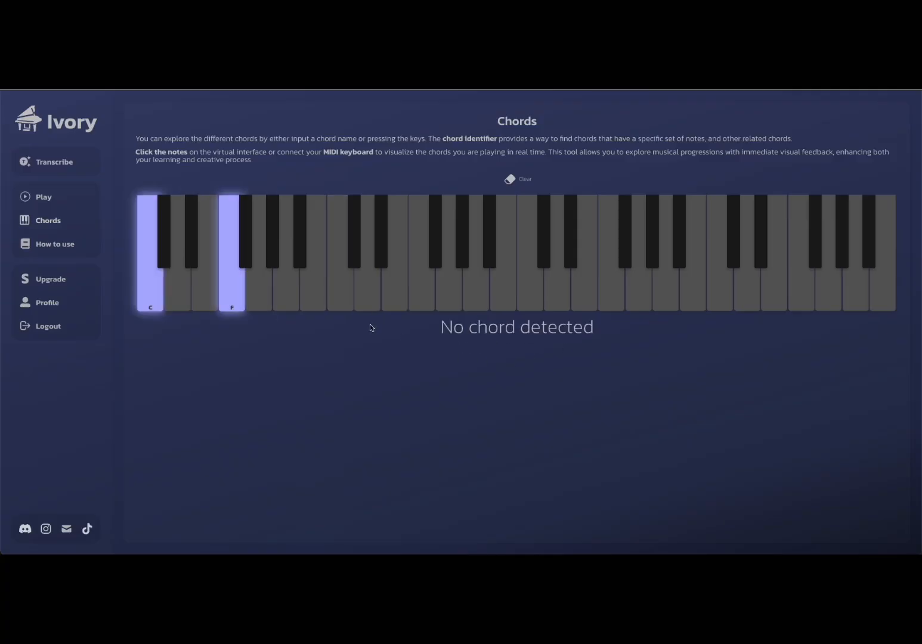
click(271, 233)
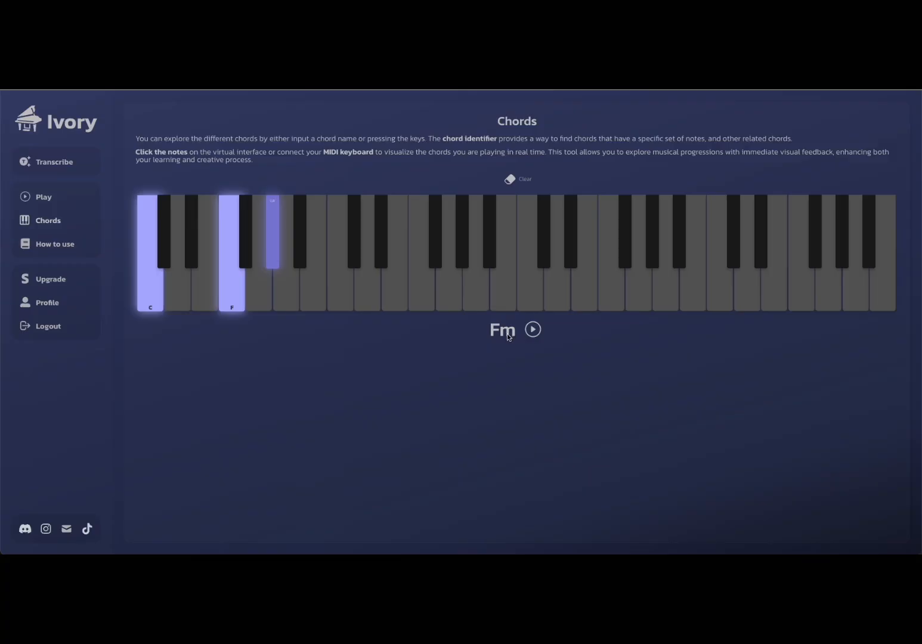
click(516, 179)
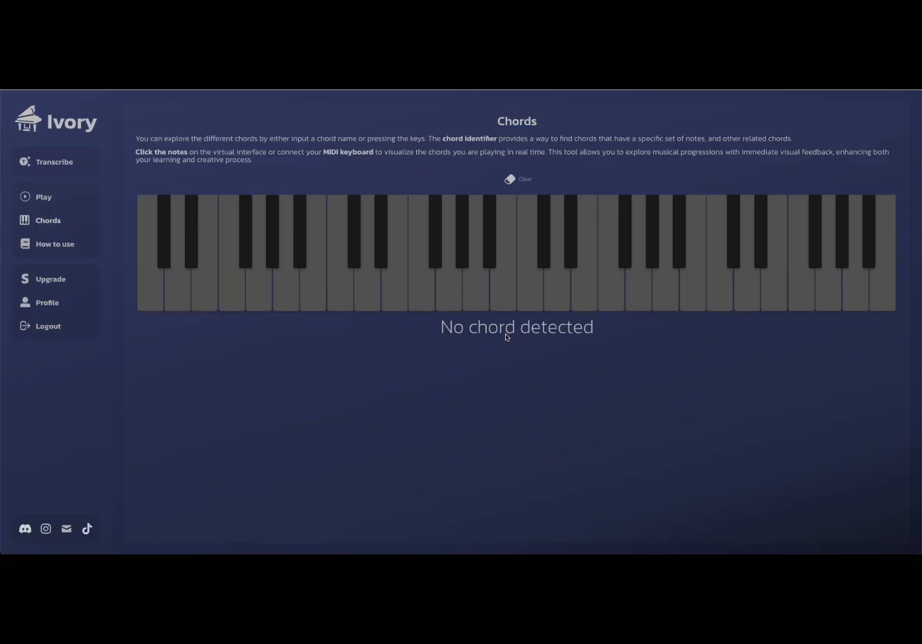
- Form Csus4, Csus2 and A#sus2 chords, then clear the keyboard
click(449, 286)
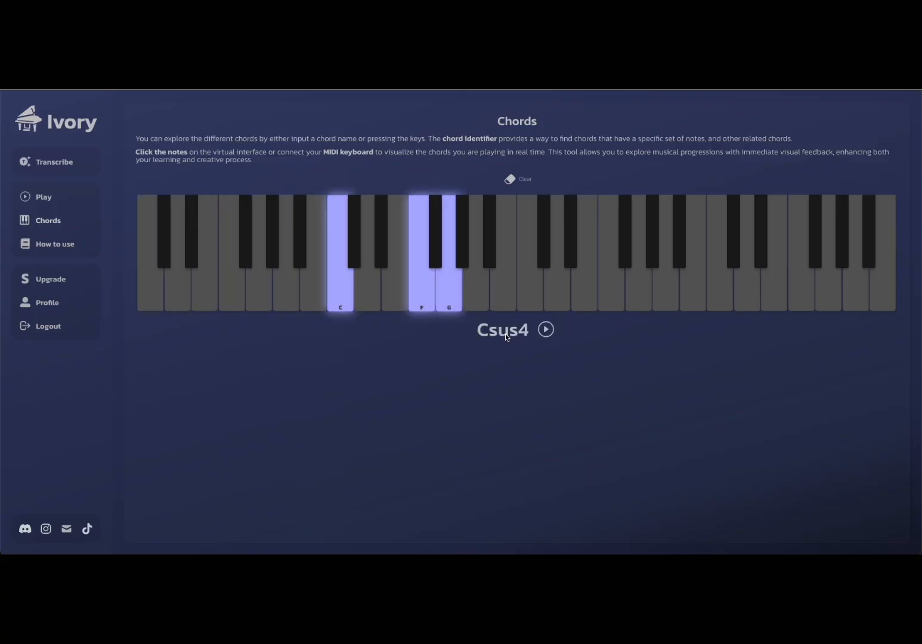
click(518, 179)
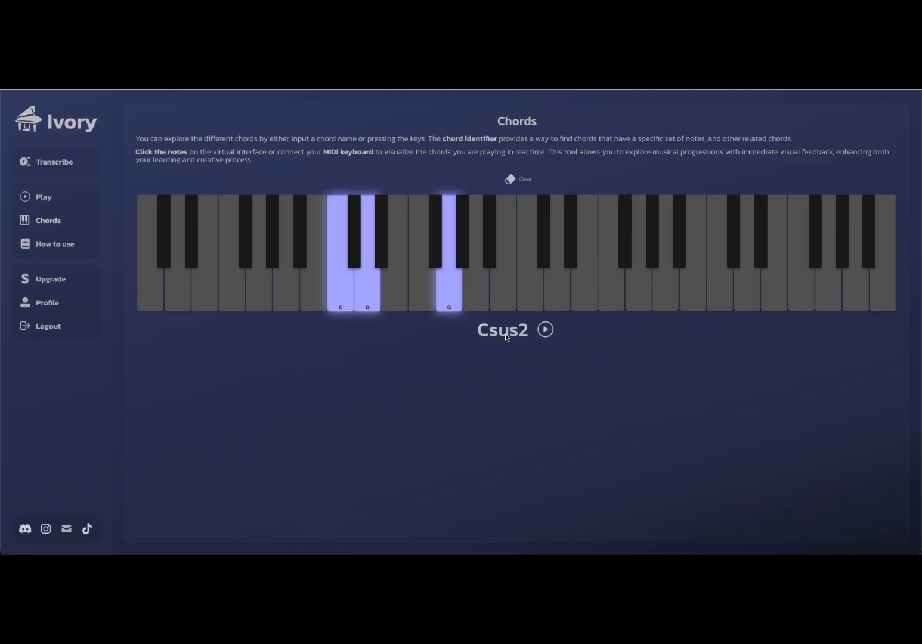
click(517, 179)
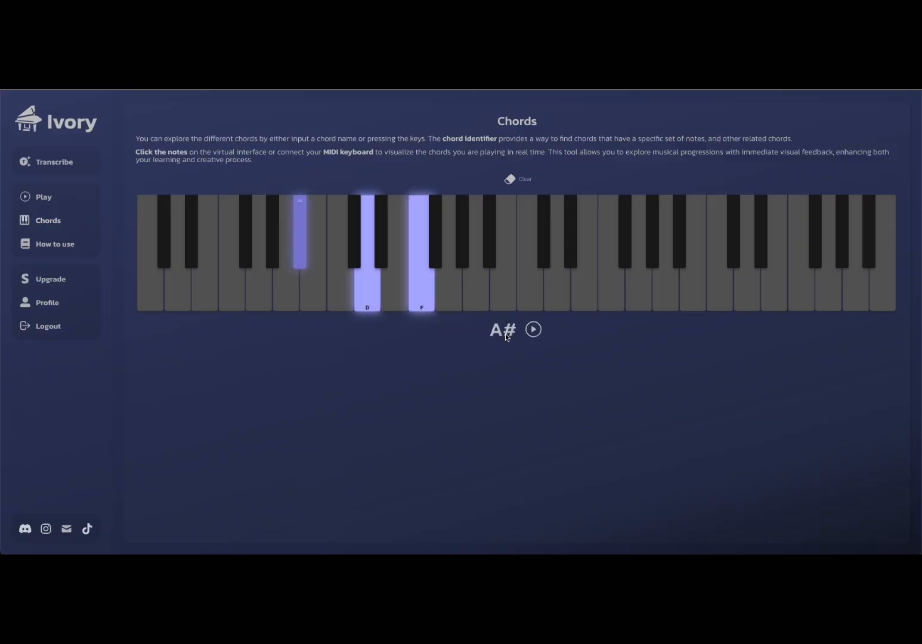
click(516, 179)
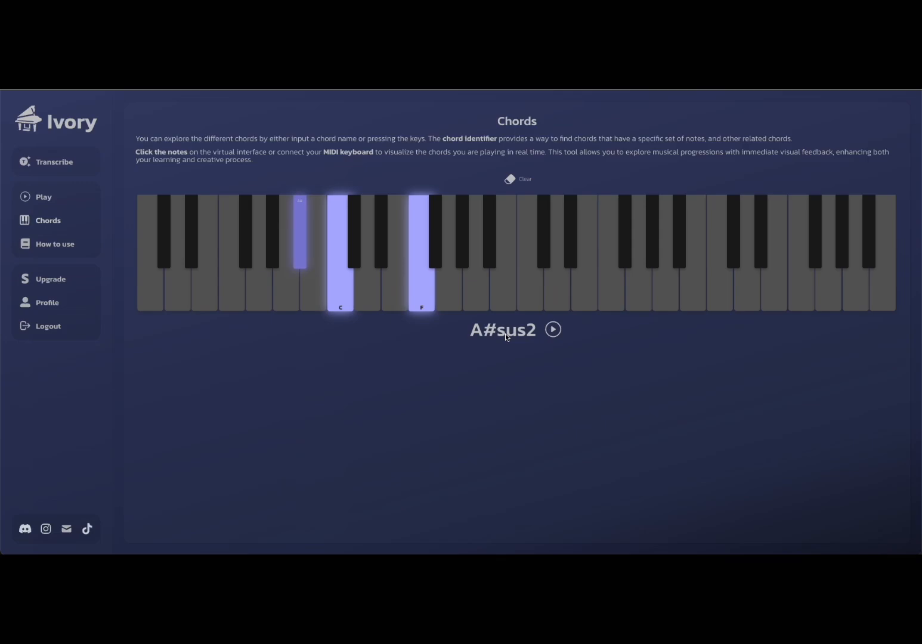
click(340, 275)
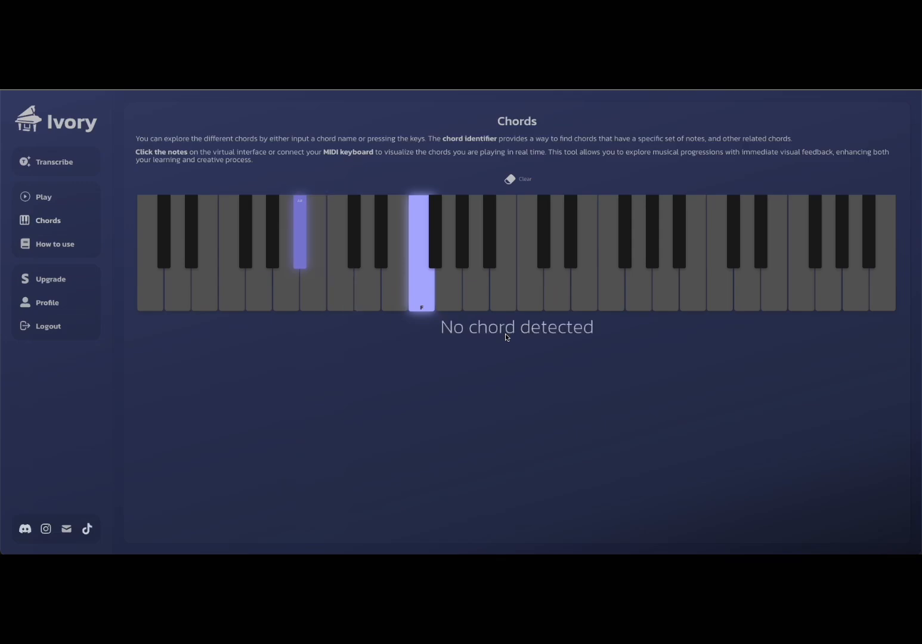
click(516, 179)
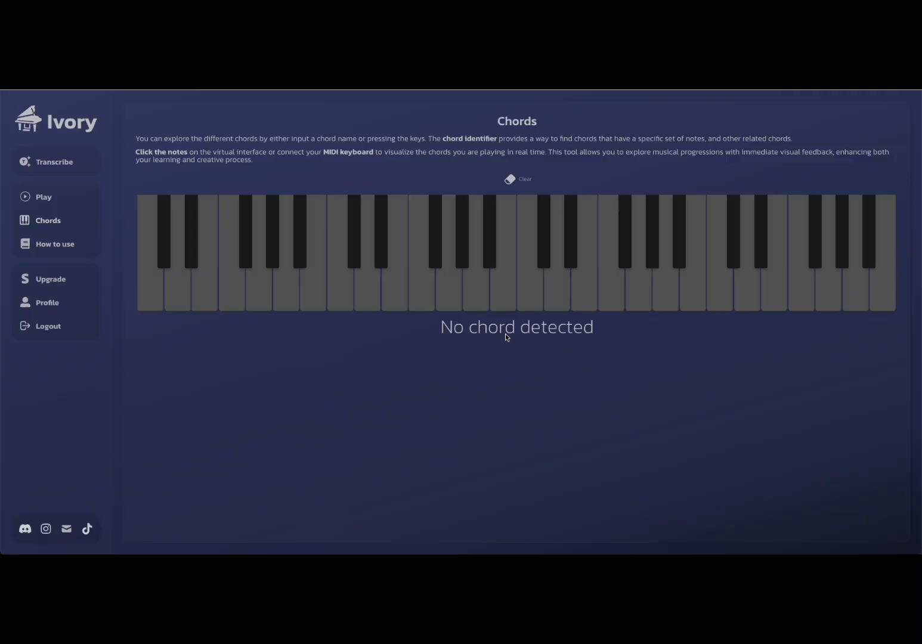
mouse_move(277, 322)
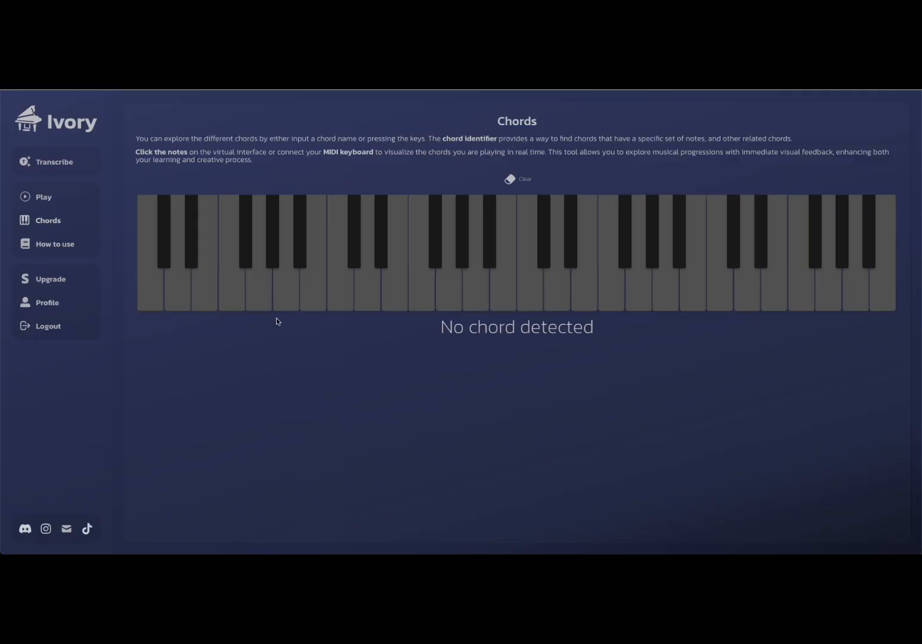
mouse_move(169, 292)
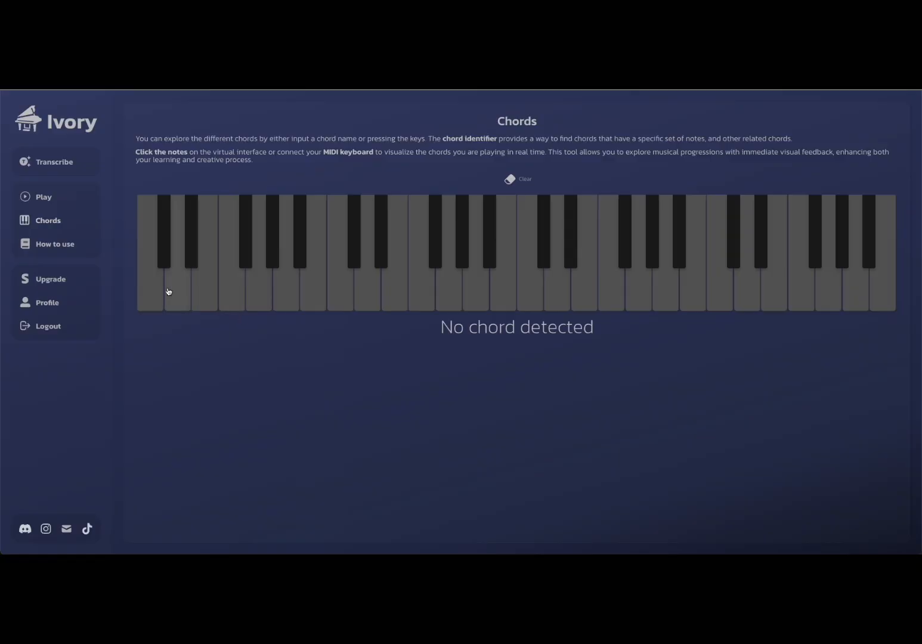
mouse_move(71, 295)
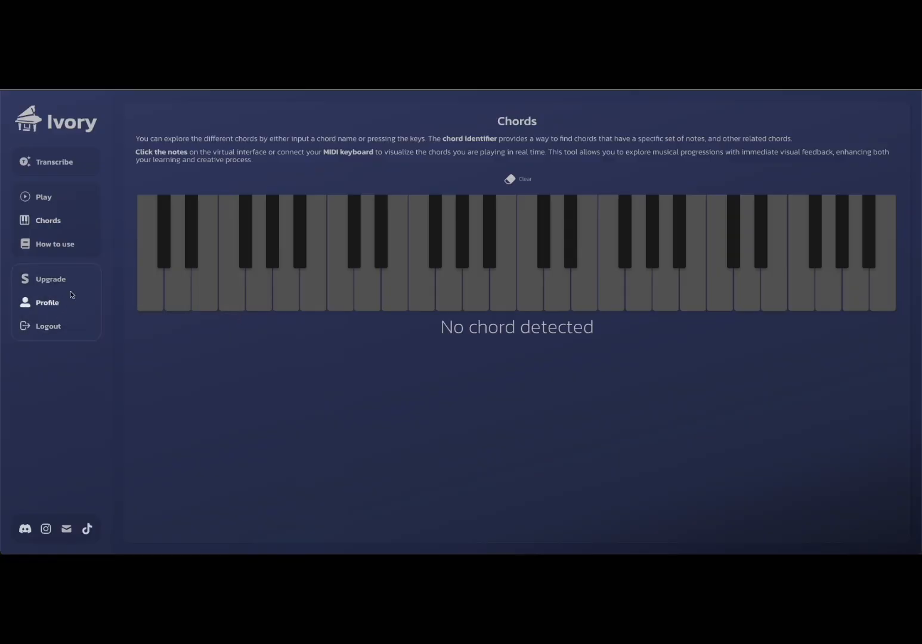
mouse_move(70, 205)
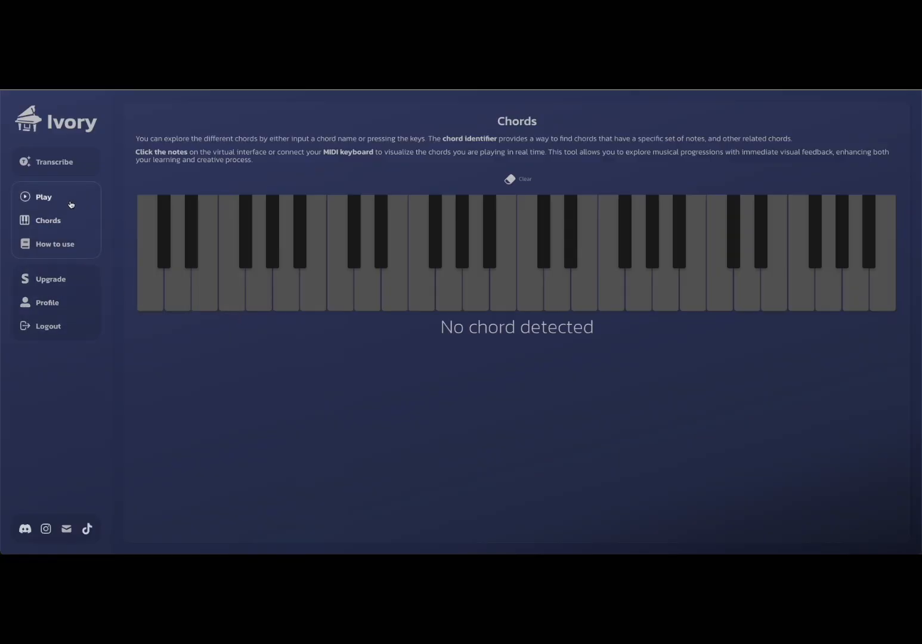
mouse_move(70, 210)
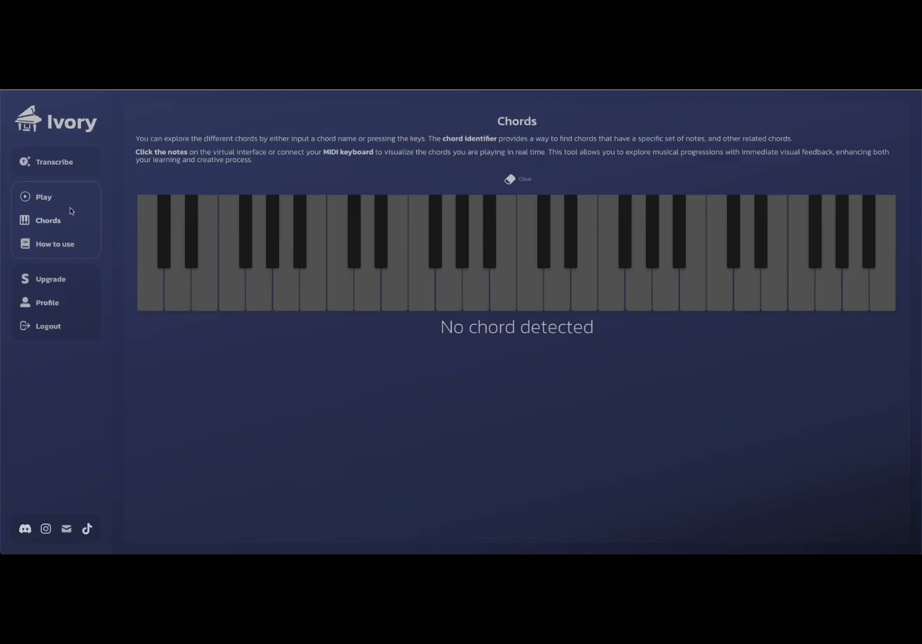
- Go to the Transcribe list and play the Boogie Woogie Piano transcription
click(53, 161)
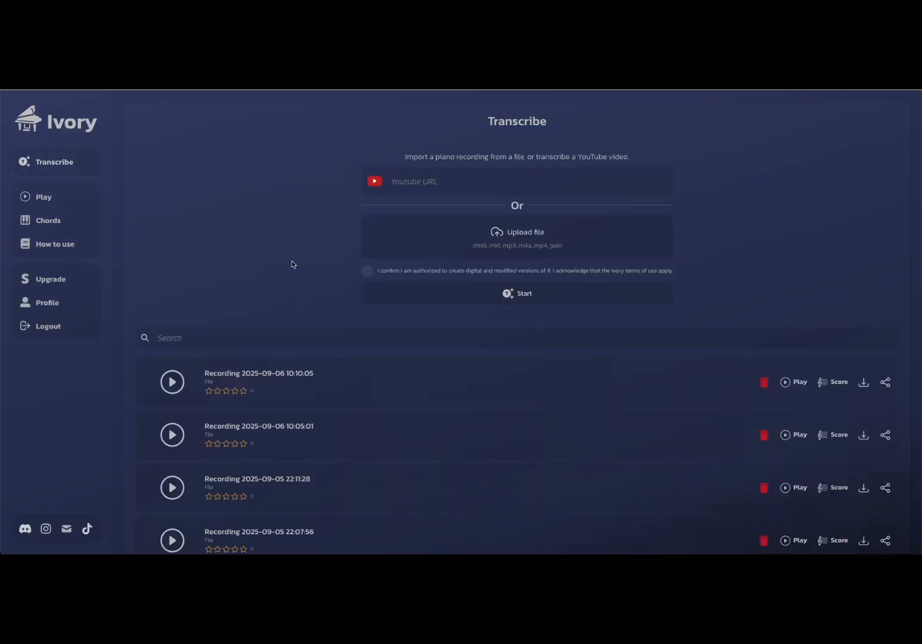
scroll(down, 3)
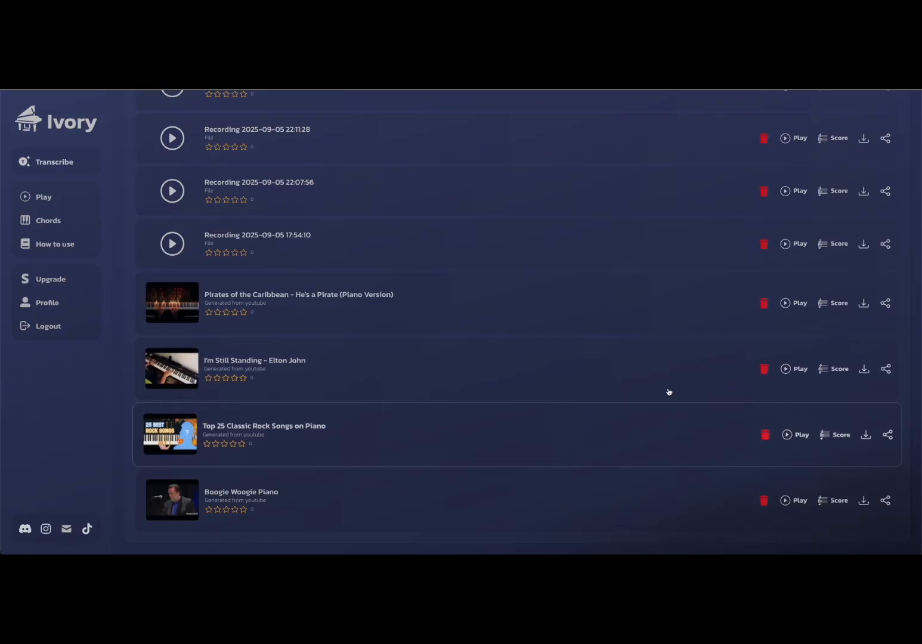
click(799, 500)
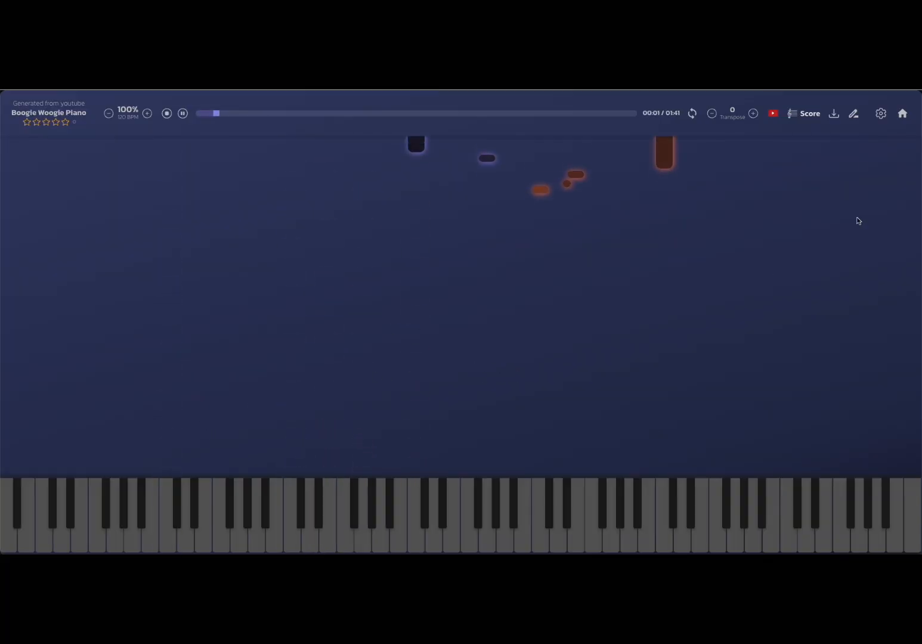
- Turn on note names for the falling notes in the player's display settings
click(881, 114)
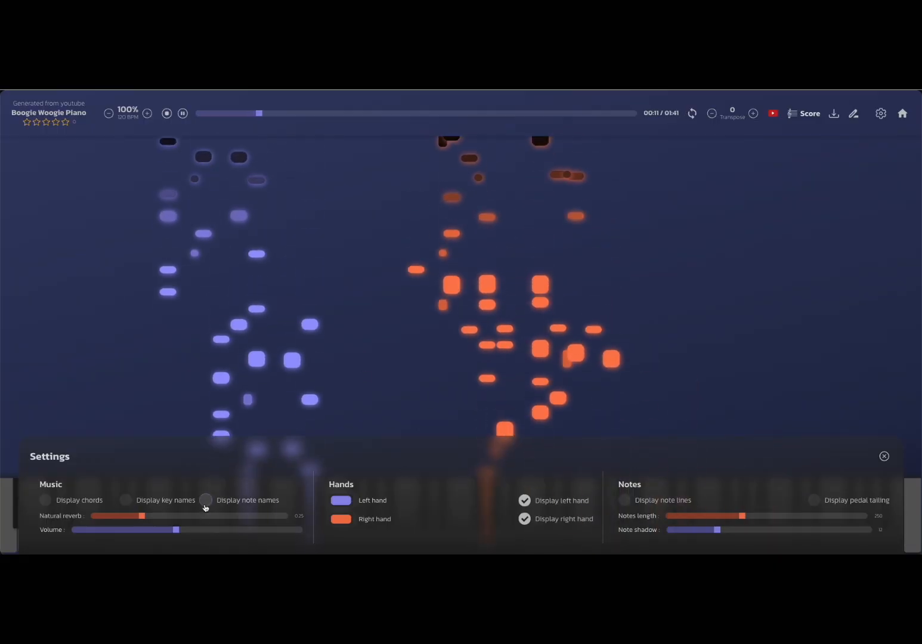
click(206, 500)
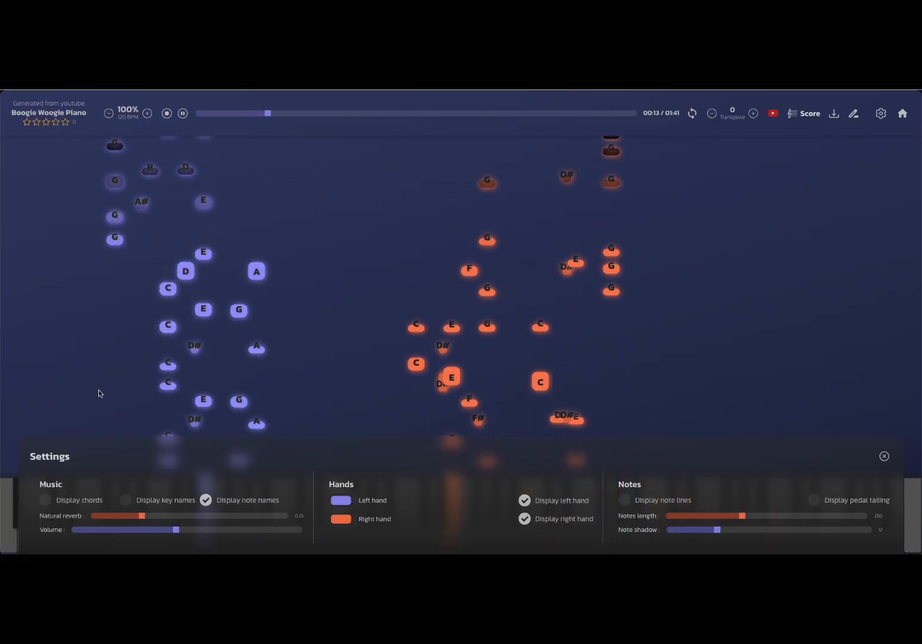
click(885, 456)
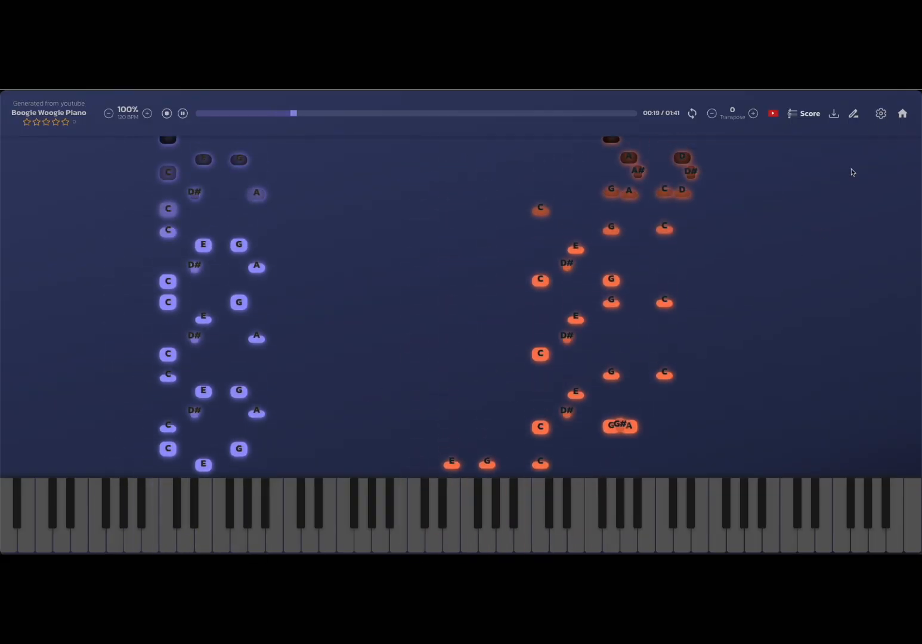
- Turn on note lines beneath each note, close settings, and stop Boogie Woogie Piano playback
click(881, 113)
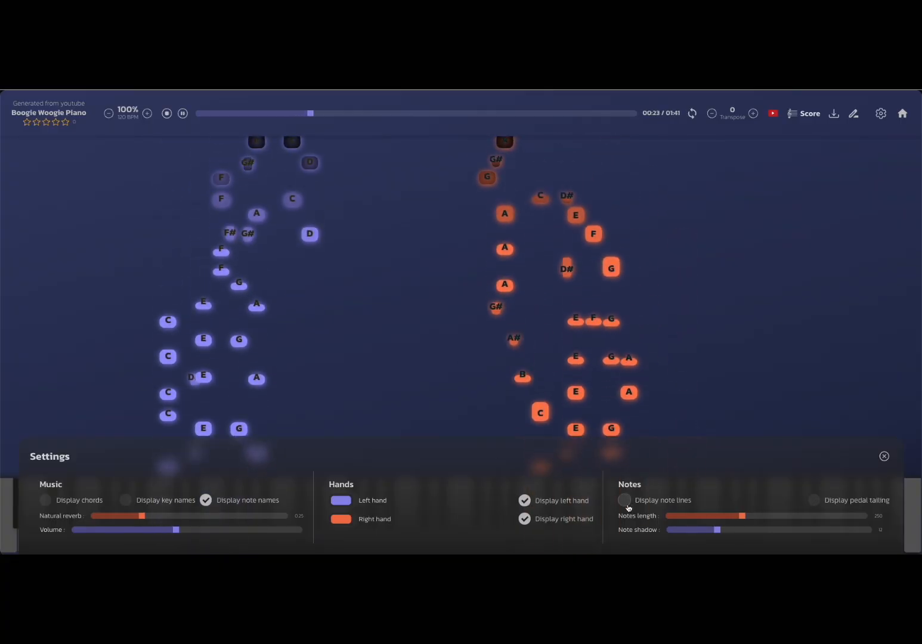
click(625, 500)
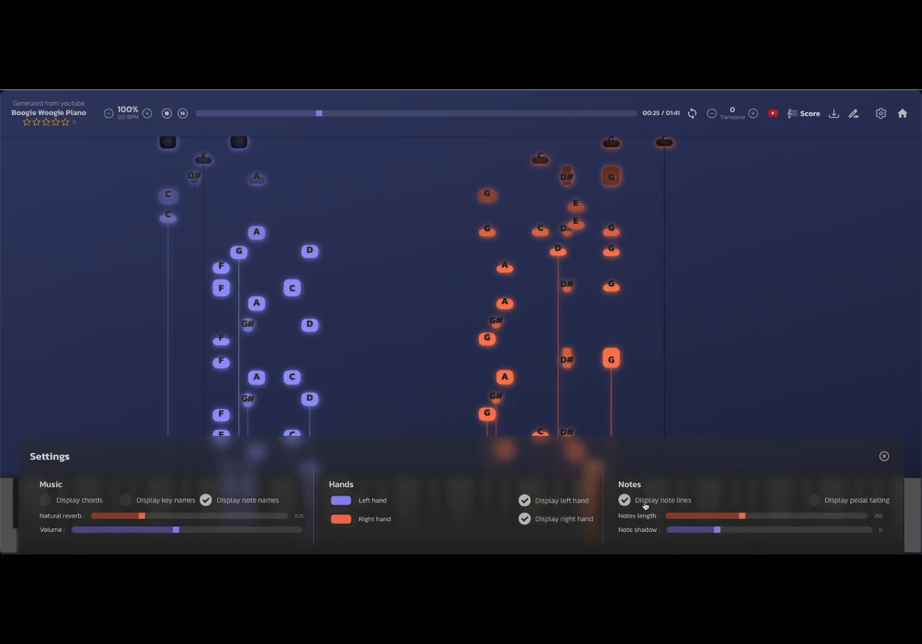
click(884, 456)
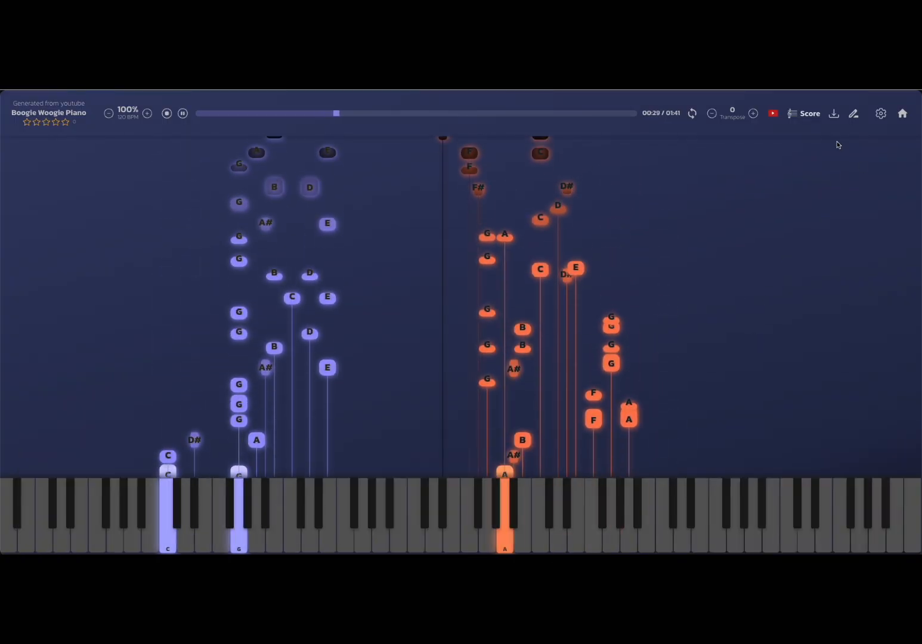
click(166, 113)
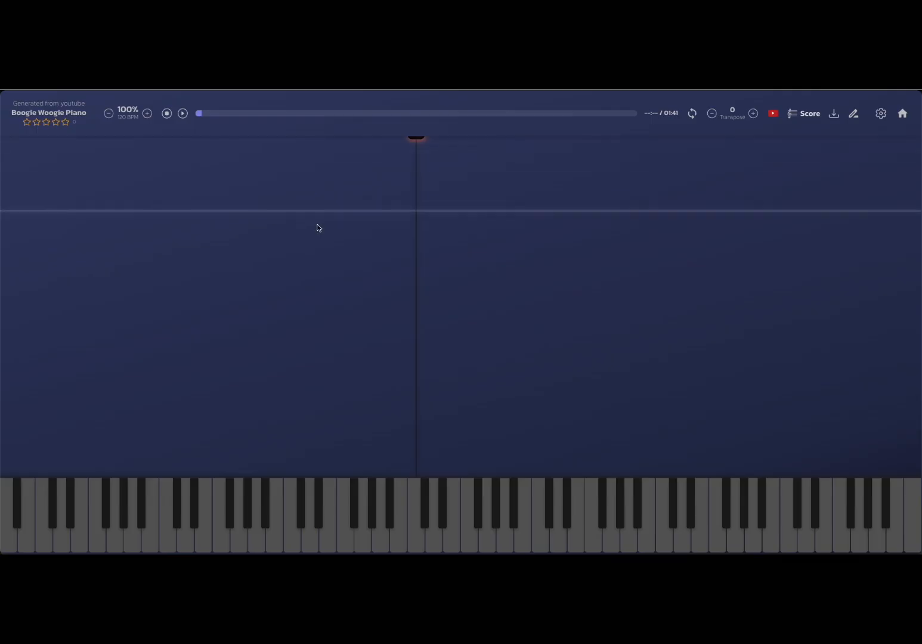
mouse_move(791, 187)
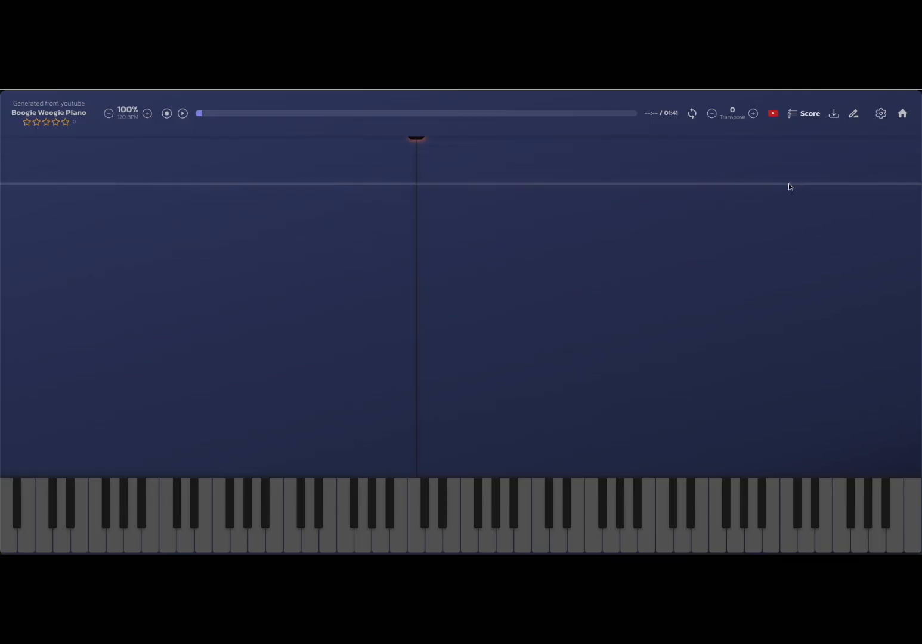
mouse_move(806, 134)
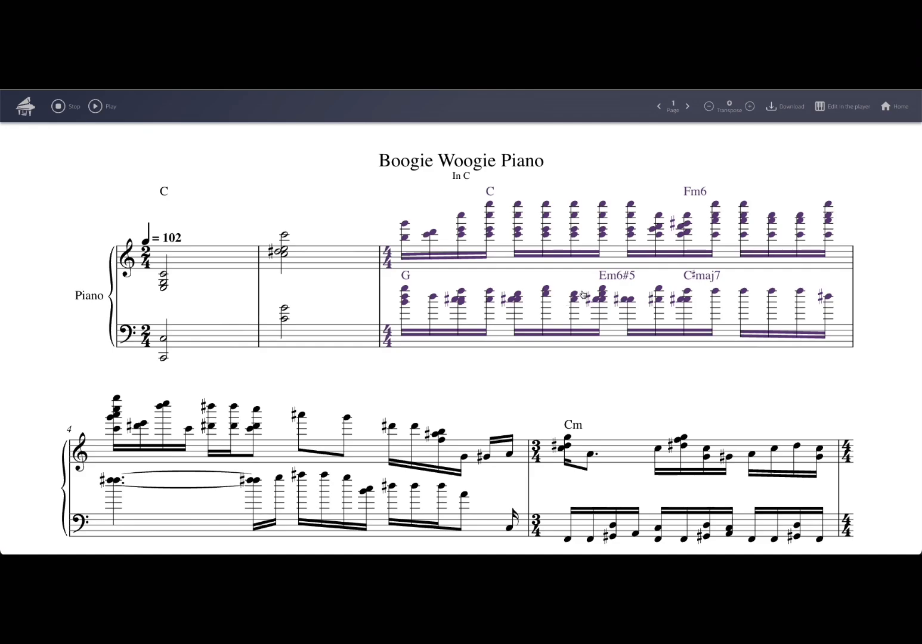
mouse_move(587, 321)
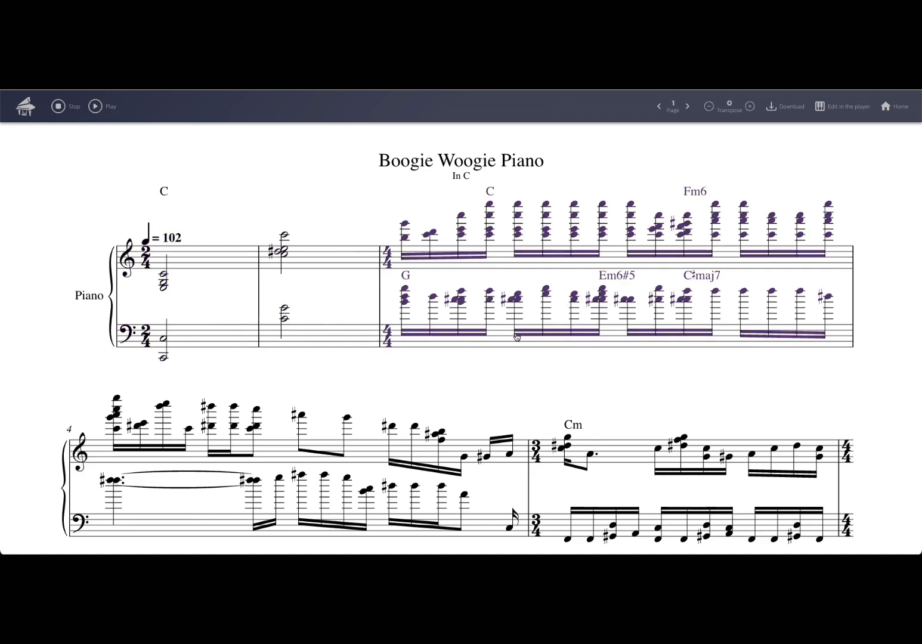
mouse_move(726, 223)
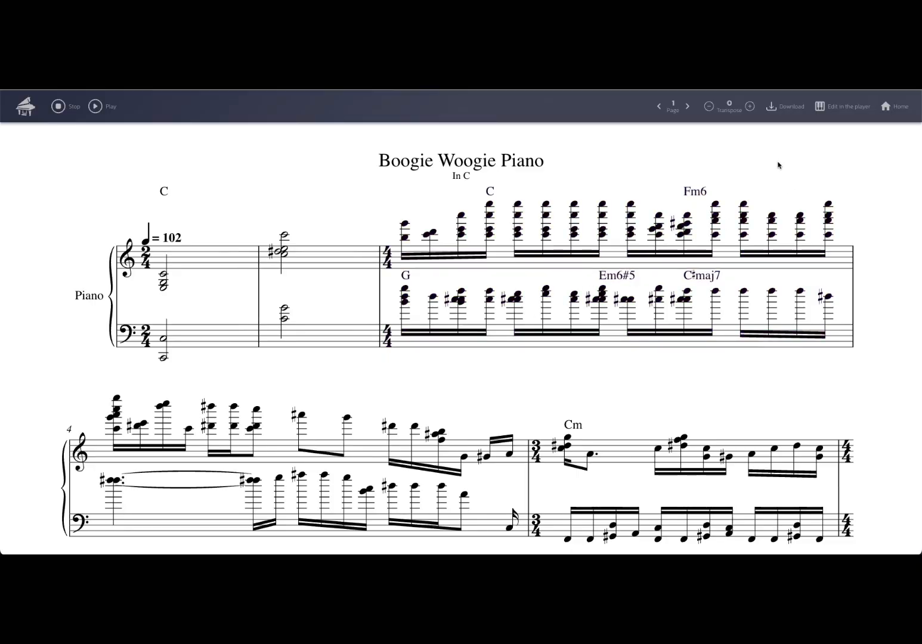
mouse_move(160, 154)
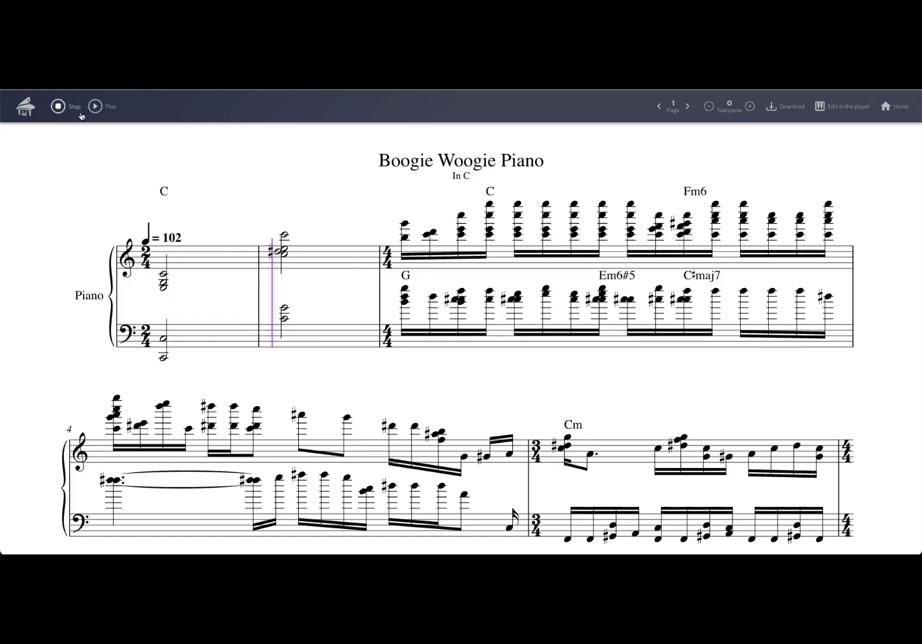
- Play and stop the score, transpose down a semitone and back, then view page 2 and page 1
click(57, 106)
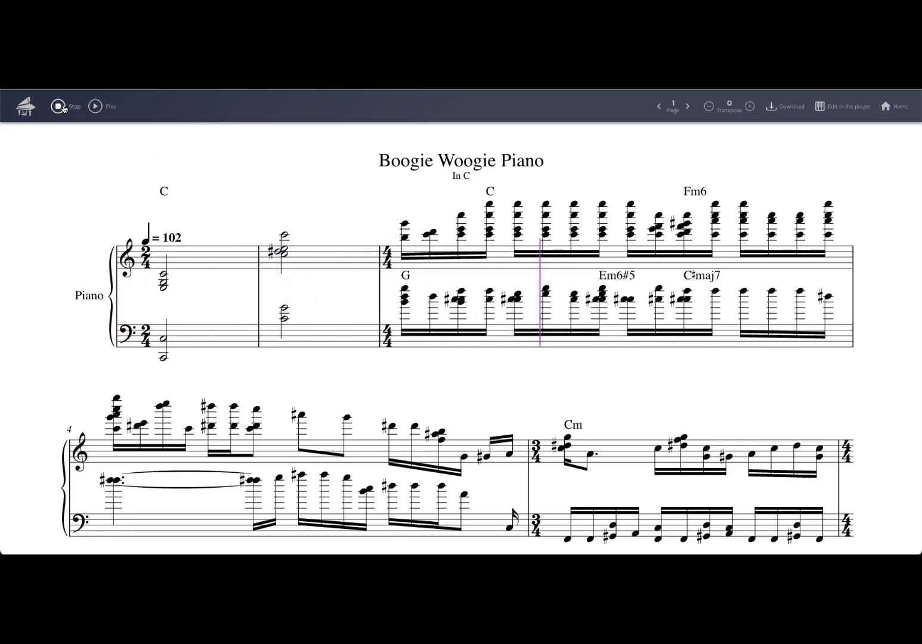
click(67, 107)
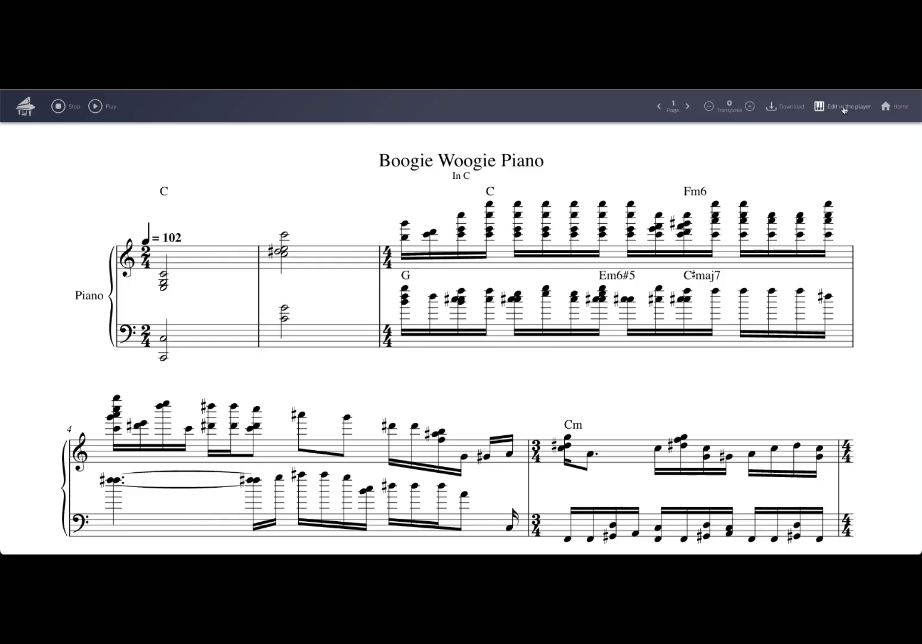
click(710, 105)
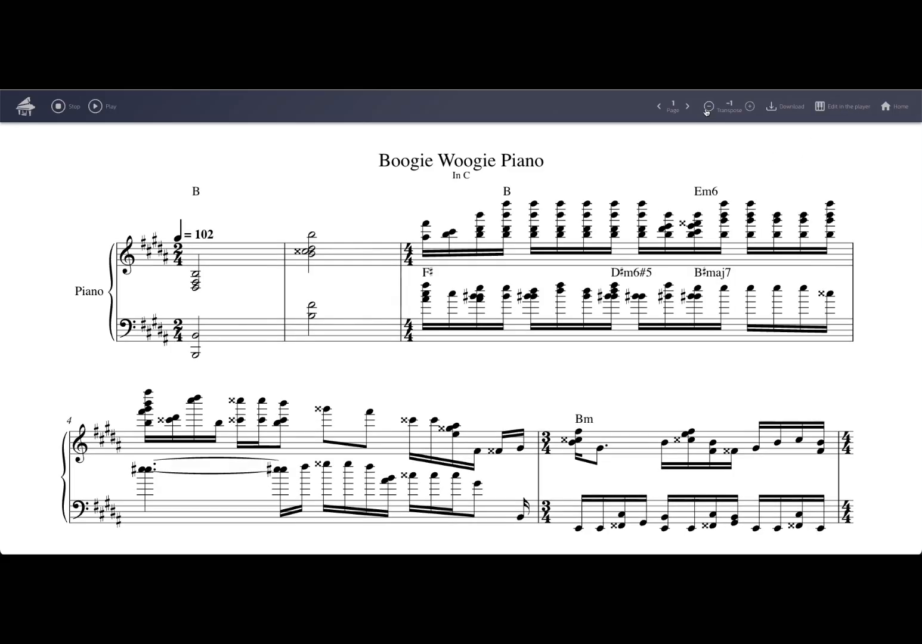
click(749, 106)
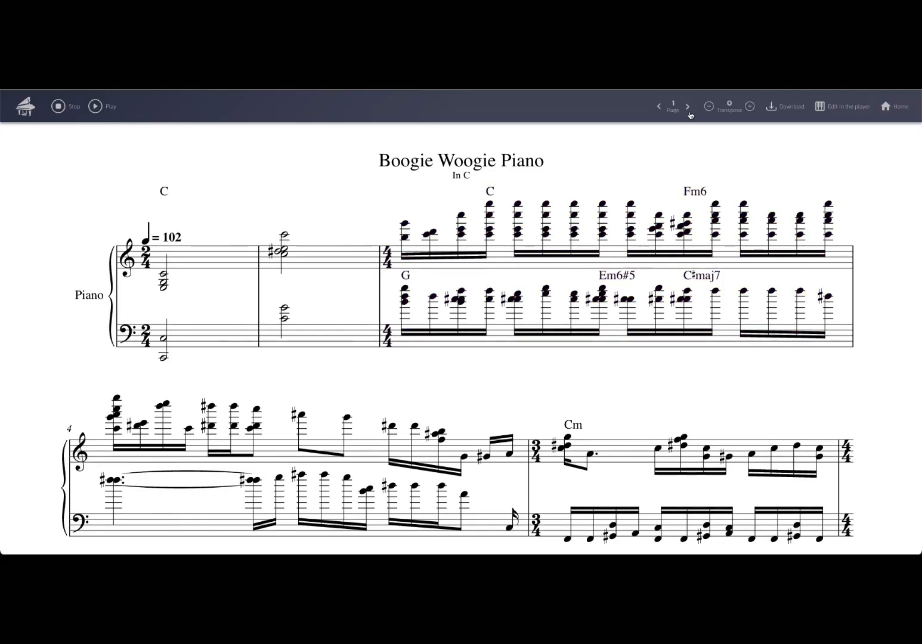
click(688, 106)
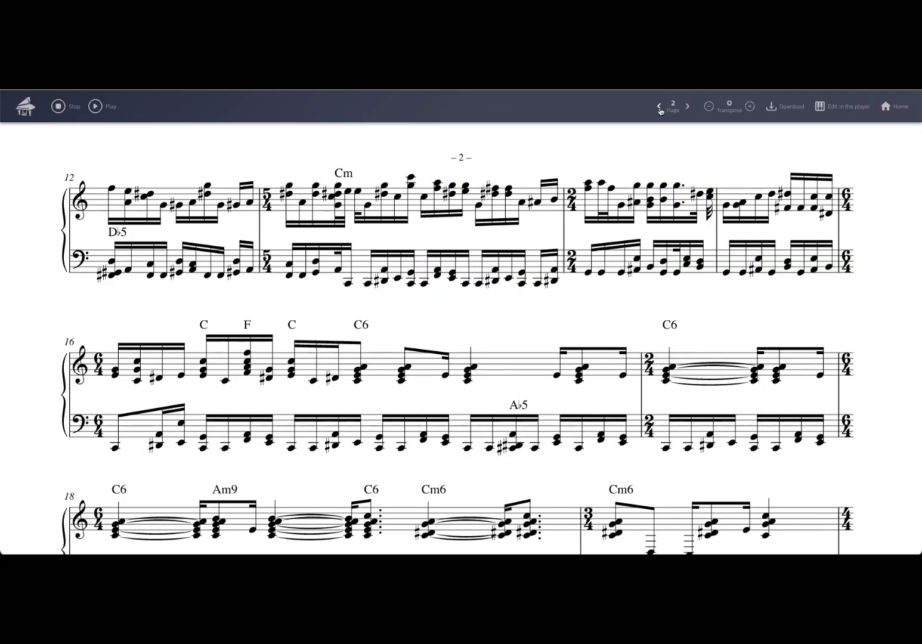
click(659, 106)
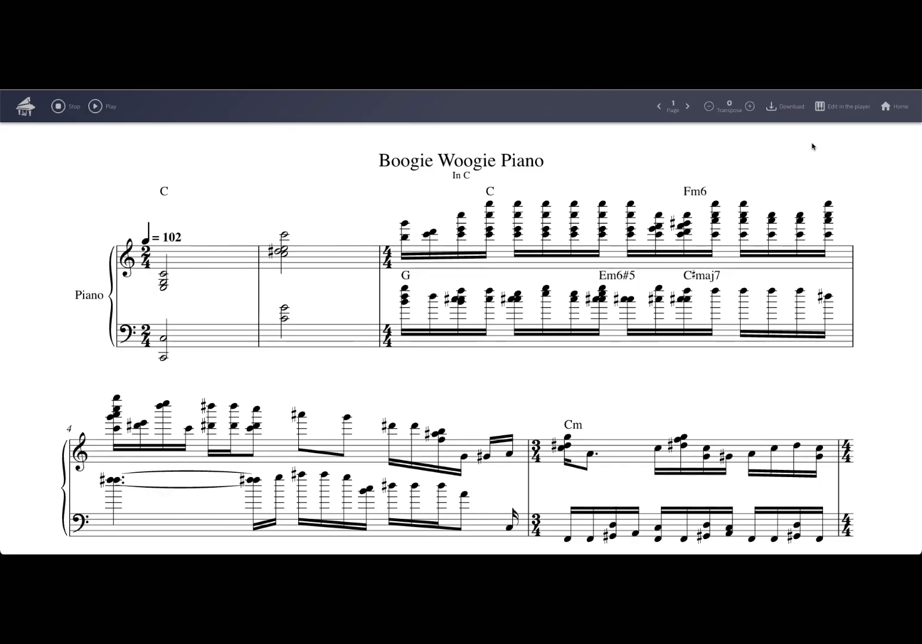
mouse_move(837, 140)
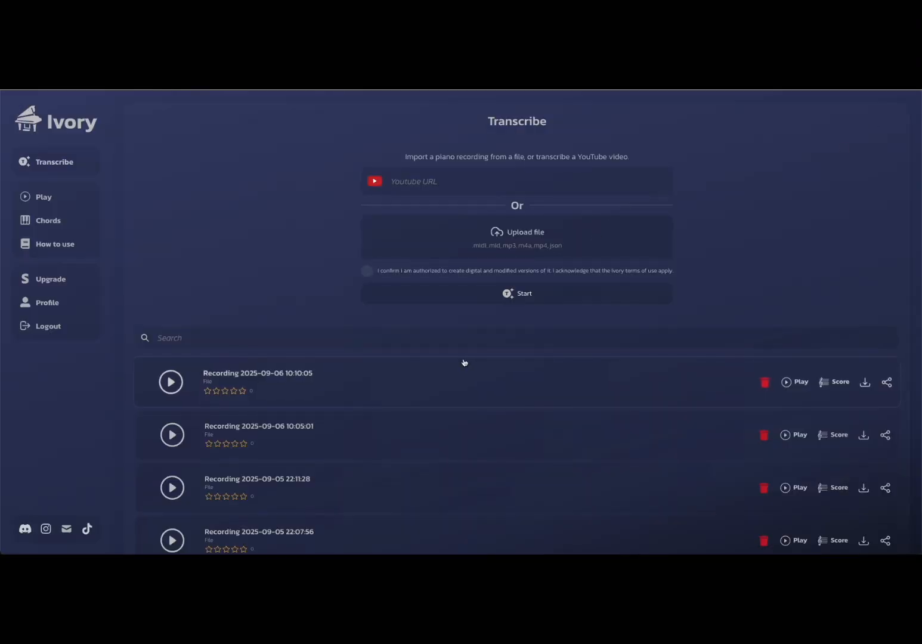
- Scroll the transcription list and play I'm Still Standing – Elton John
scroll(down, 3)
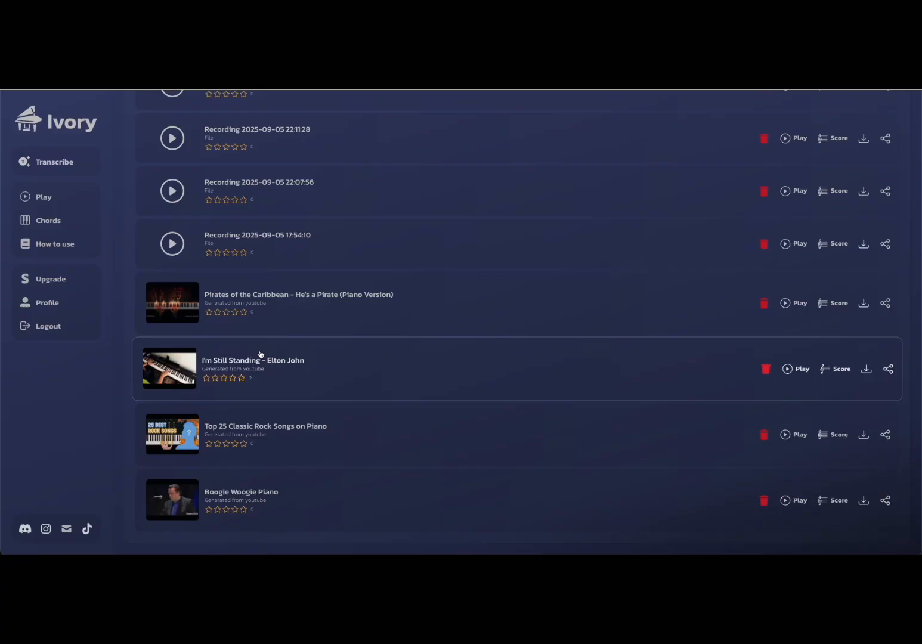
mouse_move(293, 371)
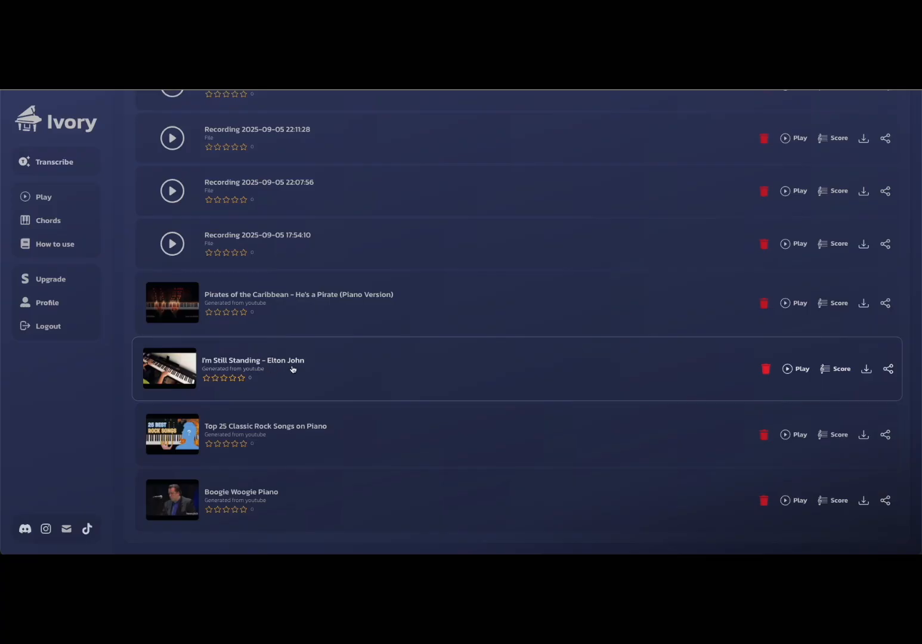
mouse_move(357, 367)
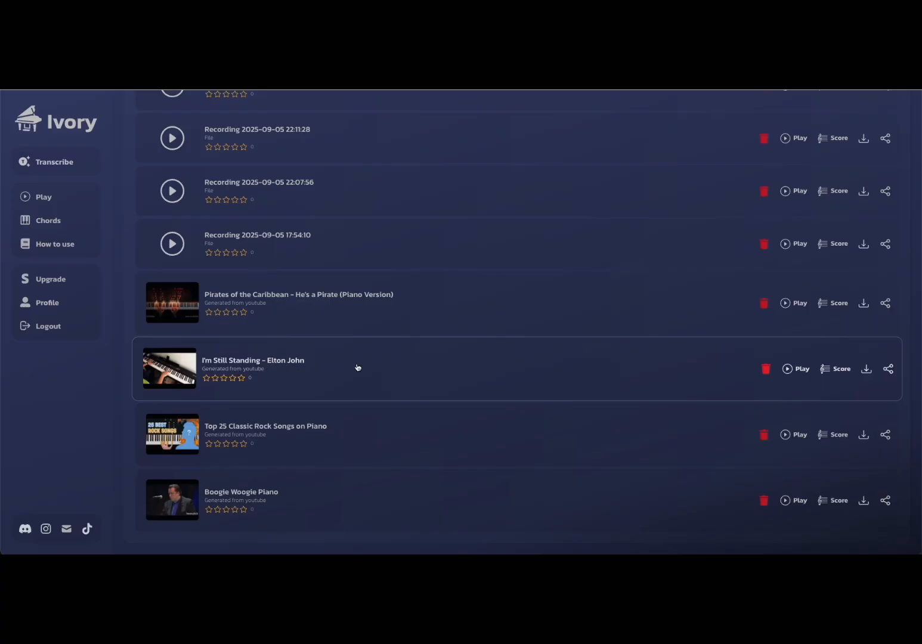
mouse_move(800, 369)
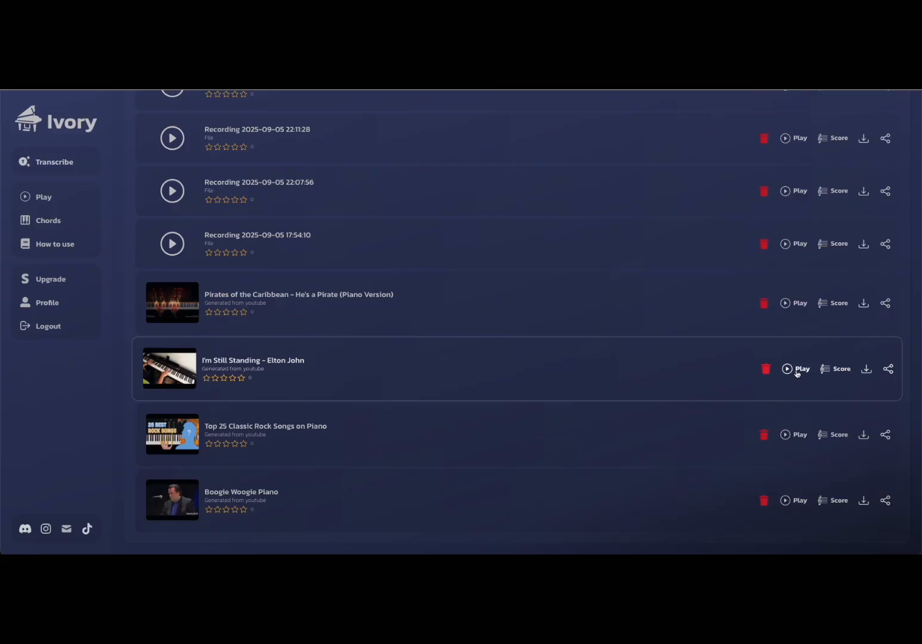
click(795, 369)
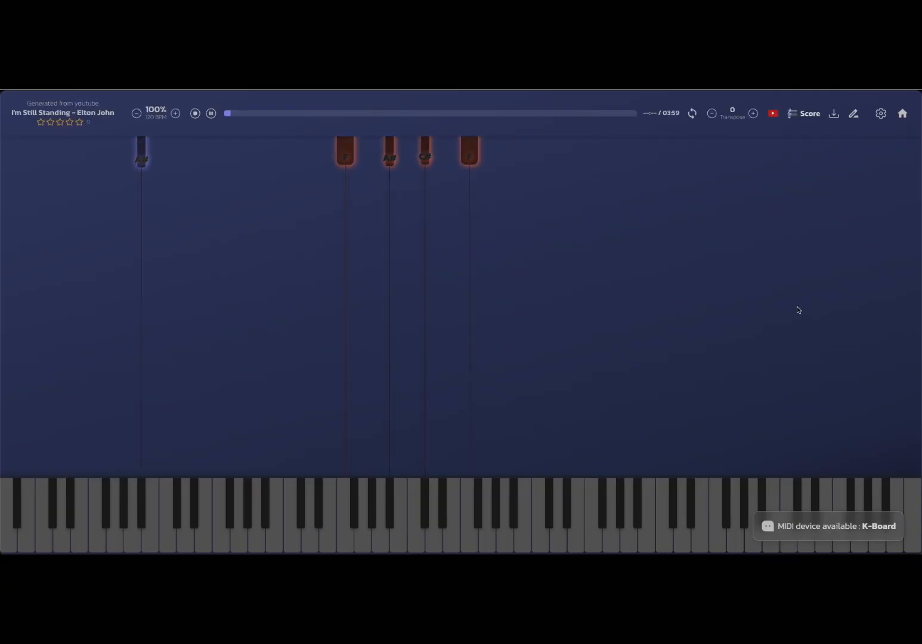
- Show chord names and keyboard key names, then stop I'm Still Standing playback
click(881, 114)
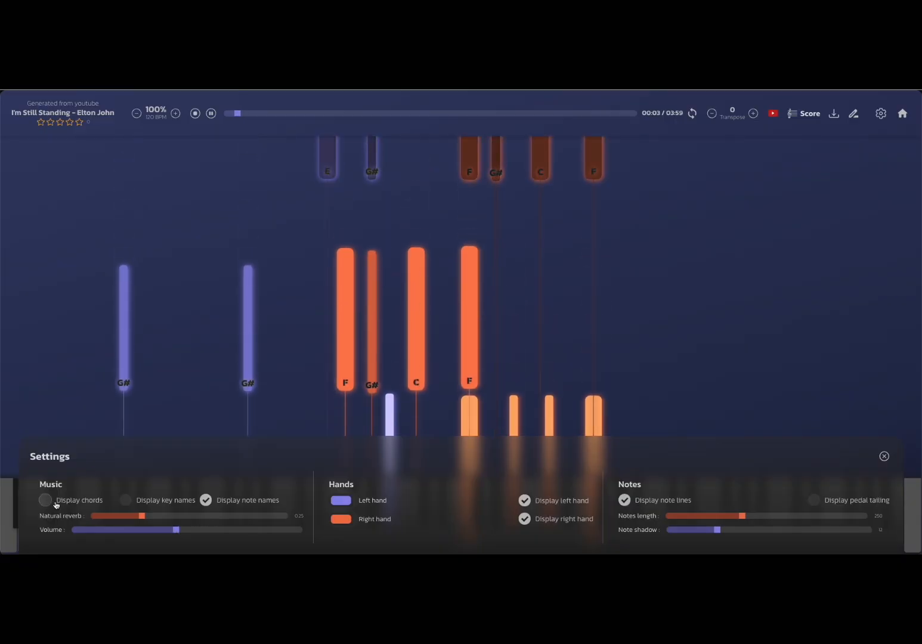
click(45, 500)
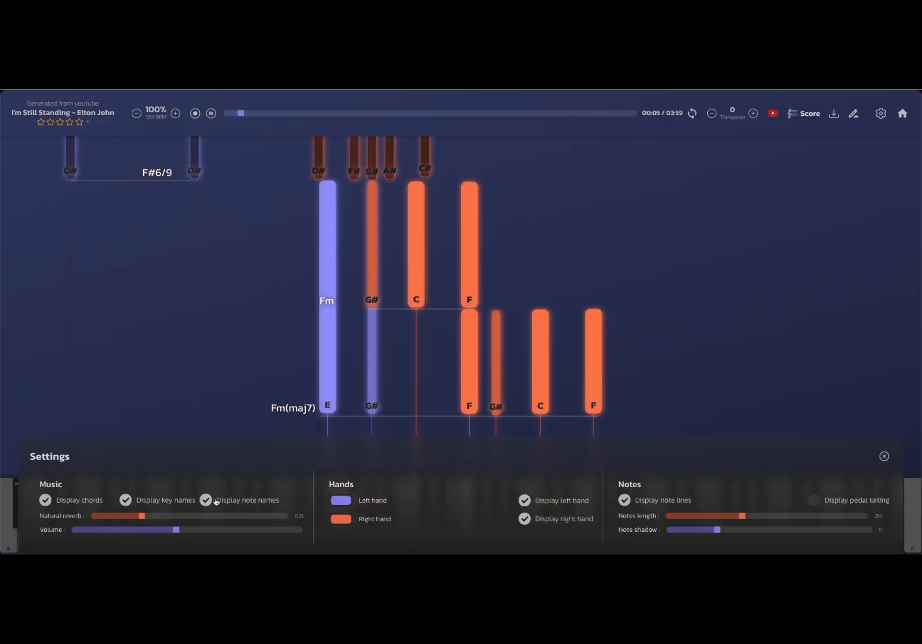
click(885, 456)
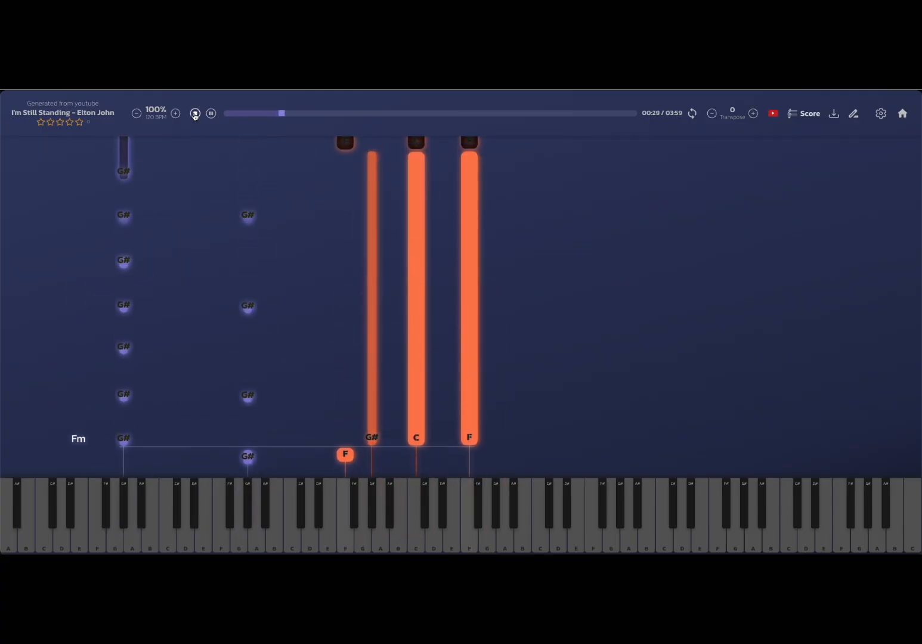
click(194, 114)
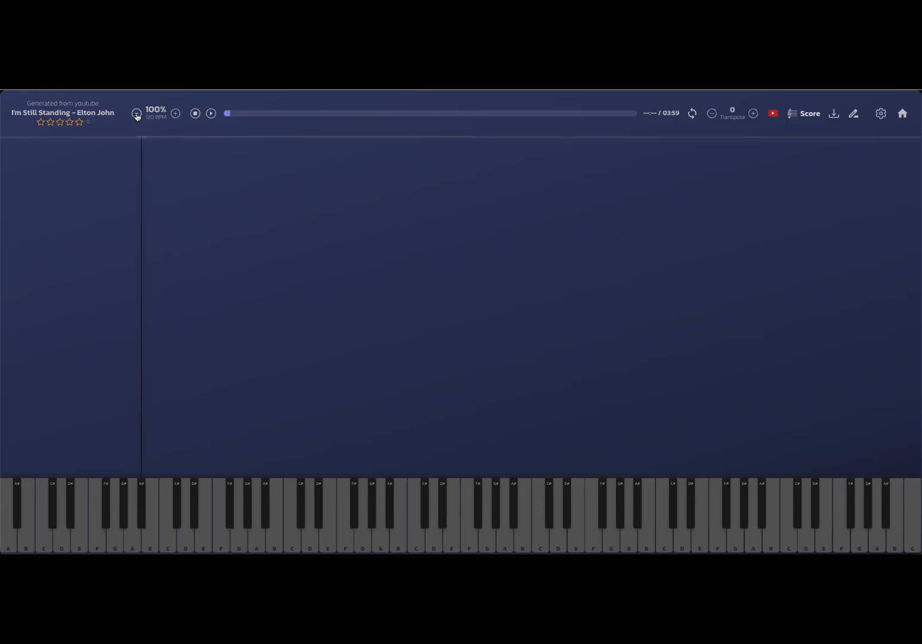
- Lower the tempo to 90% and start playback
click(136, 113)
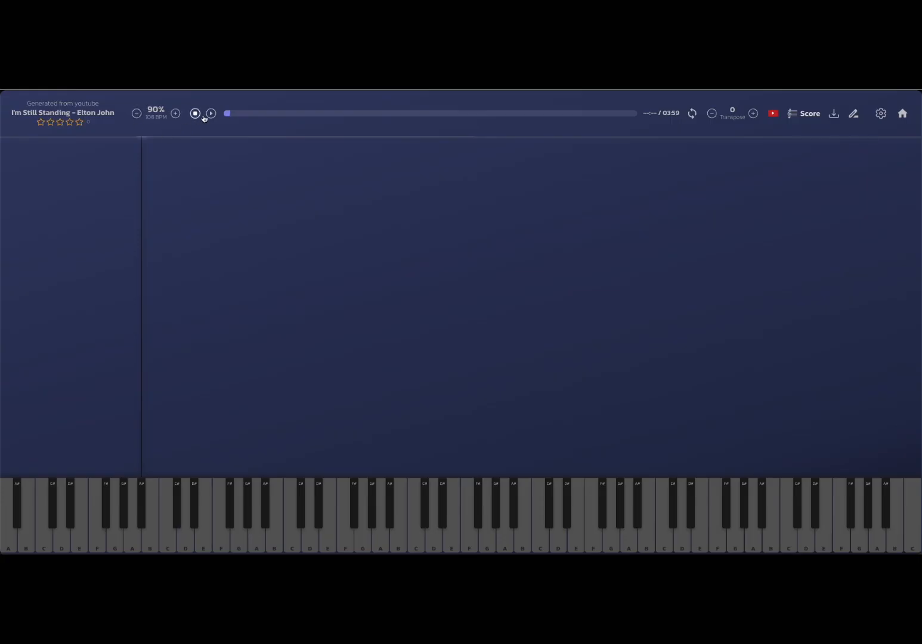
mouse_move(210, 113)
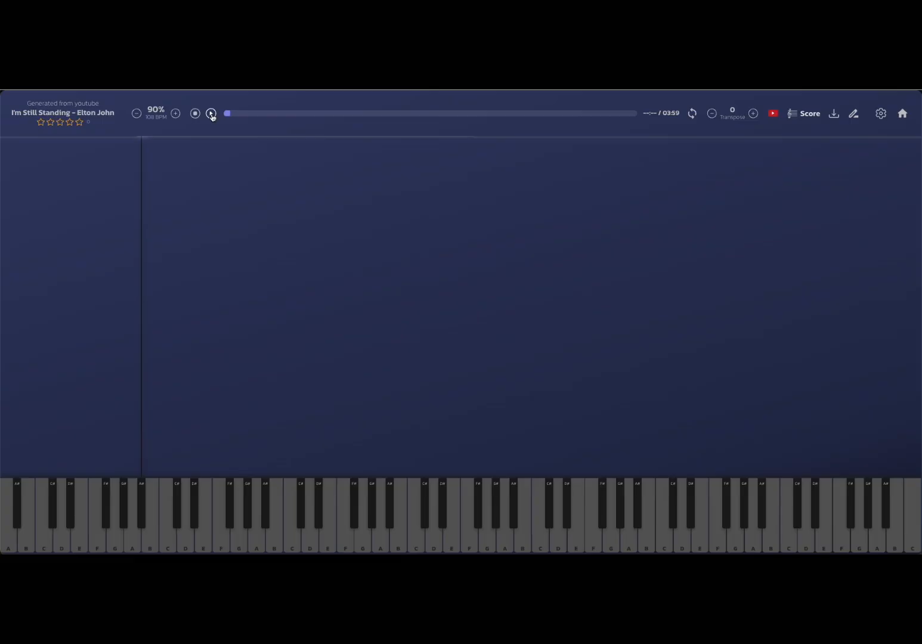
click(211, 113)
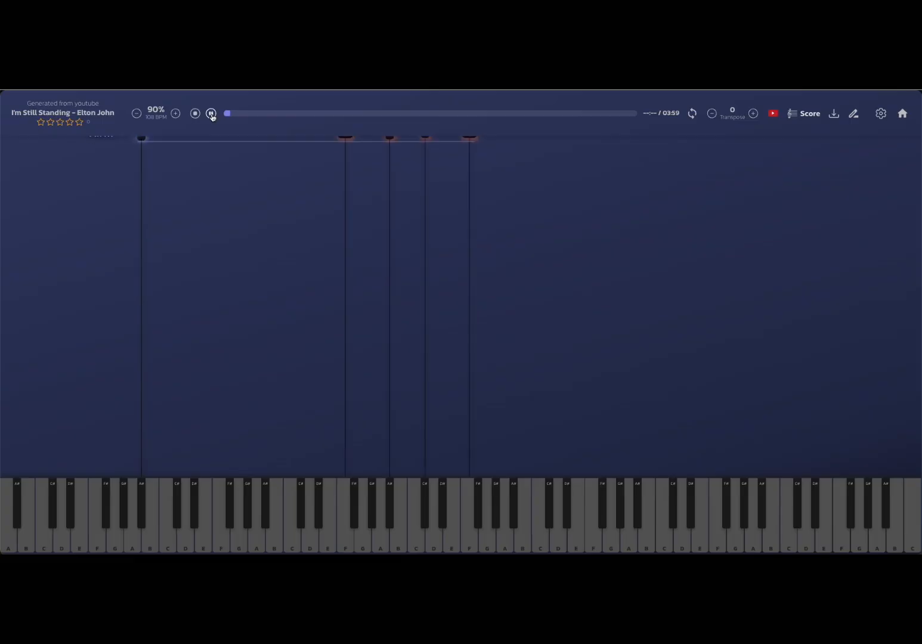
click(211, 113)
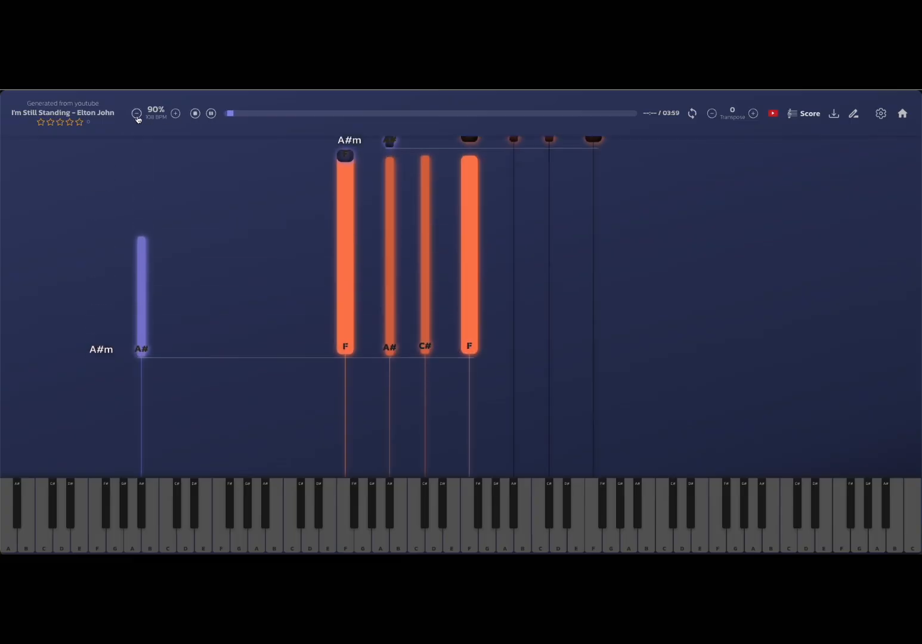
click(211, 114)
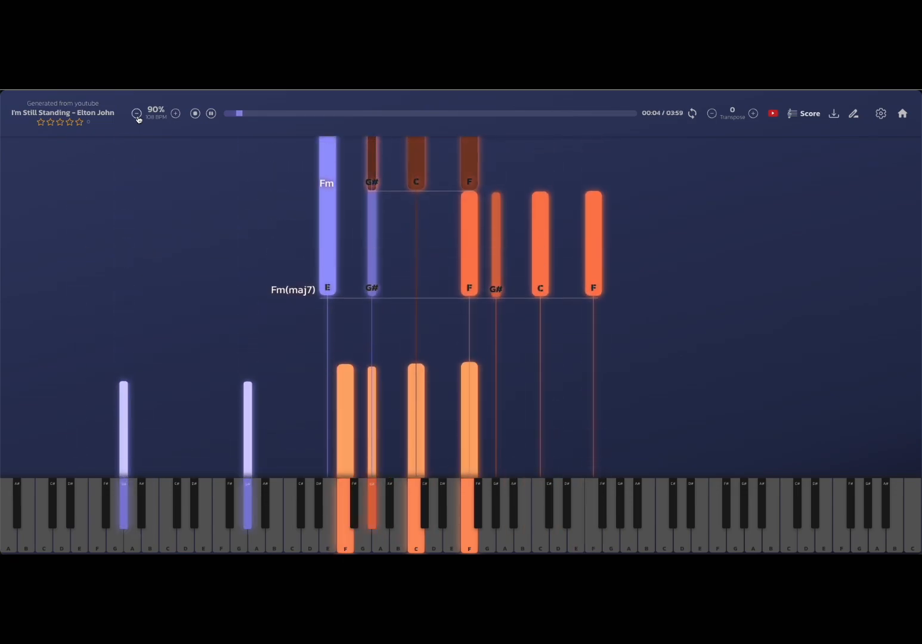
- Raise the tempo to 120%, then lower it step by step to 45%
click(175, 114)
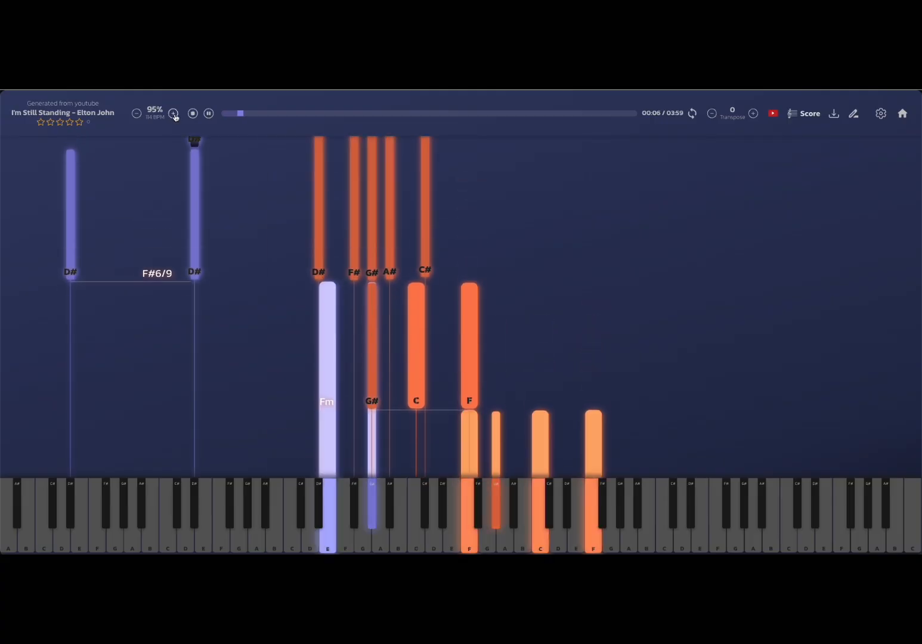
click(174, 113)
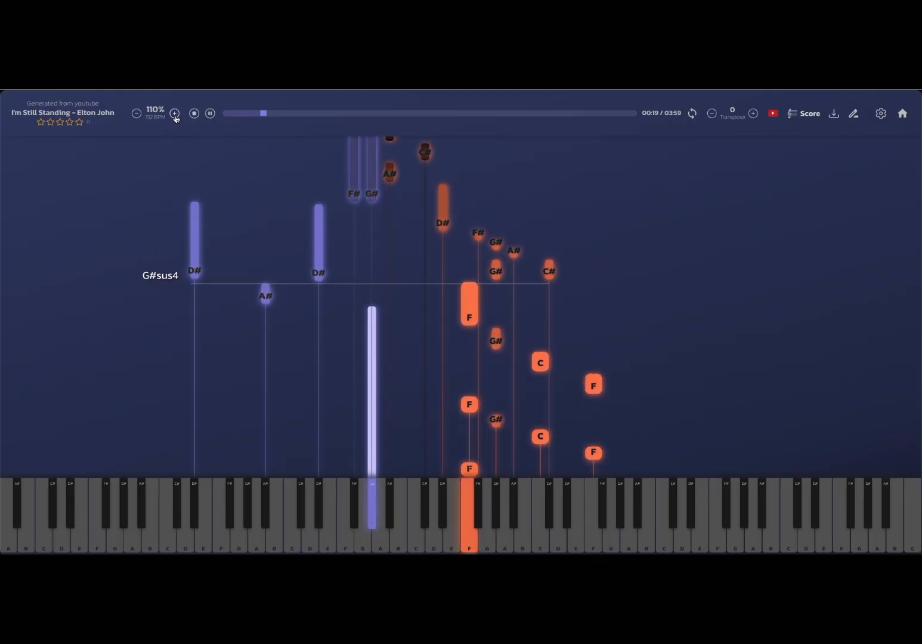
click(174, 113)
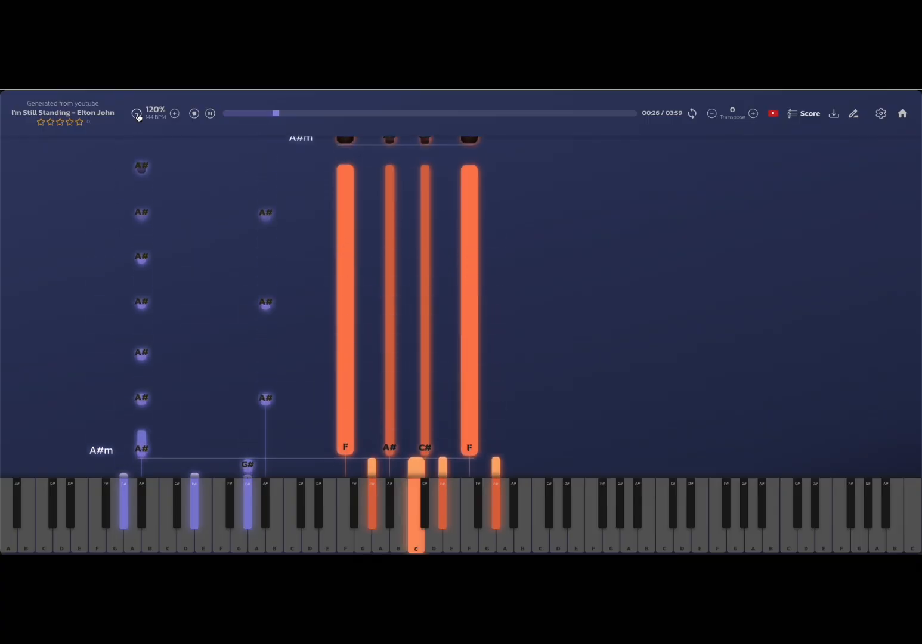
click(136, 114)
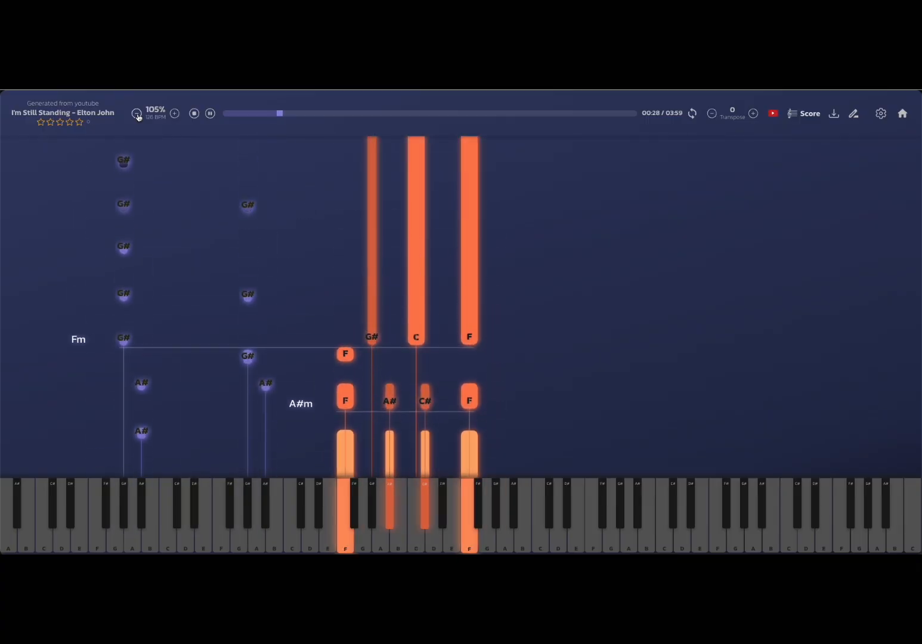
click(137, 113)
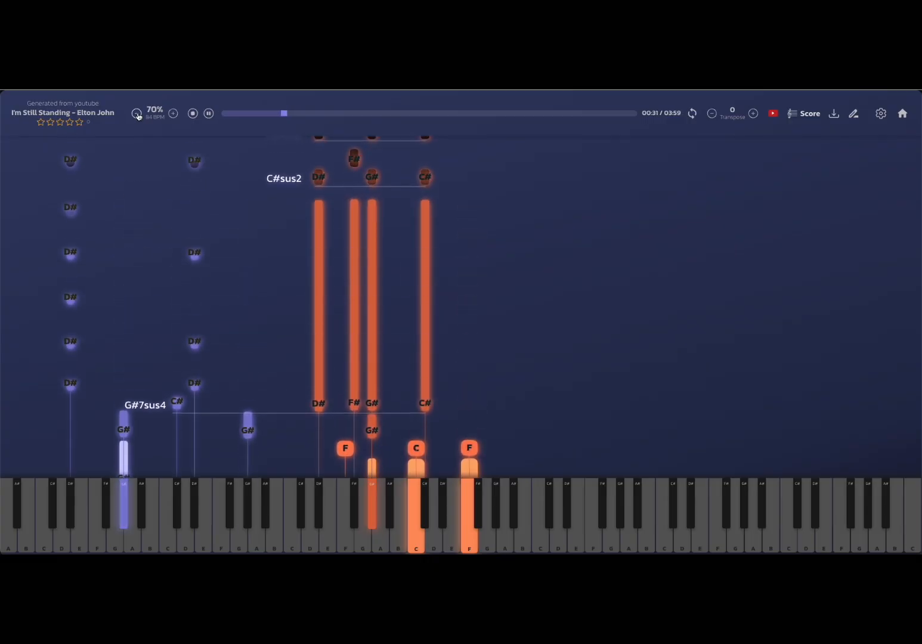
click(135, 113)
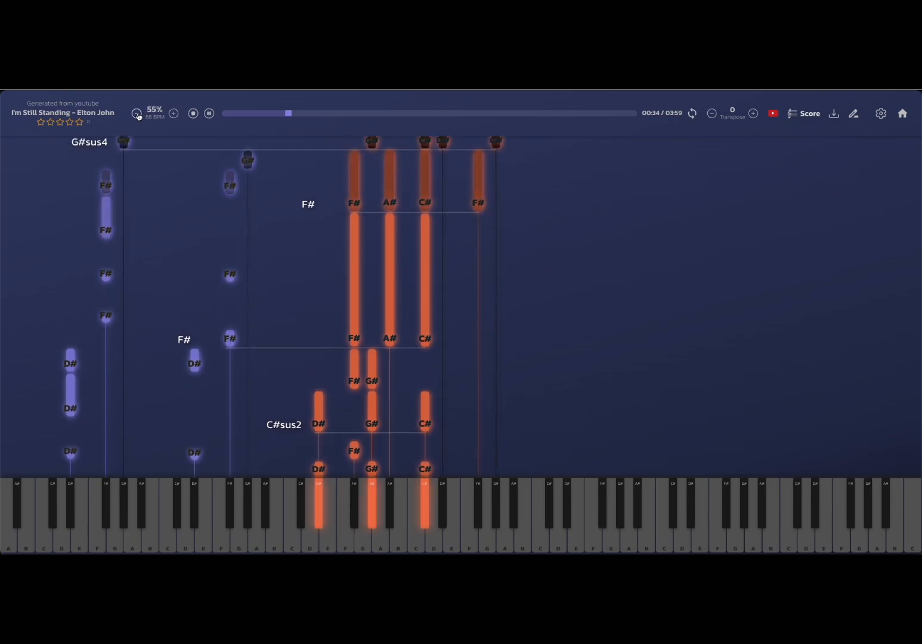
click(136, 113)
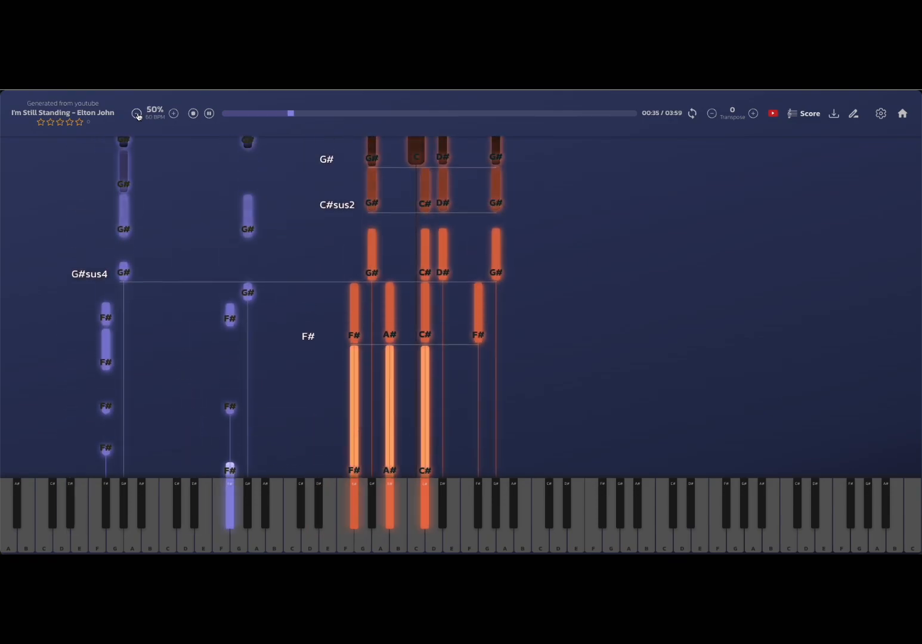
click(136, 114)
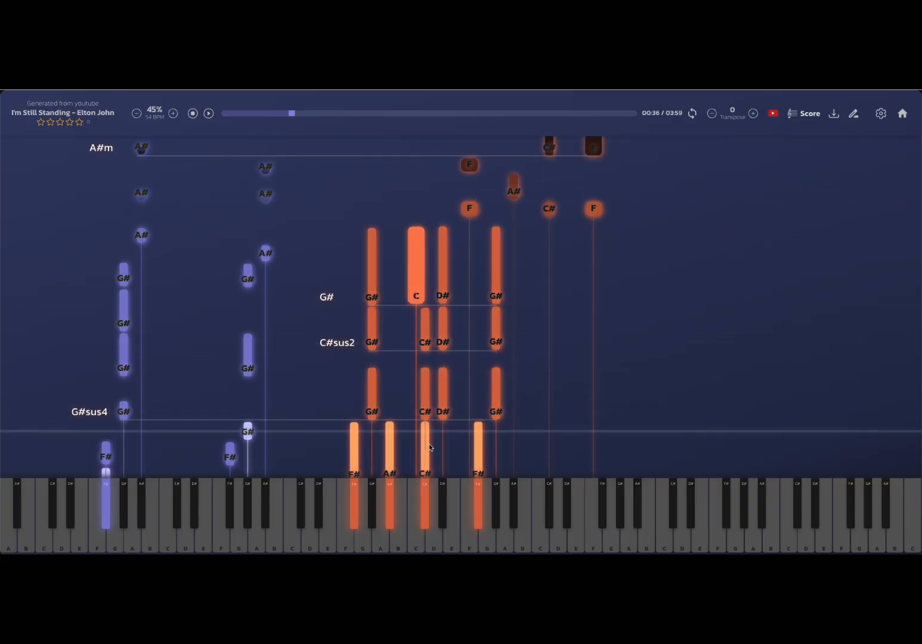
mouse_move(440, 503)
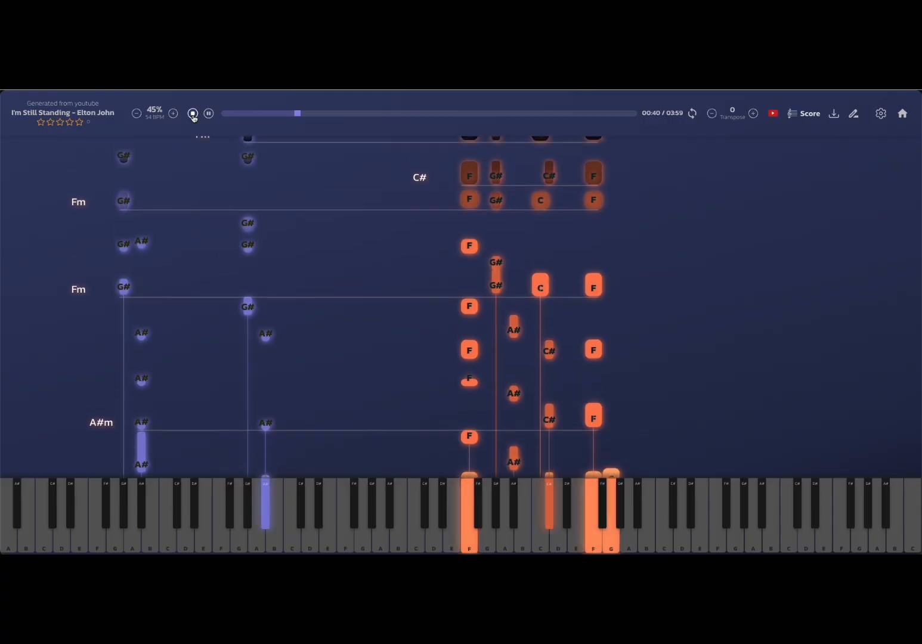
- Stop I'm Still Standing back to the start and enter edit mode
click(192, 114)
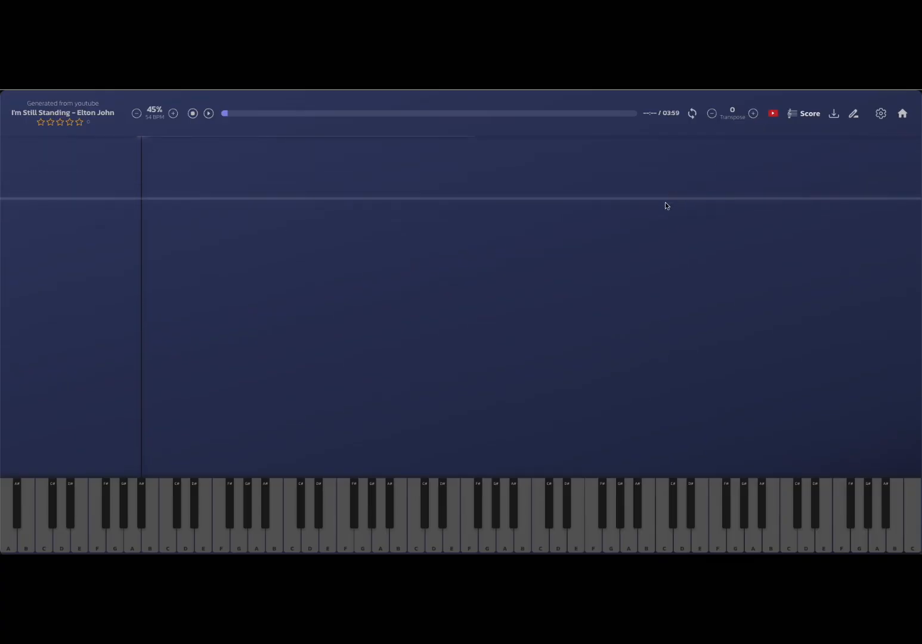
mouse_move(781, 133)
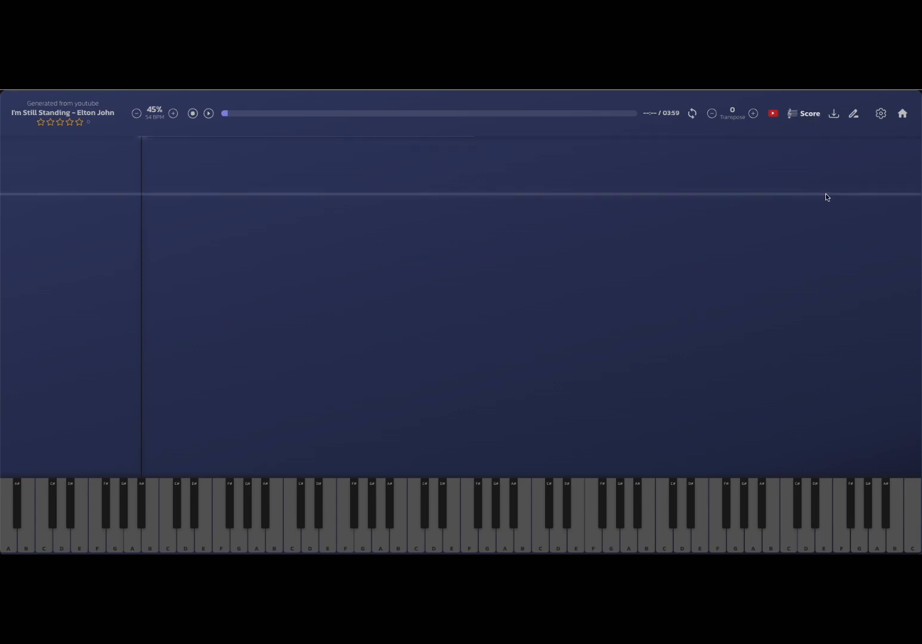
click(854, 113)
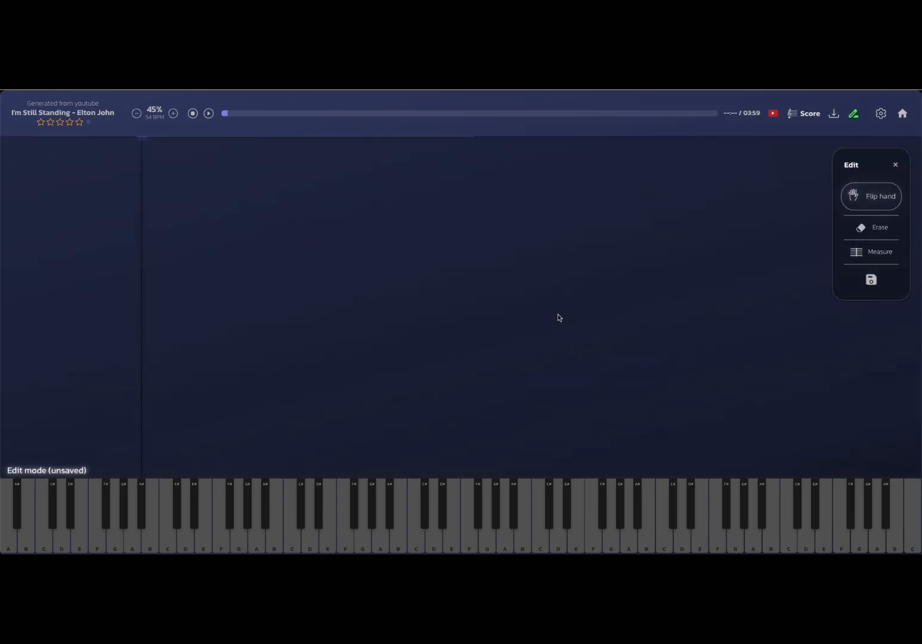
mouse_move(524, 374)
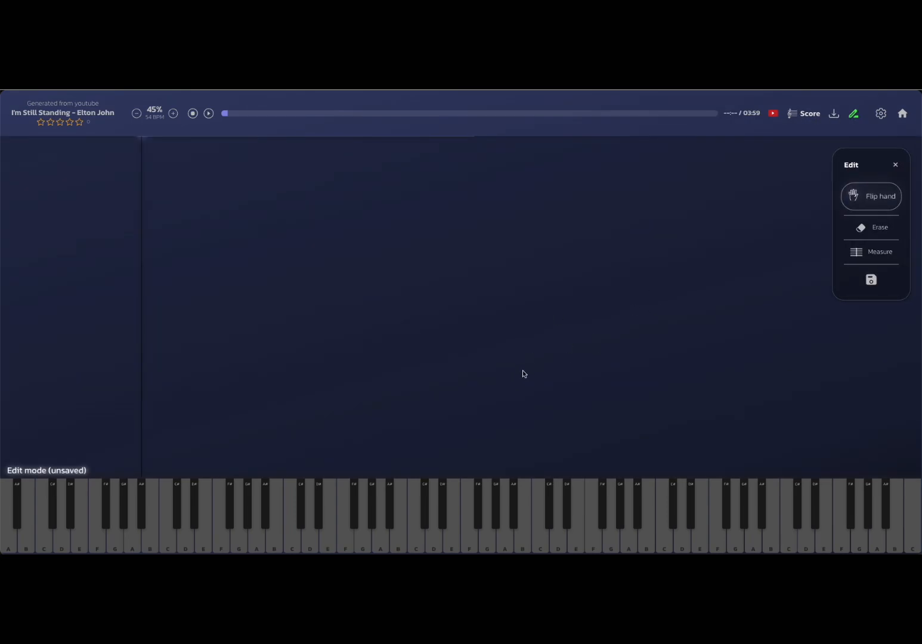
mouse_move(387, 374)
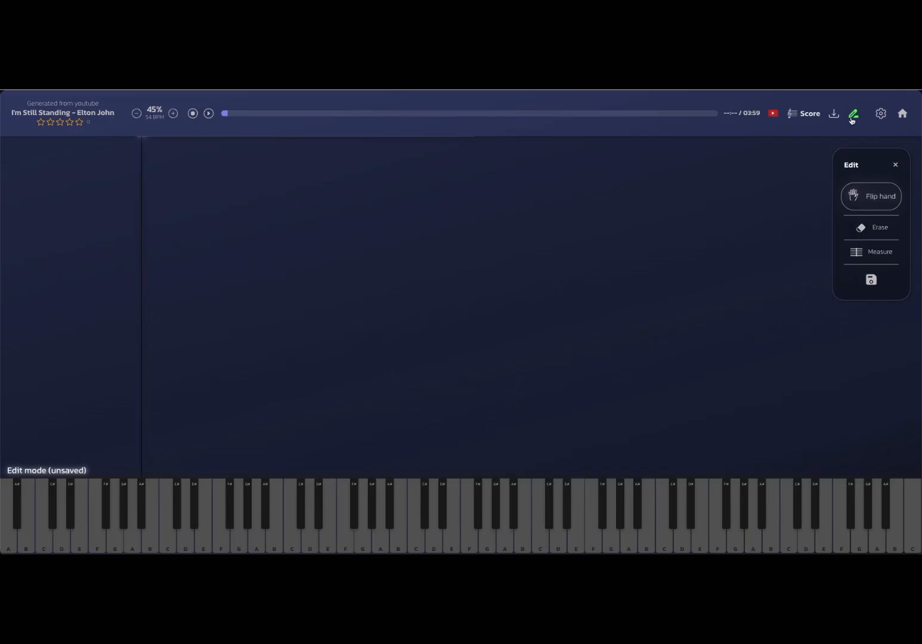
mouse_move(560, 166)
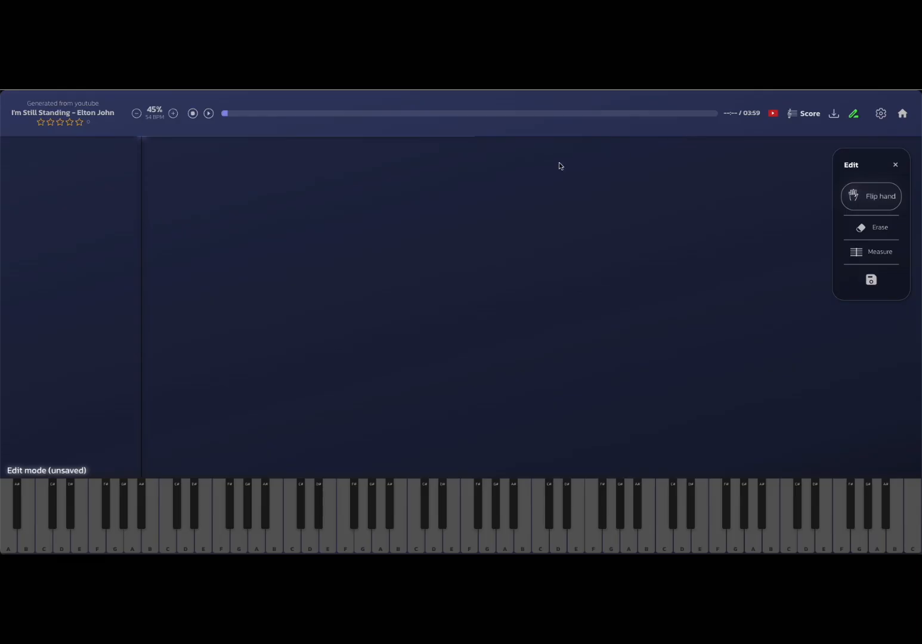
- Play the song from the beginning and raise the tempo from 45% to 100%
click(192, 114)
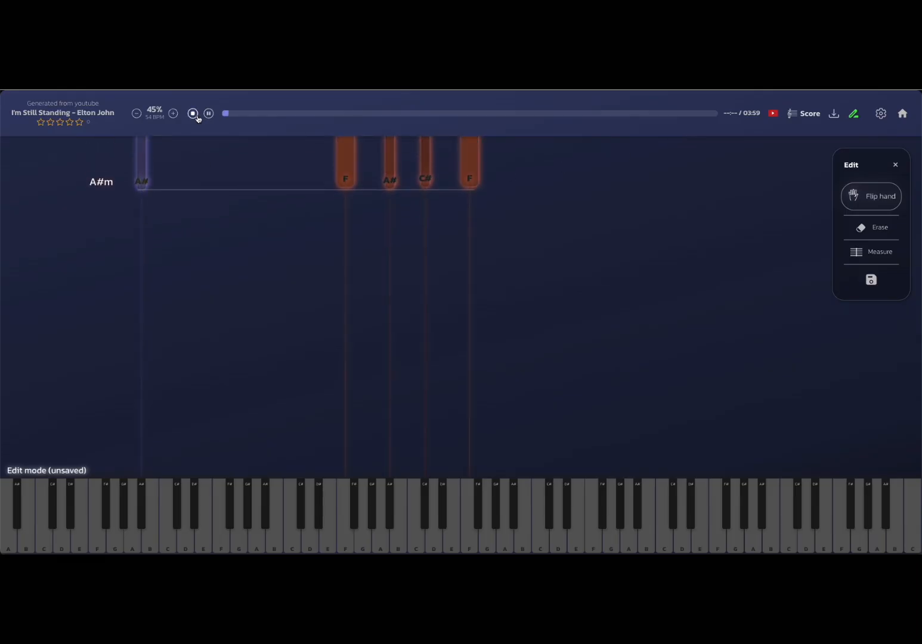
click(172, 114)
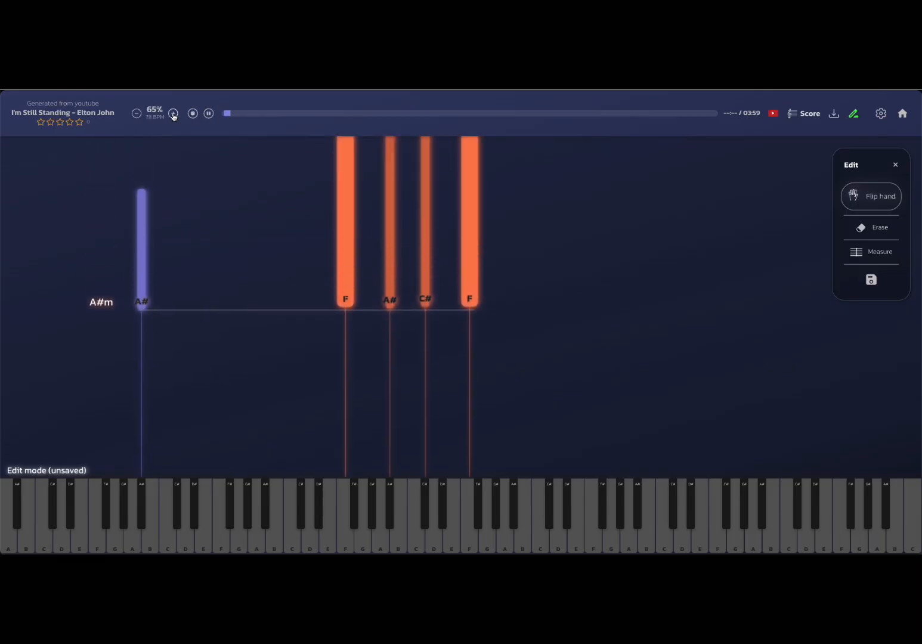
click(174, 114)
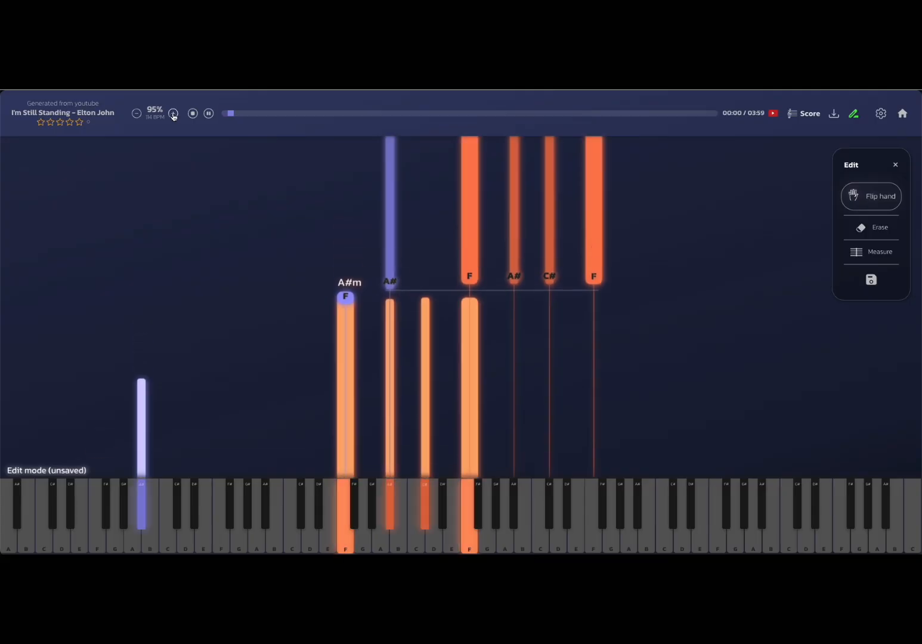
click(176, 114)
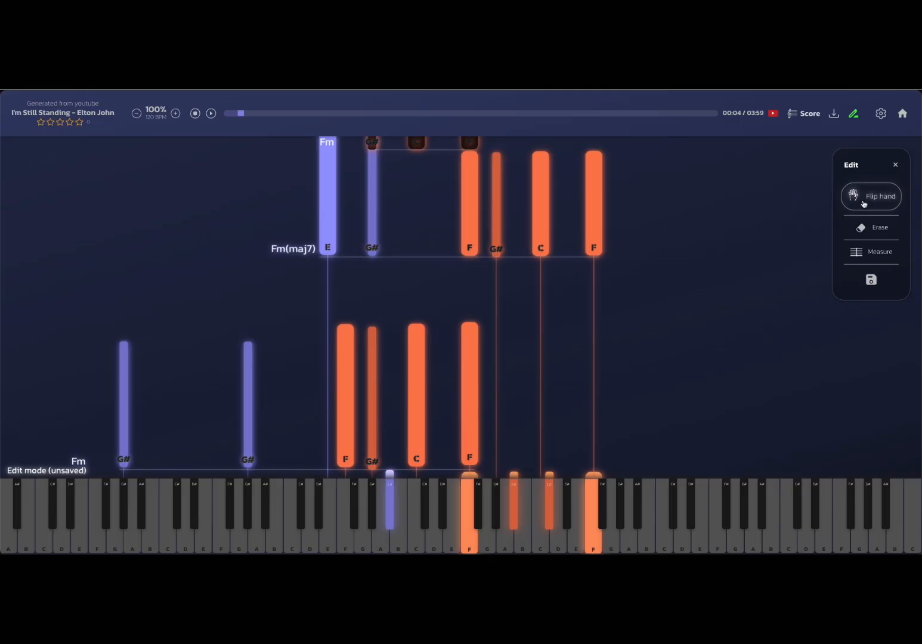
mouse_move(866, 228)
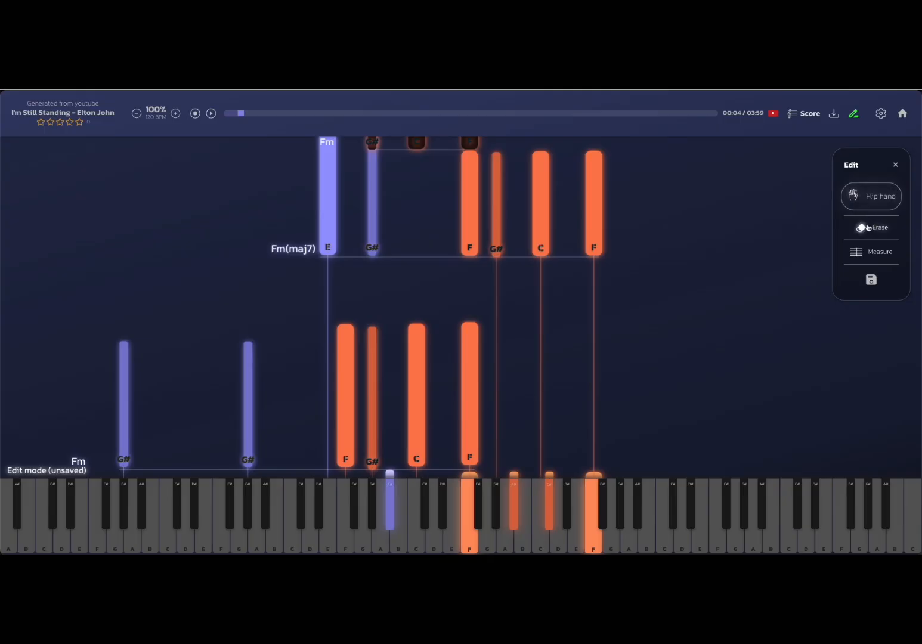
mouse_move(888, 178)
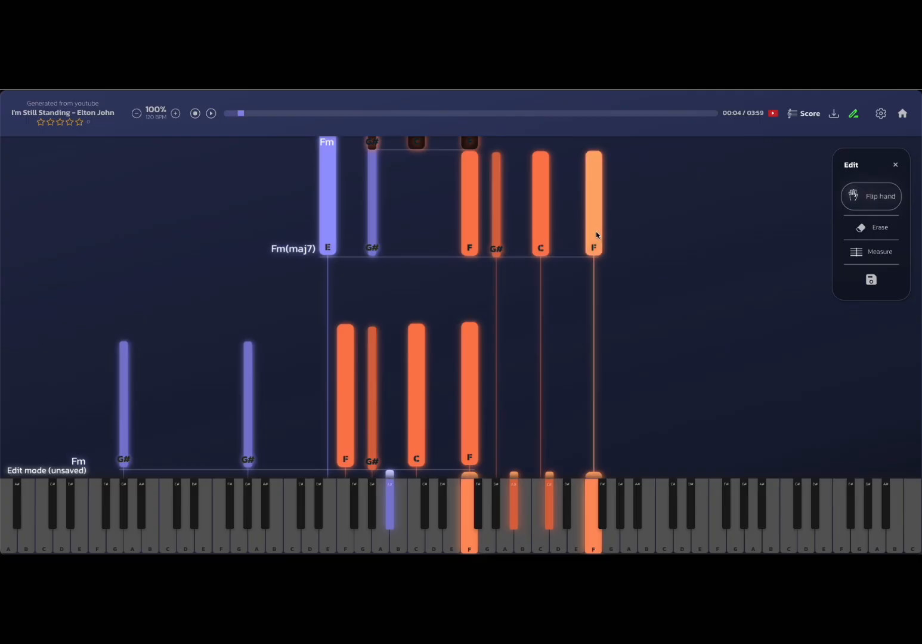
- Flip the top F, then the G#, C and F notes, to the left hand
click(594, 203)
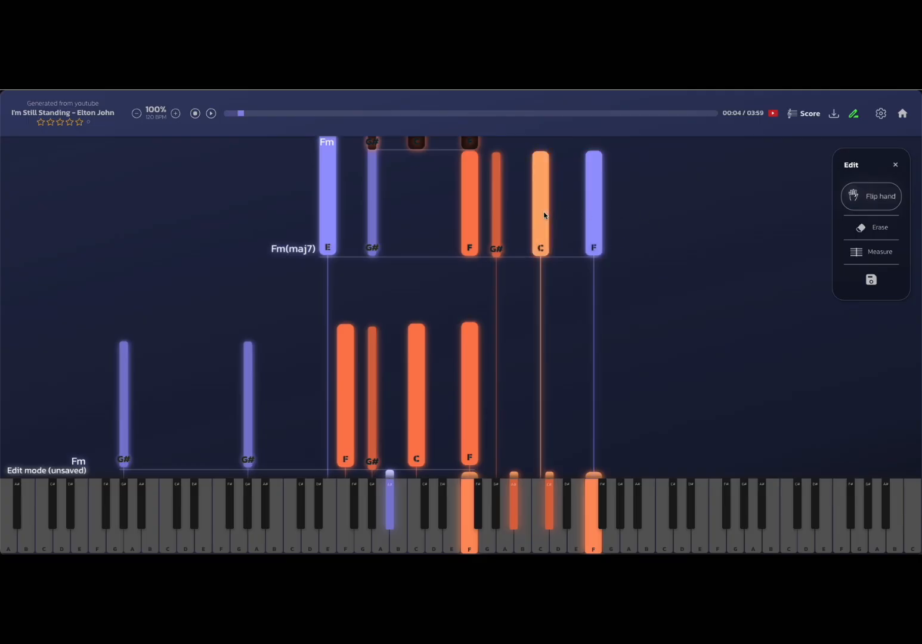
click(540, 203)
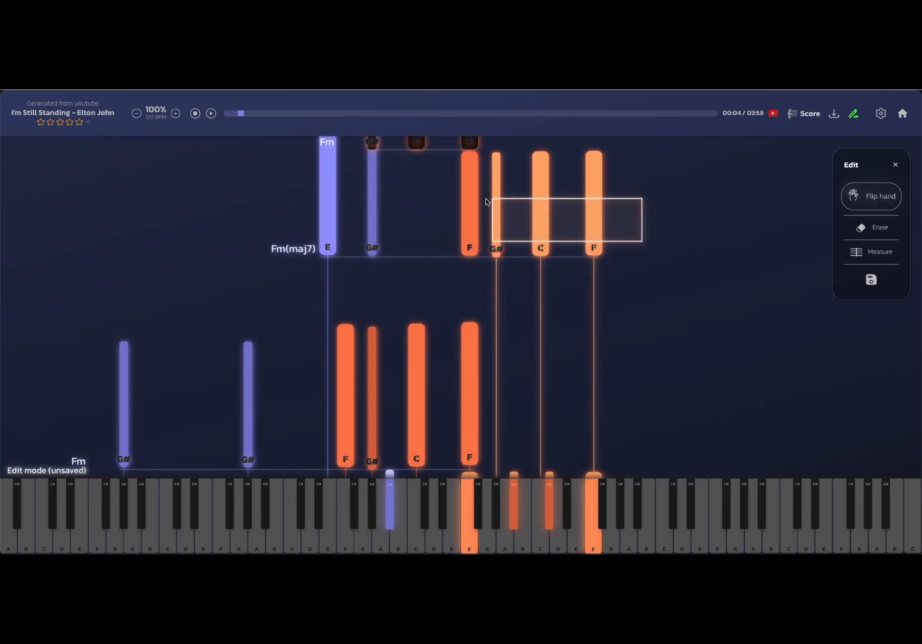
click(871, 196)
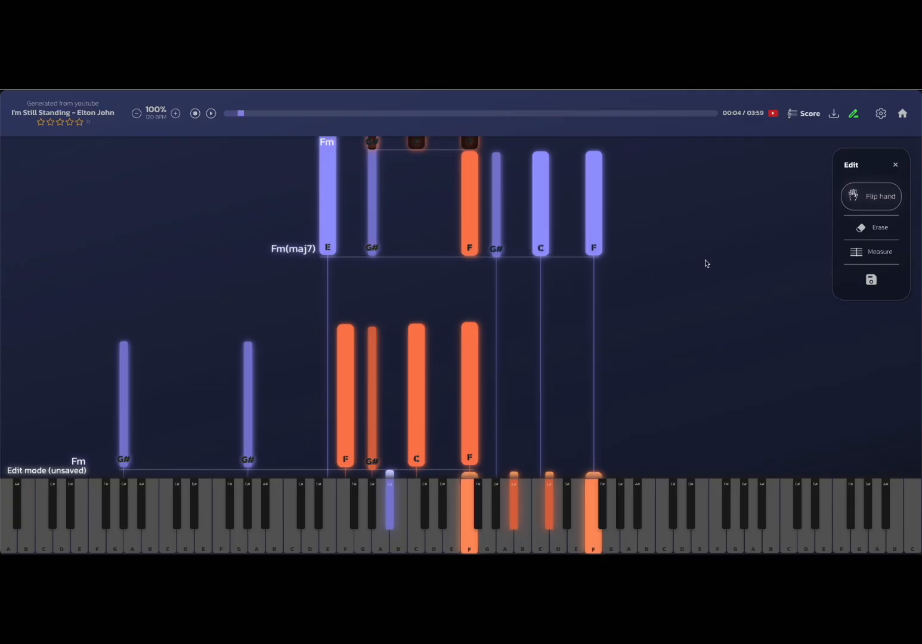
mouse_move(823, 231)
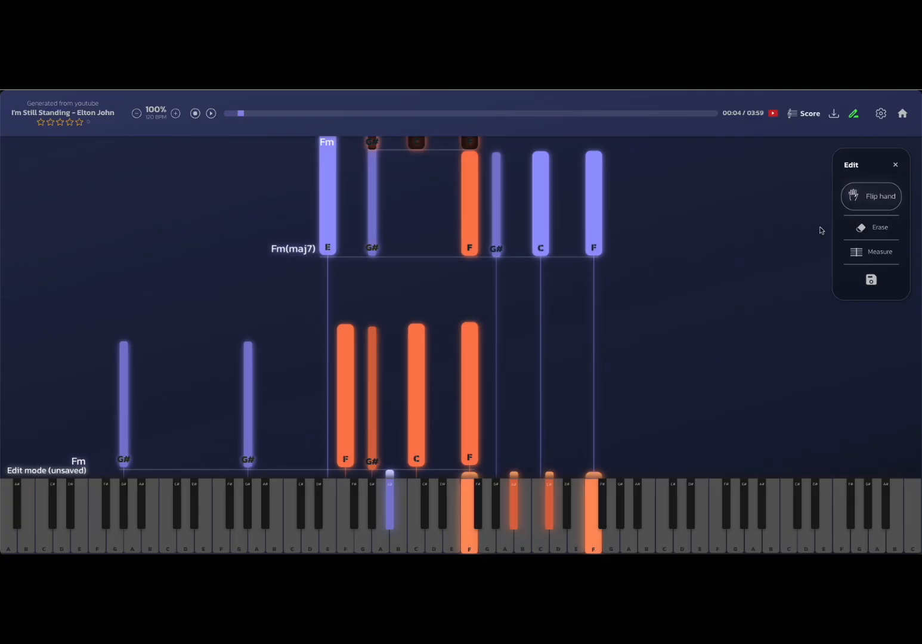
mouse_move(807, 151)
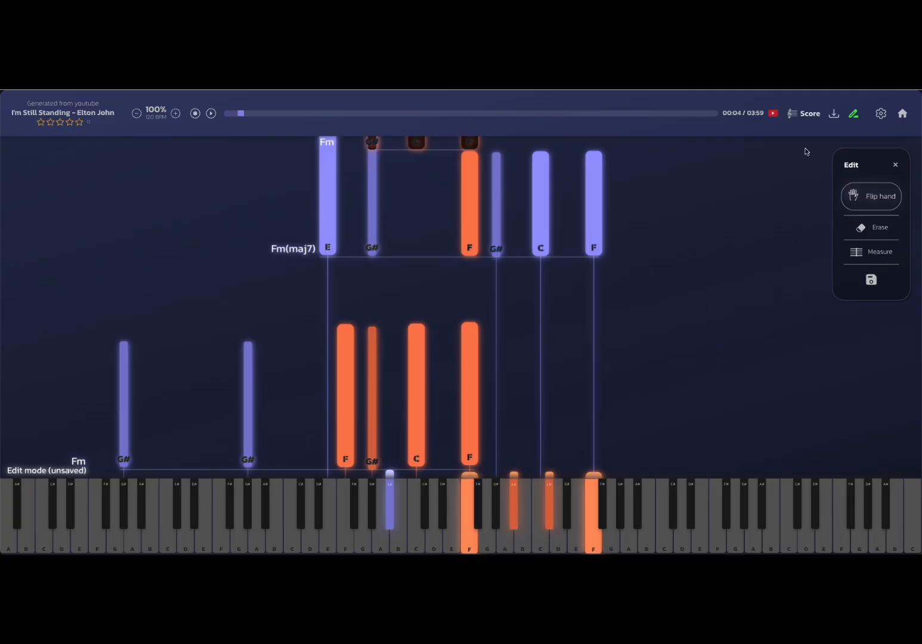
mouse_move(677, 283)
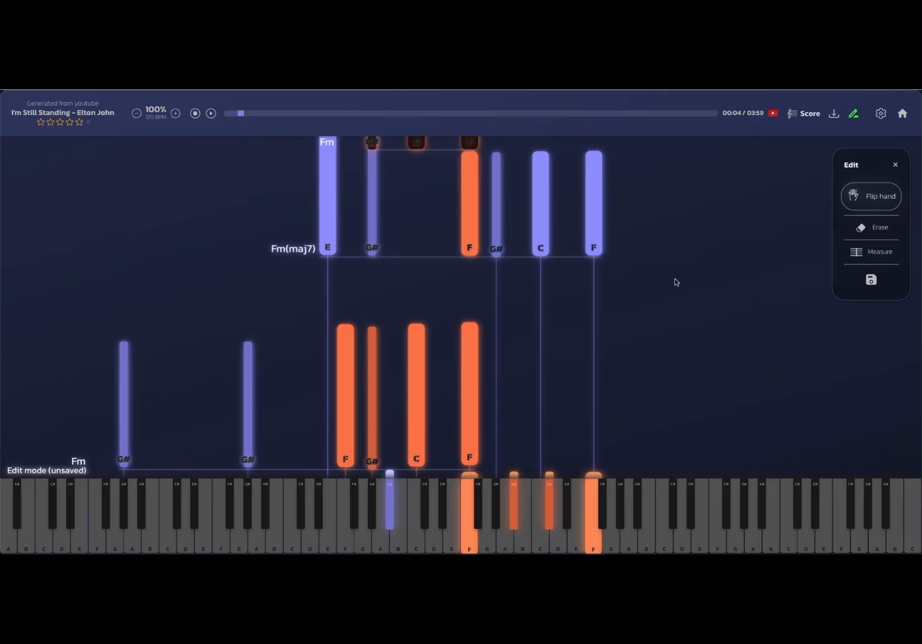